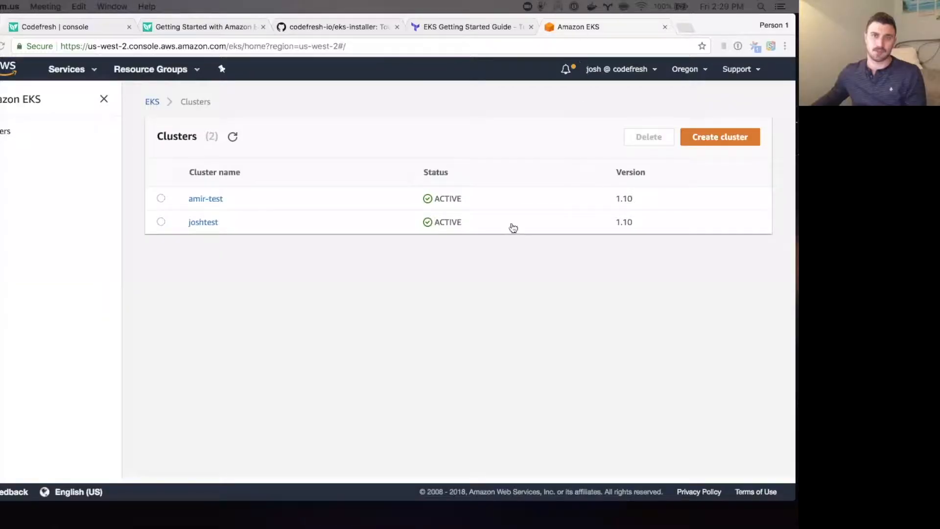
mouse_move(720, 137)
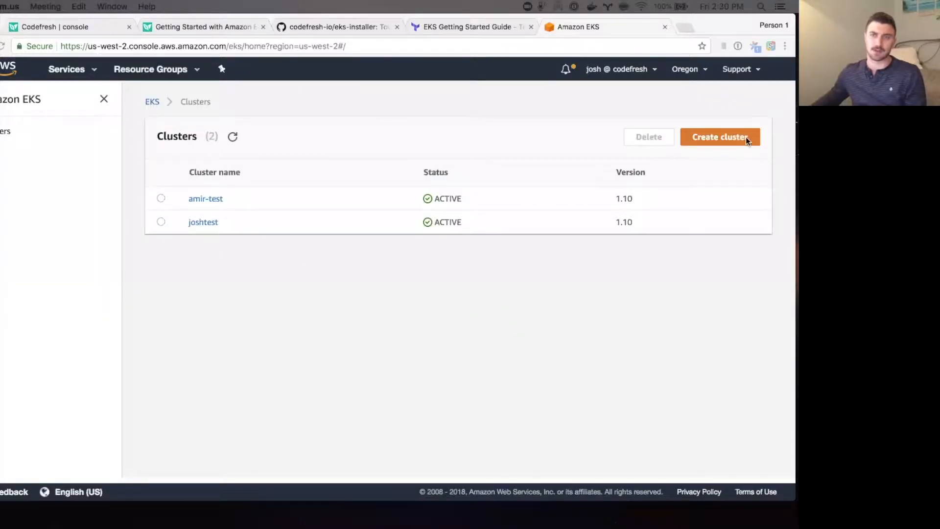
Step: Start Create cluster on EKS and review the Cluster configuration form, then move to the Terraform guide
click(720, 137)
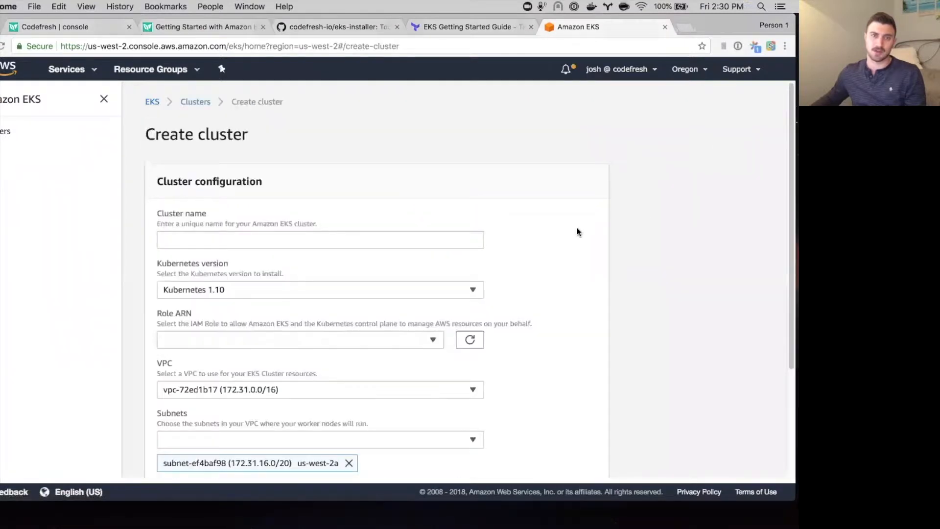
scroll(down, 3)
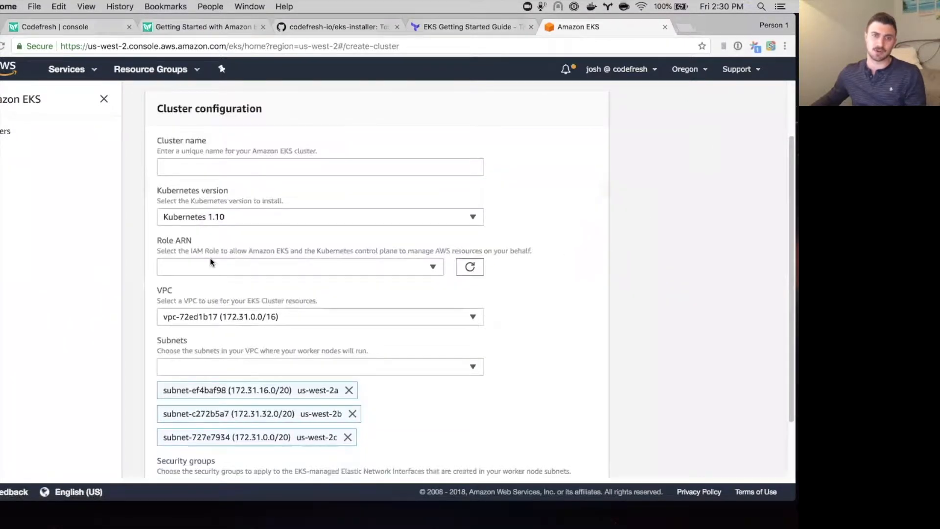
scroll(down, 3)
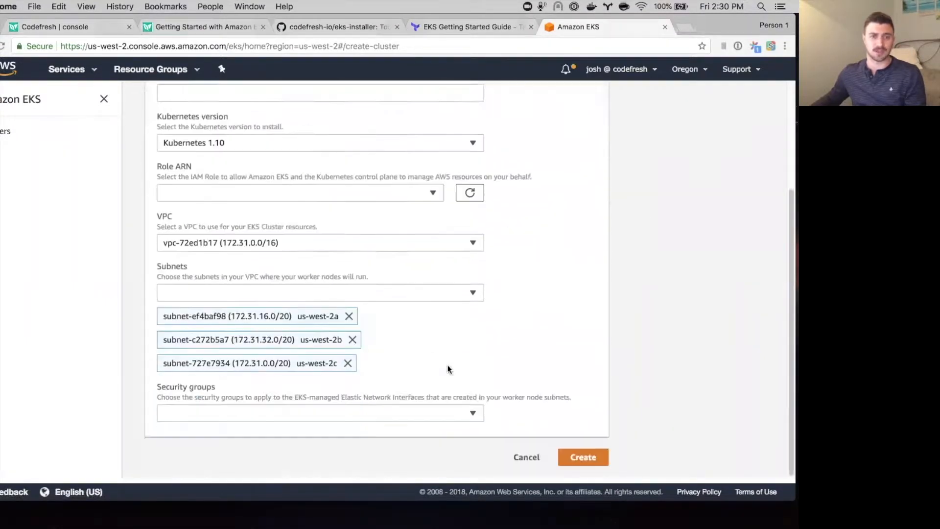
scroll(up, 3)
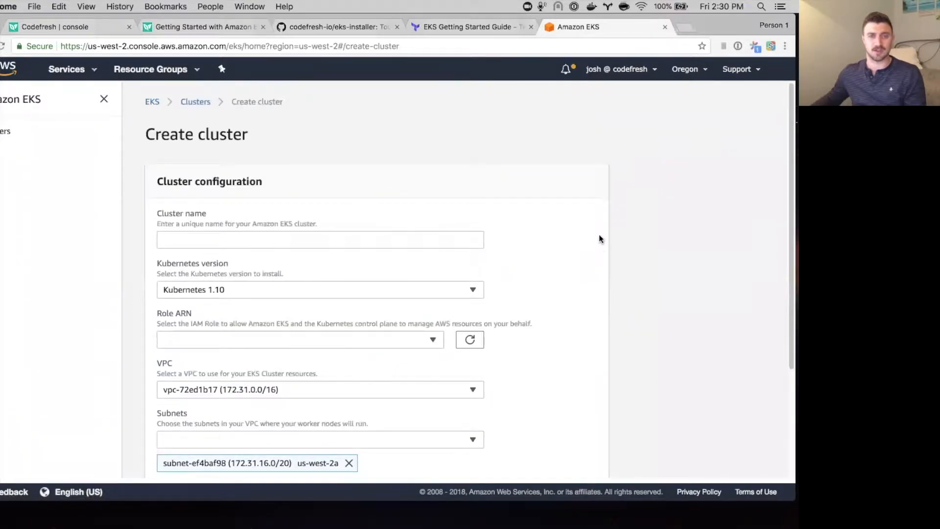
mouse_move(580, 191)
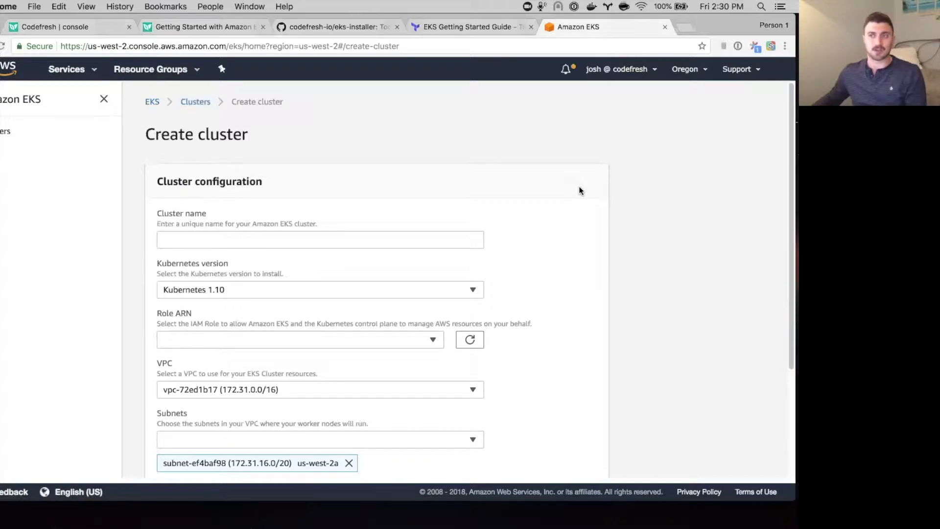
click(471, 26)
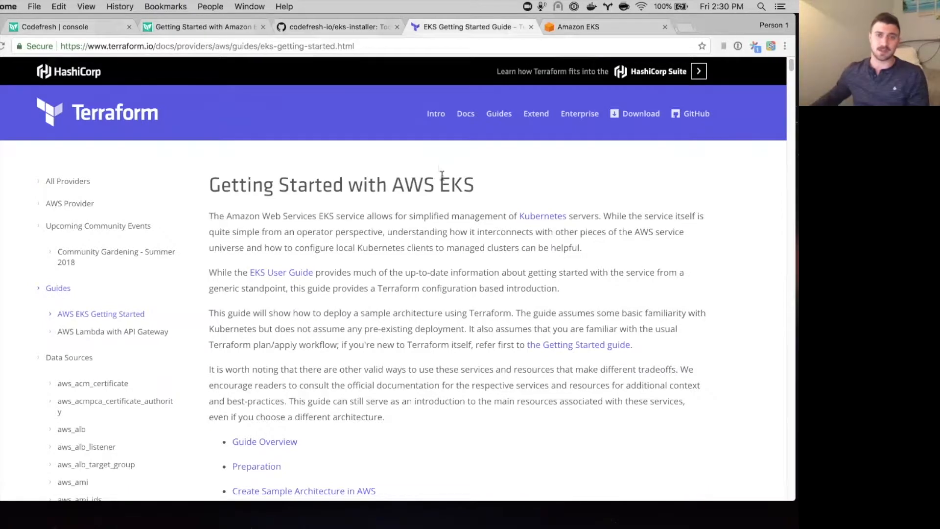
Step: Scroll the Terraform EKS guide past Preparation into the sample VPC networking code and Kubernetes Masters
scroll(down, 3)
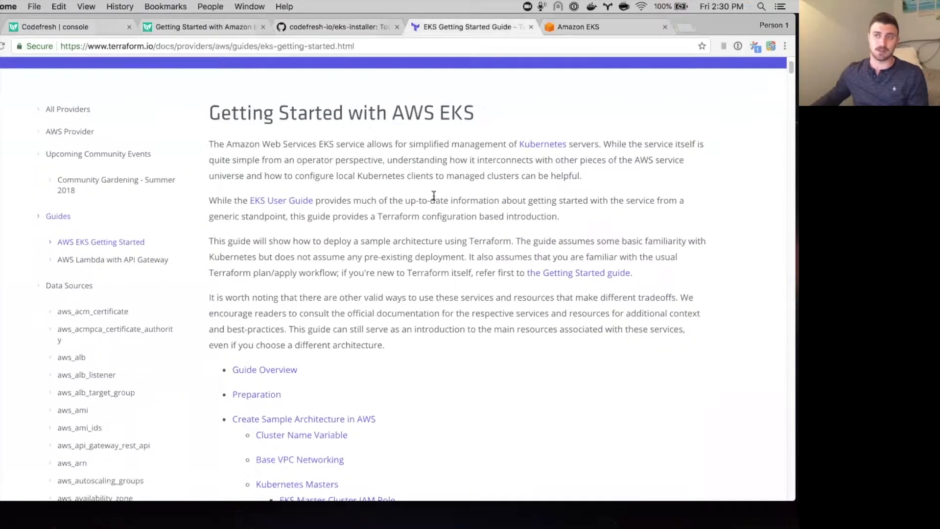
mouse_move(381, 156)
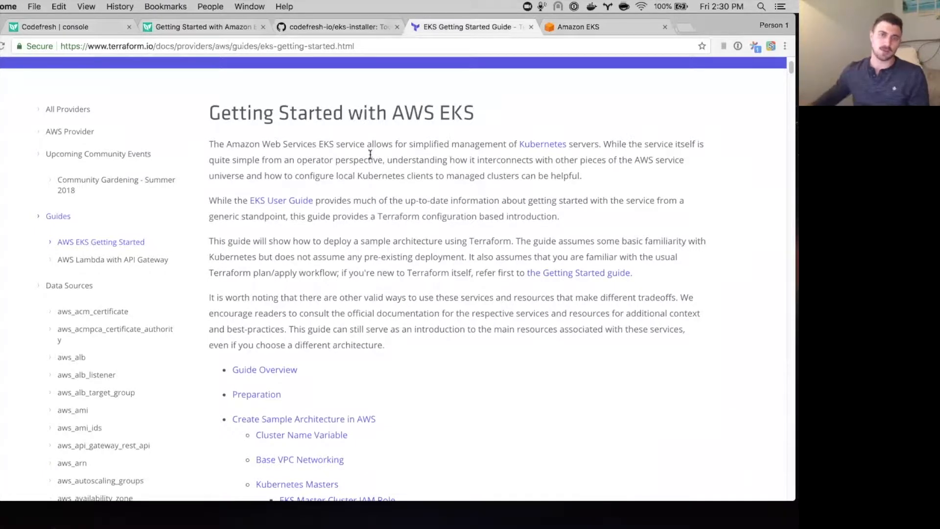
scroll(up, 3)
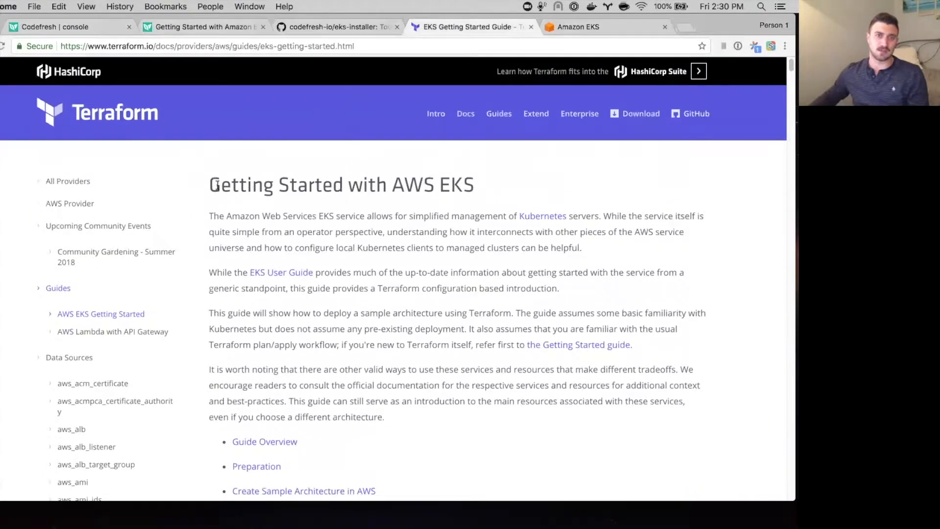
scroll(down, 3)
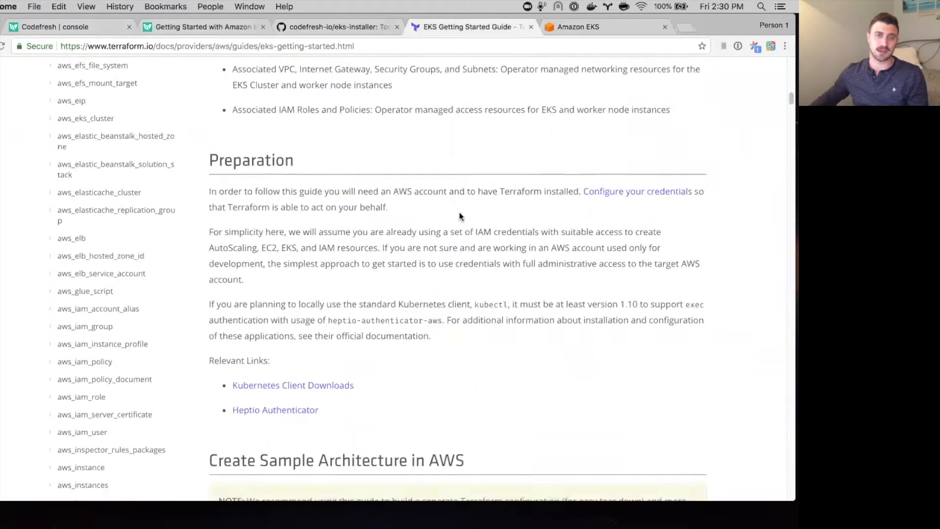
scroll(down, 3)
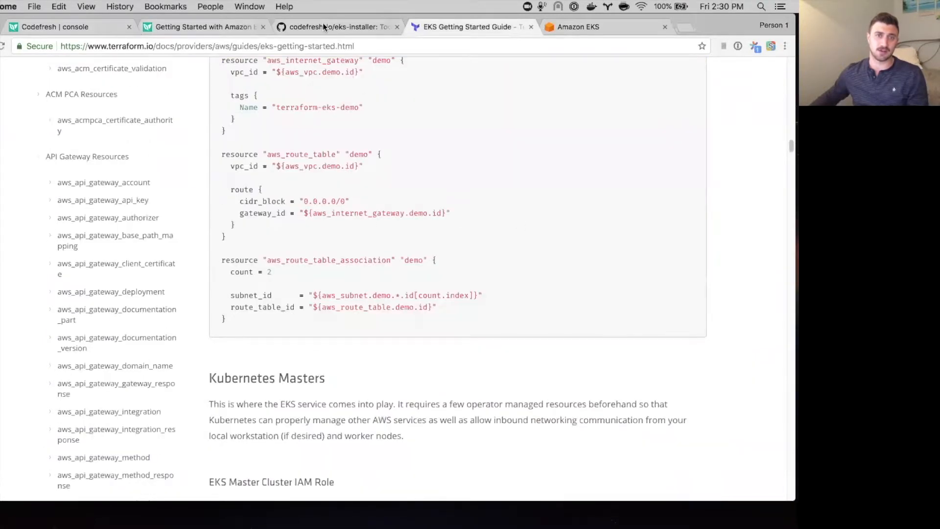
Step: Switch to the codefresh-io/eks-installer repository tab and review its file list
click(334, 26)
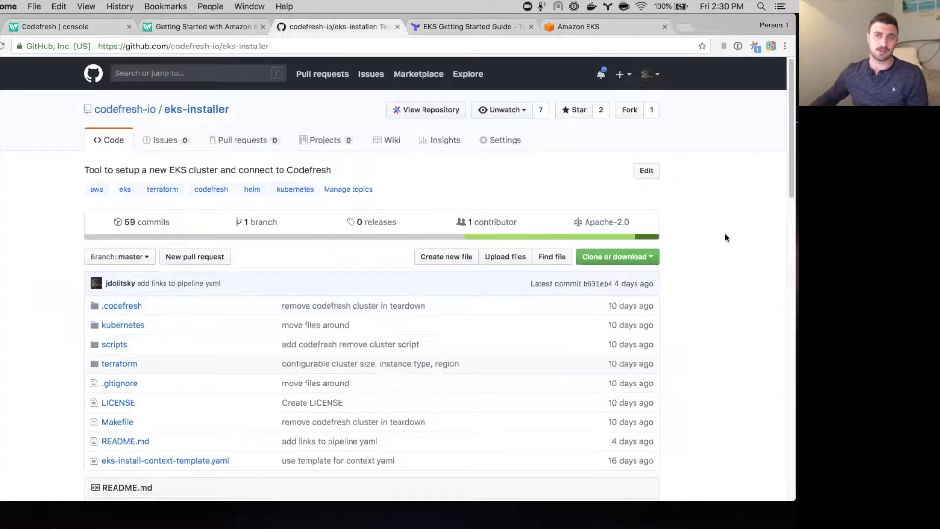
mouse_move(125, 109)
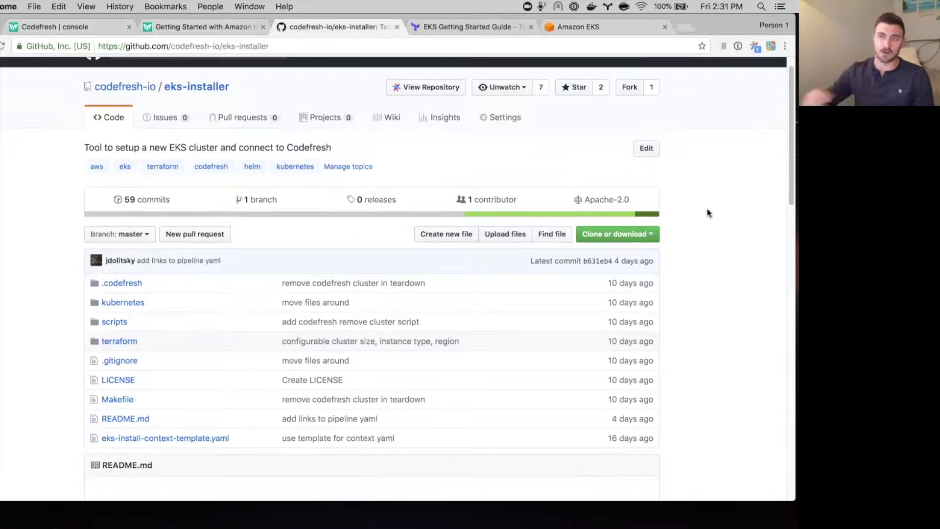
mouse_move(695, 174)
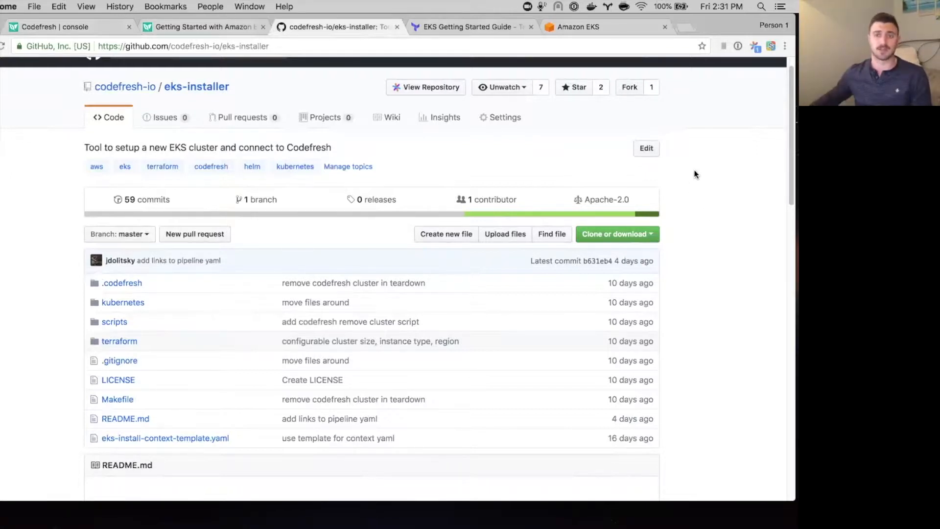
mouse_move(378, 272)
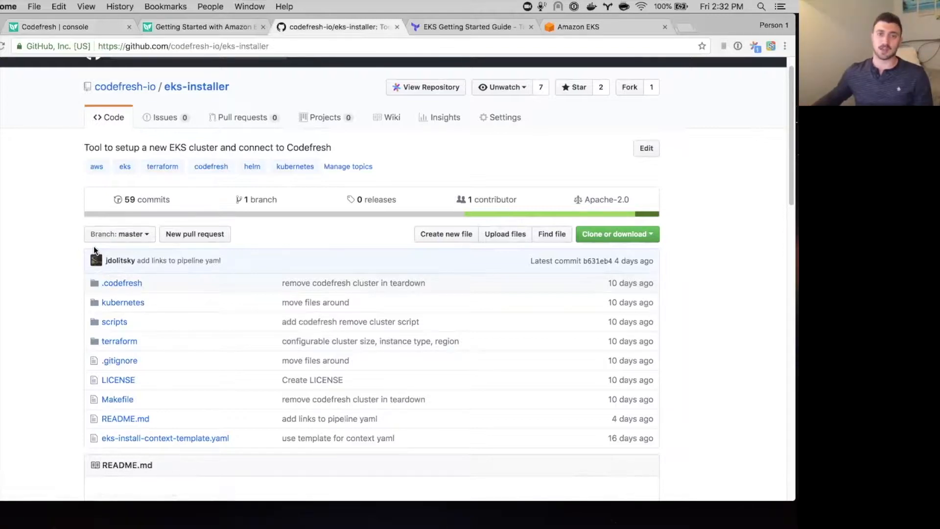
mouse_move(38, 224)
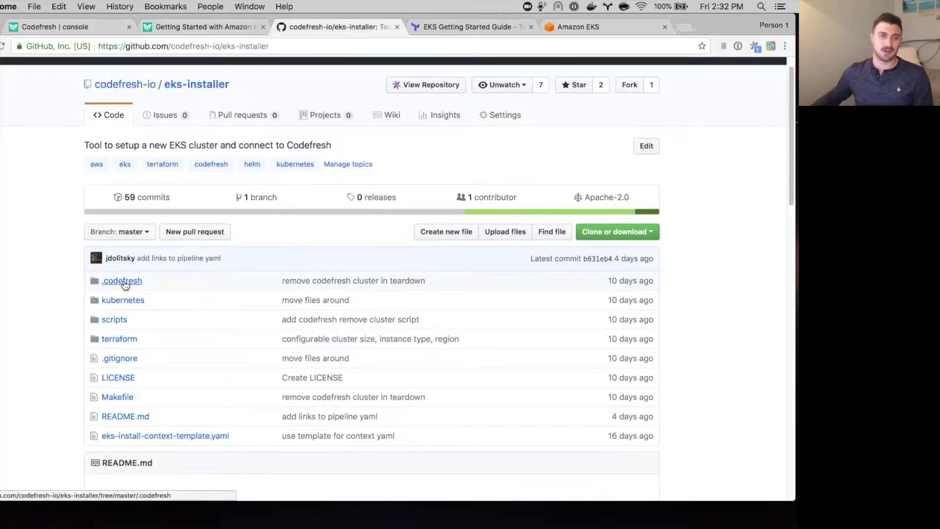
mouse_move(124, 296)
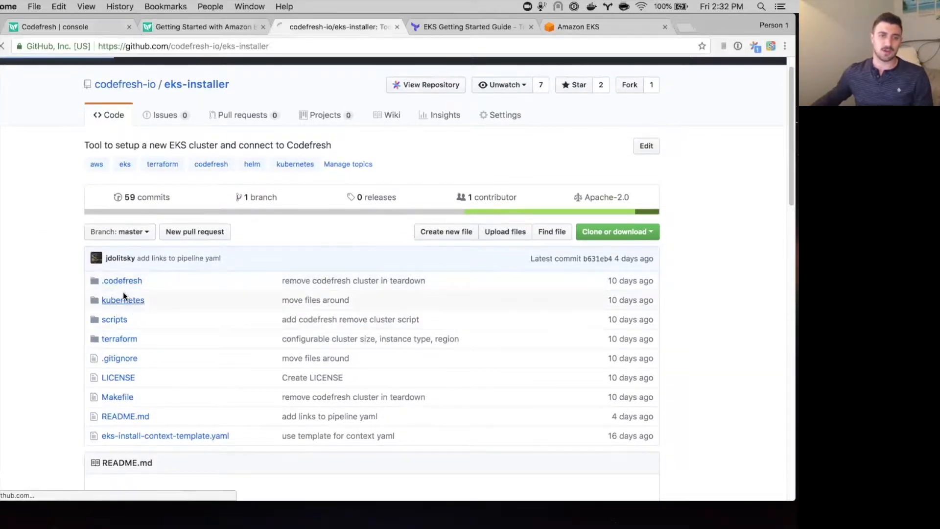
Step: Read .codefresh/setup.yml through its setup_eks_cluster, save_tfstate and create_kubernetes_resources steps
click(122, 280)
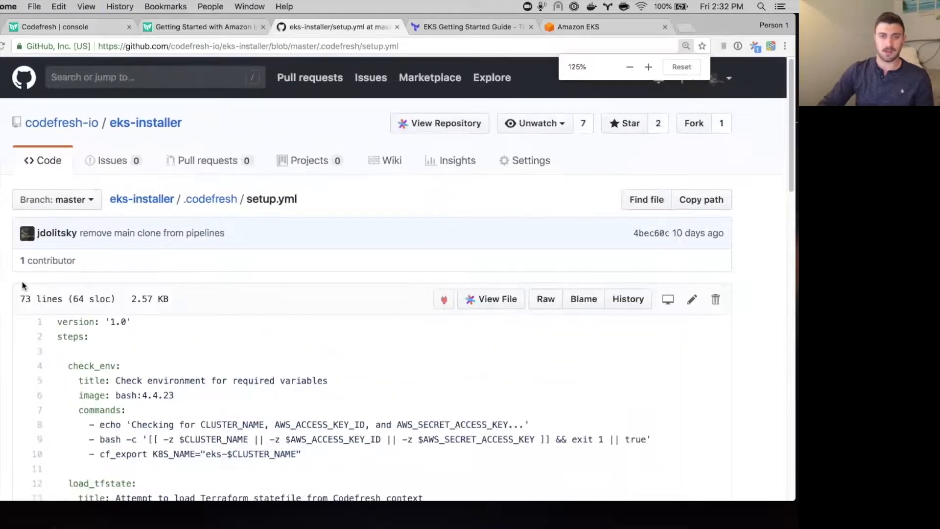
scroll(down, 3)
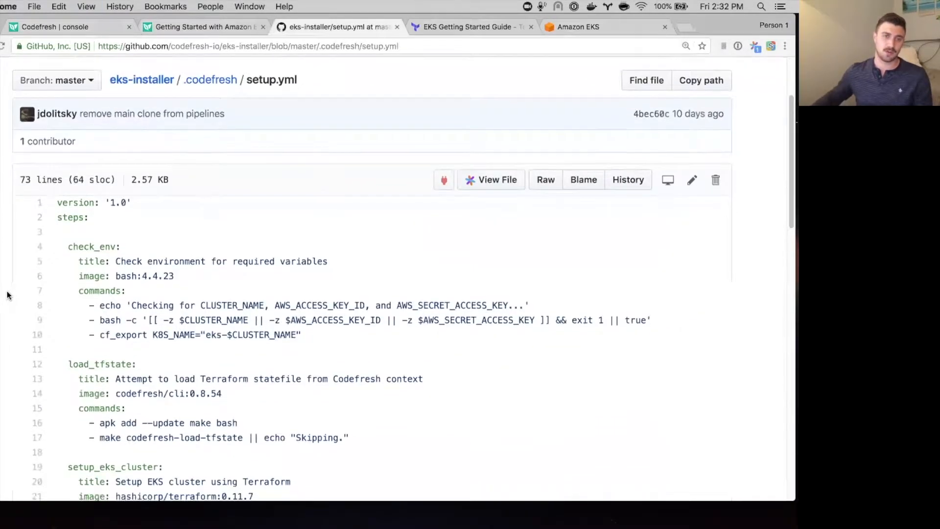
scroll(down, 3)
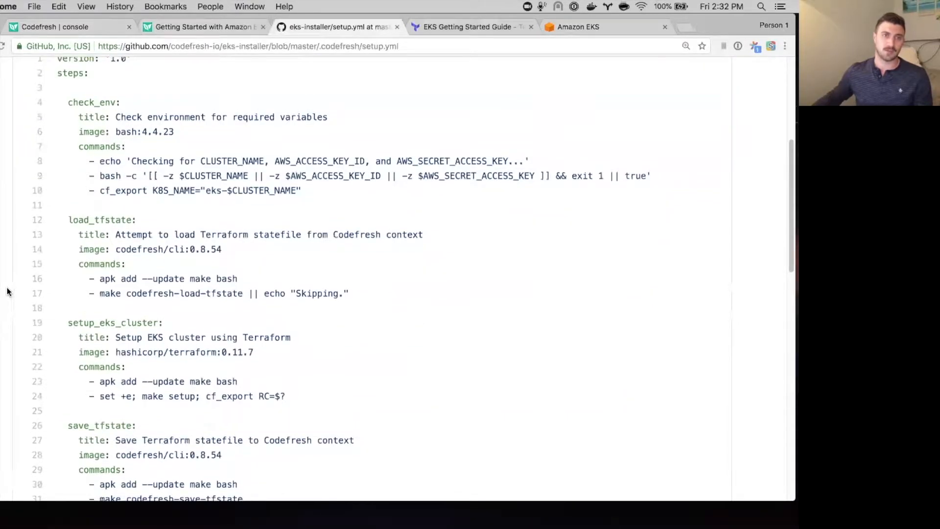
scroll(up, 3)
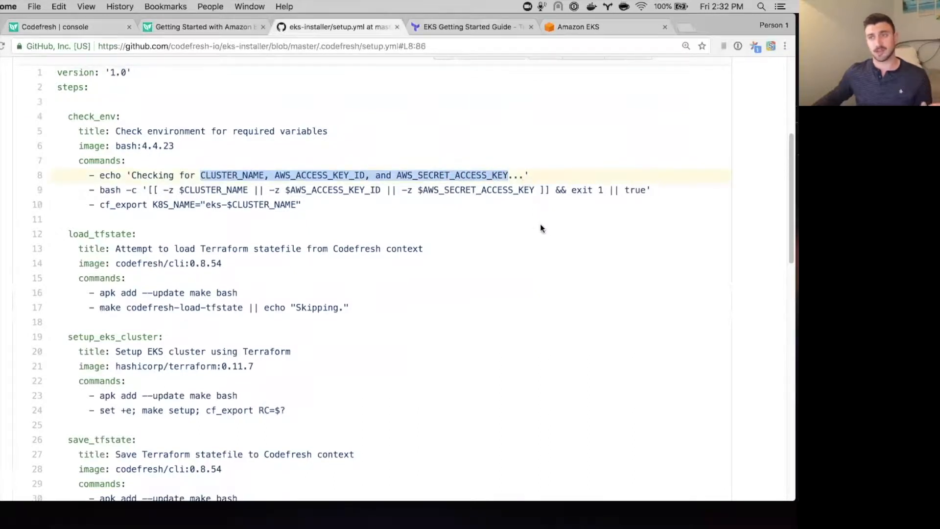
mouse_move(553, 240)
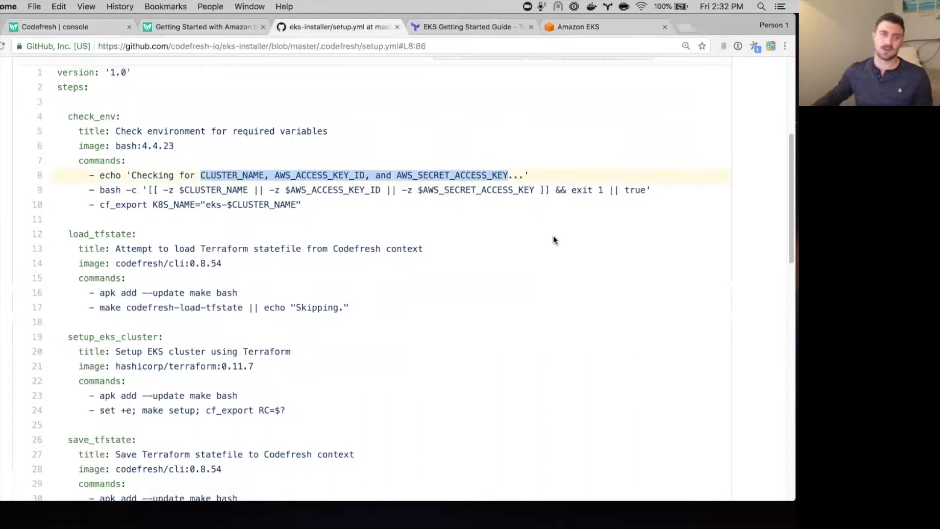
scroll(down, 3)
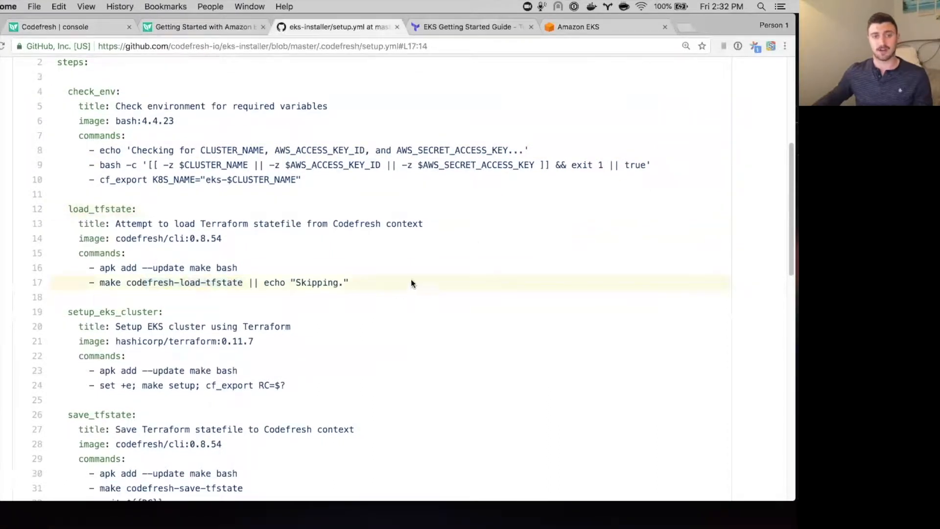
mouse_move(407, 282)
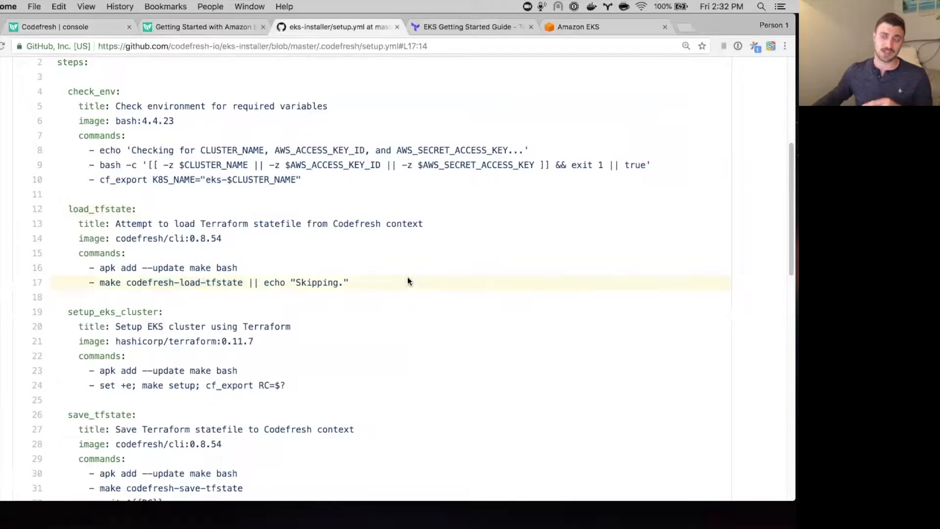
mouse_move(110, 282)
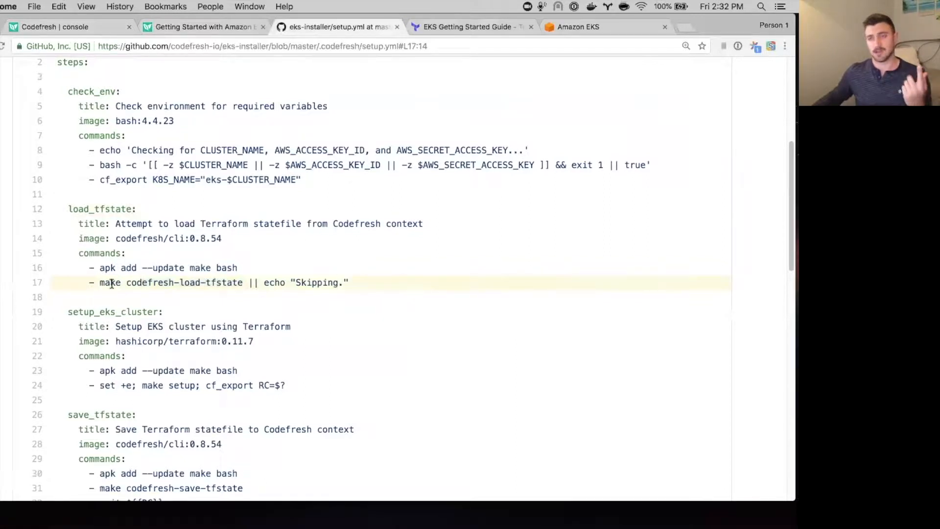
mouse_move(379, 288)
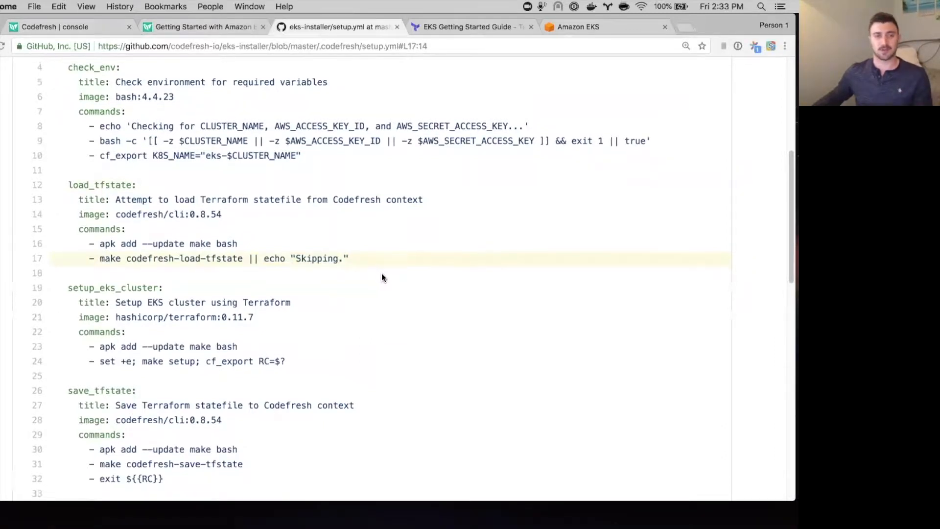
scroll(down, 3)
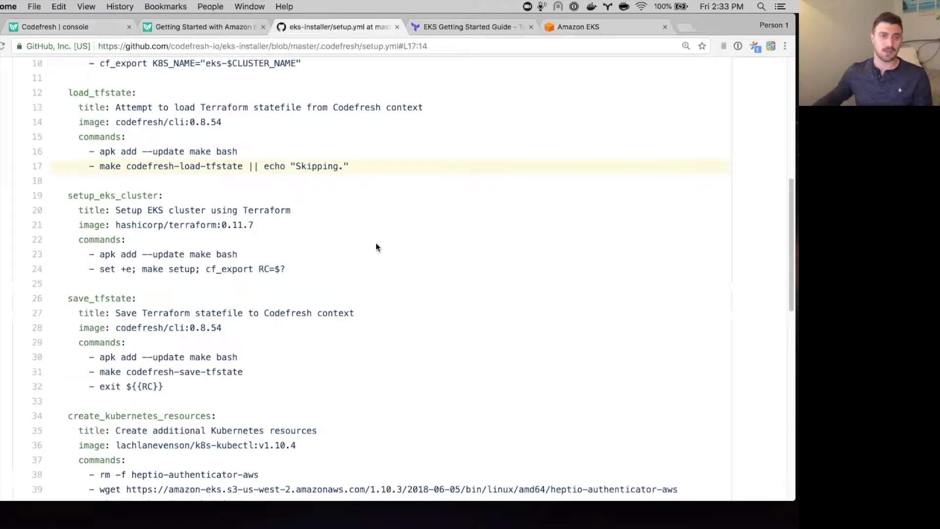
mouse_move(143, 225)
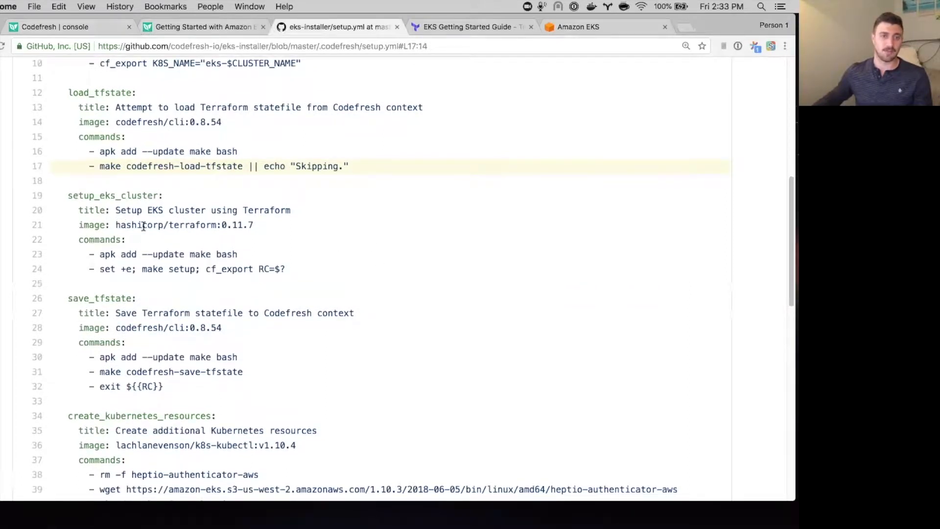
double_click(165, 225)
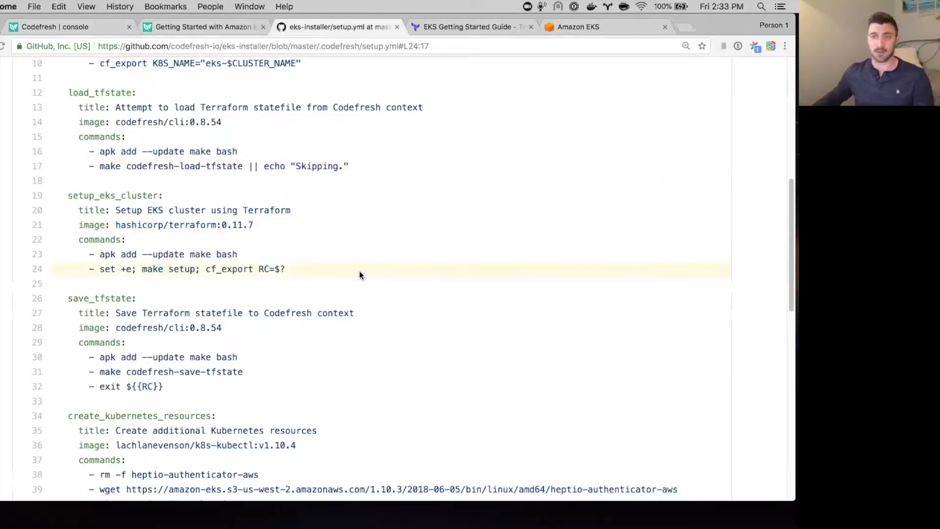
scroll(down, 3)
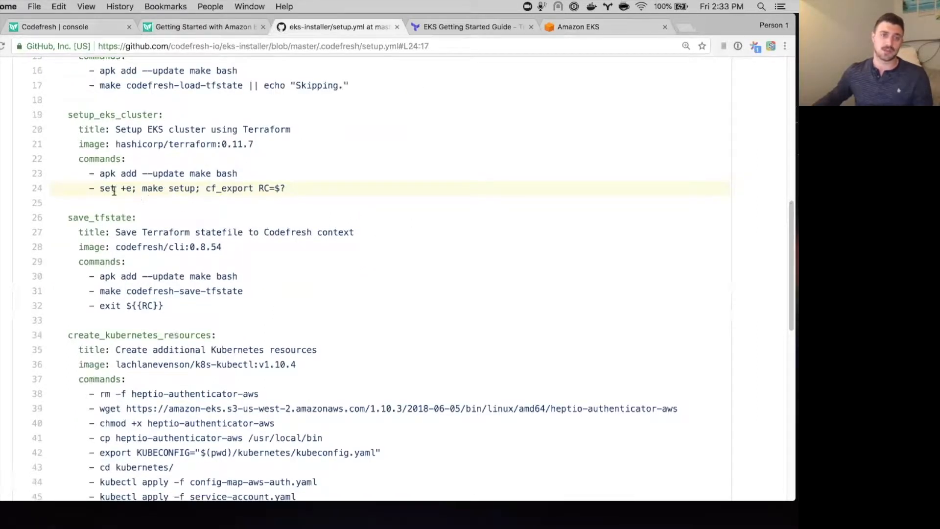
click(293, 189)
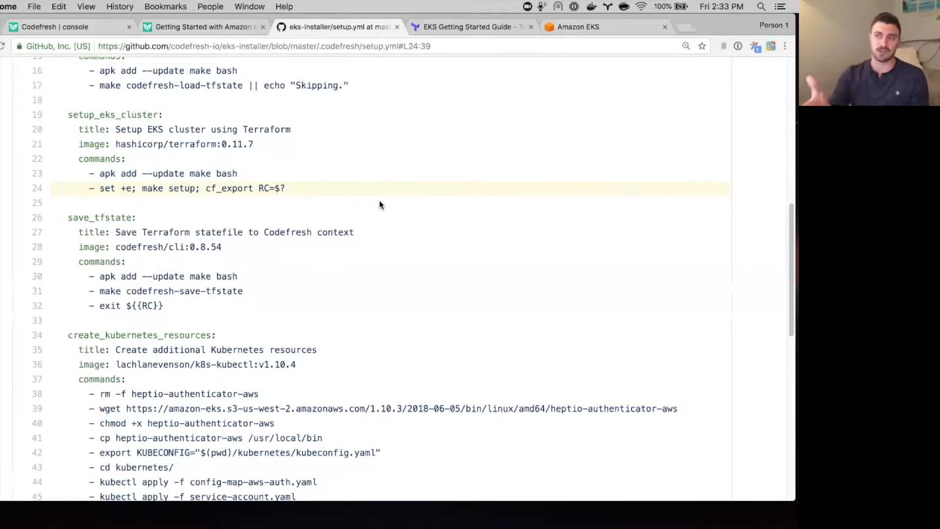
mouse_move(266, 284)
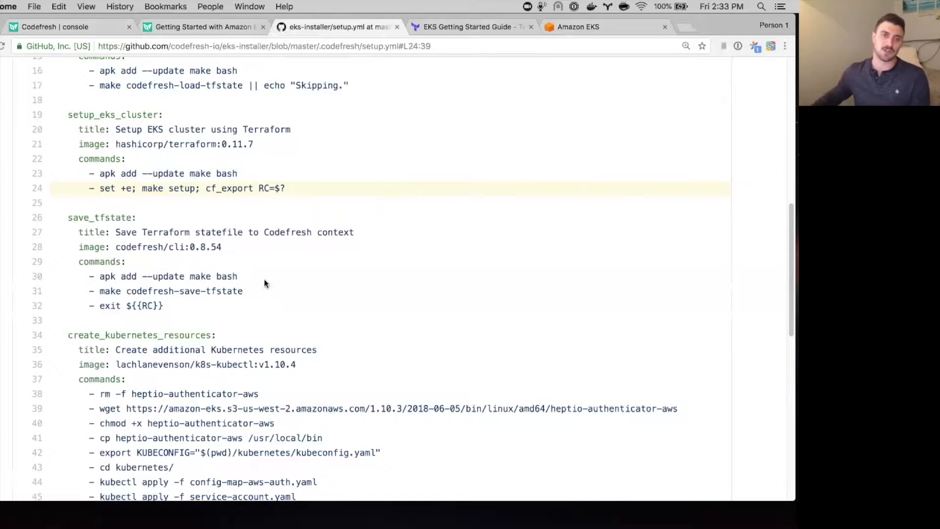
click(235, 232)
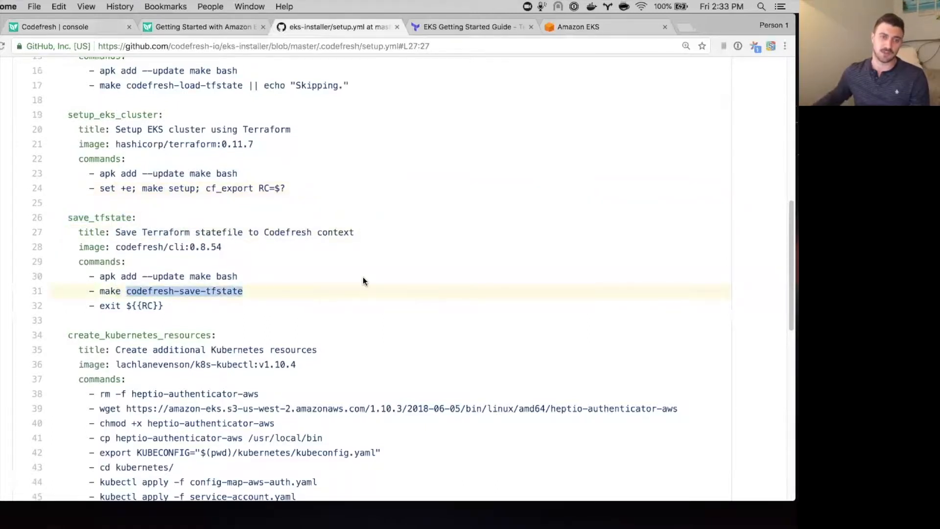
scroll(down, 3)
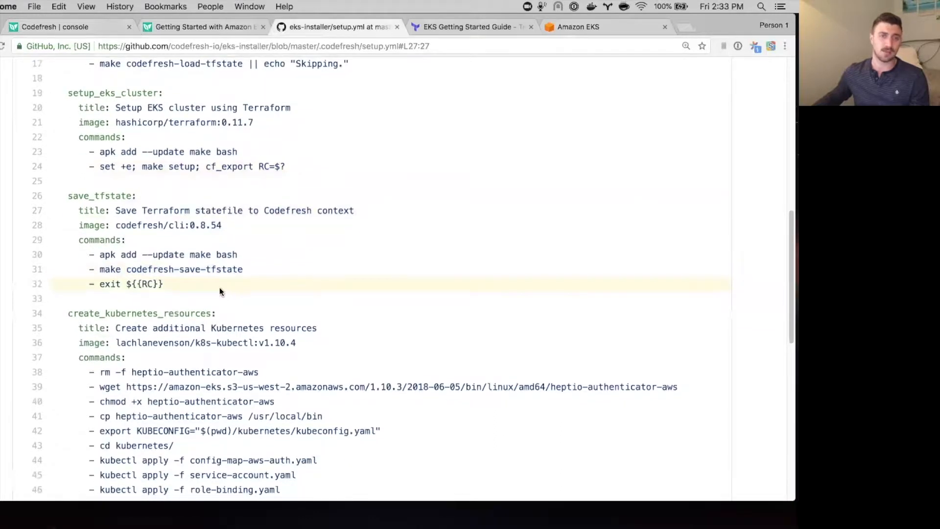
double_click(109, 284)
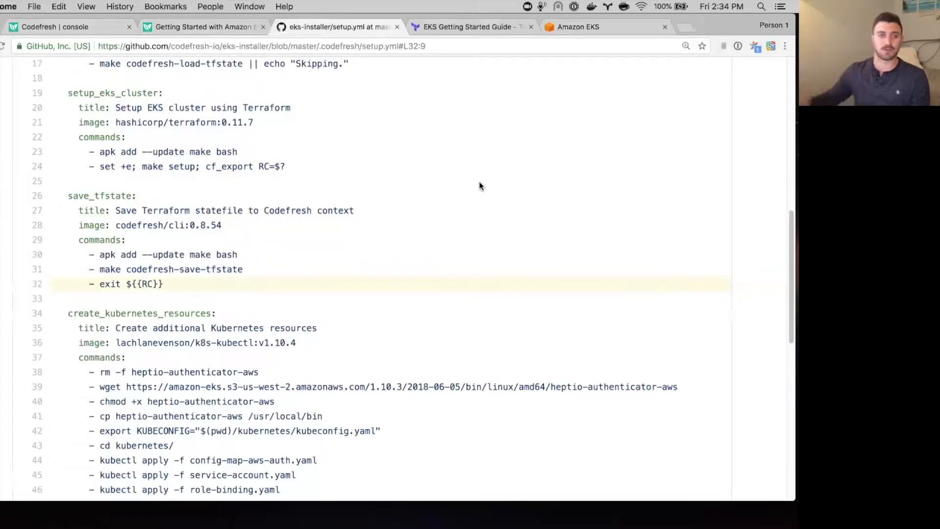
scroll(down, 3)
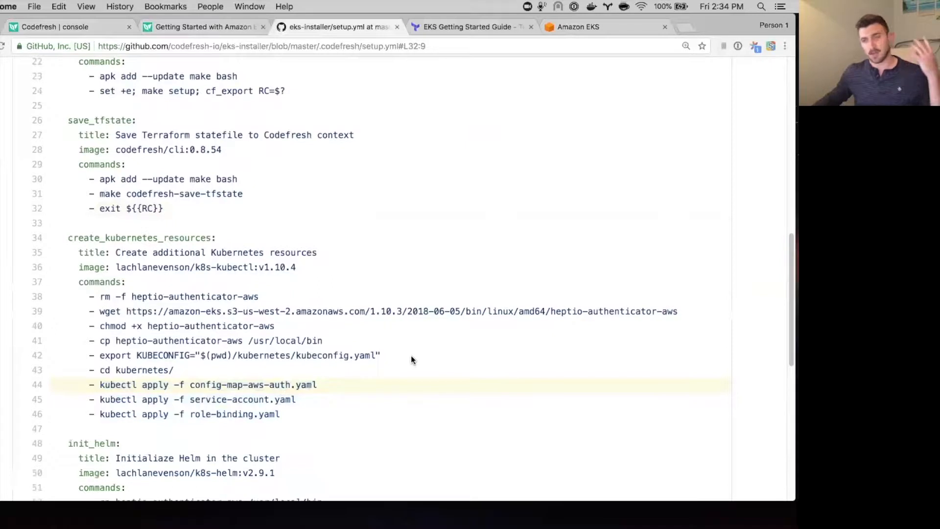
mouse_move(447, 343)
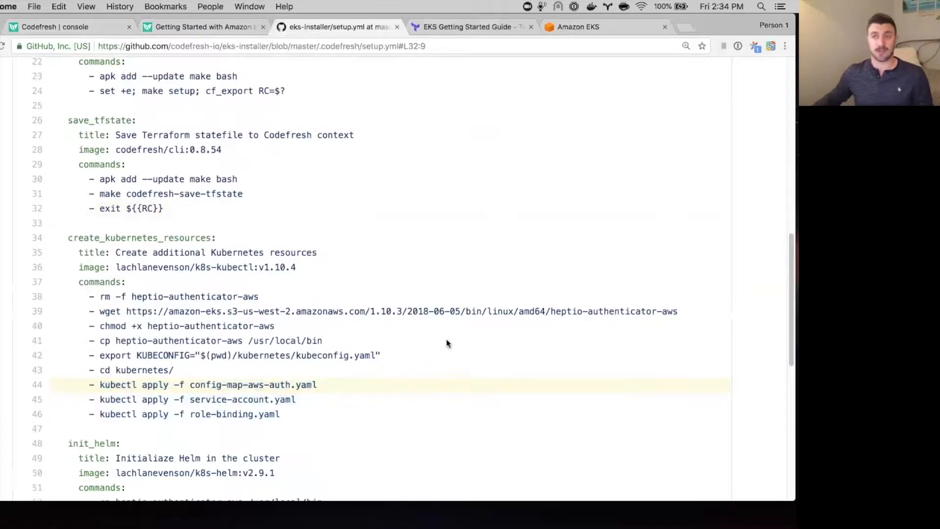
scroll(down, 3)
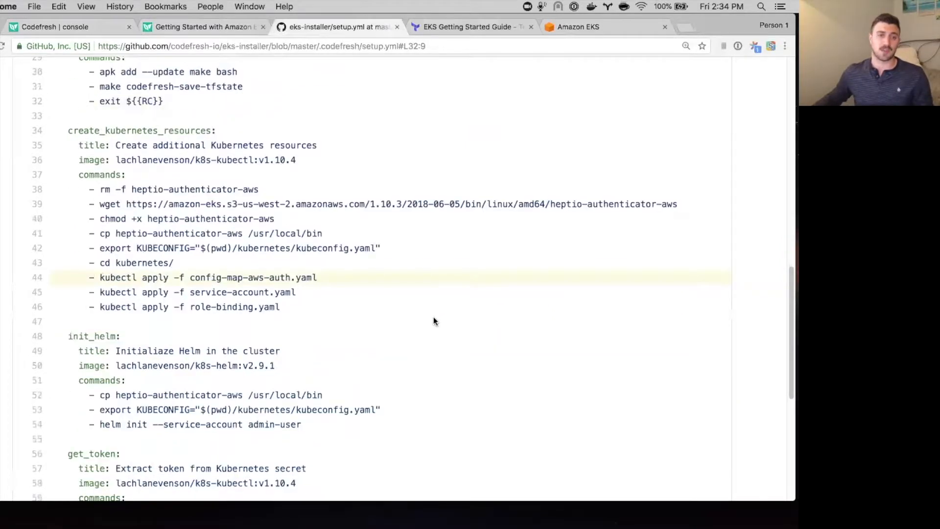
scroll(down, 3)
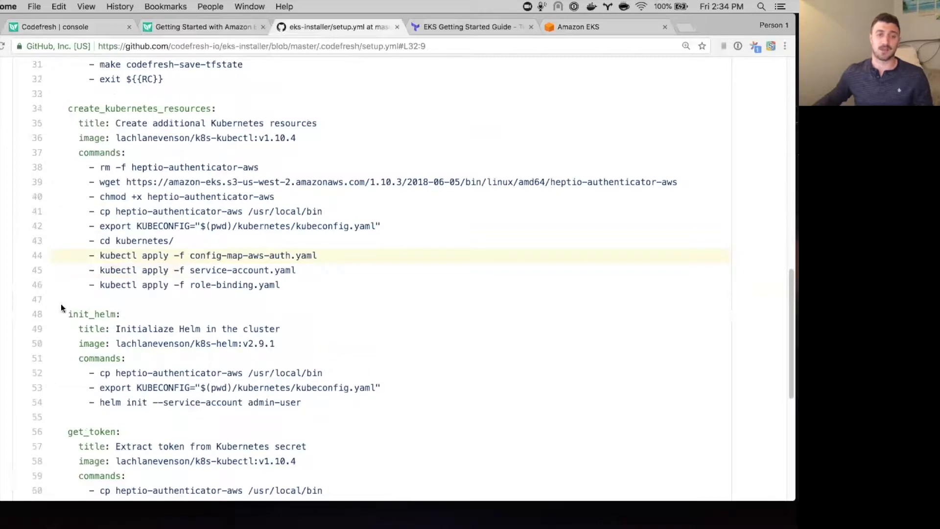
click(402, 402)
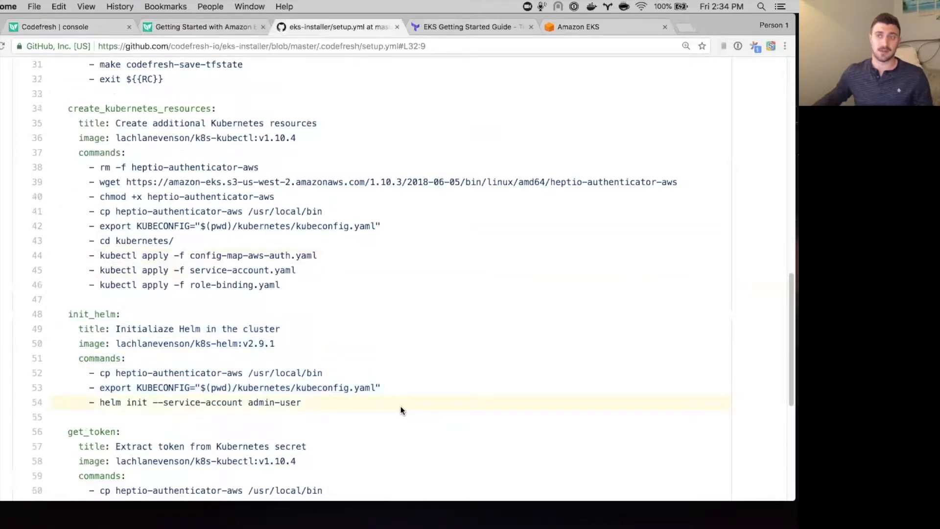
scroll(down, 3)
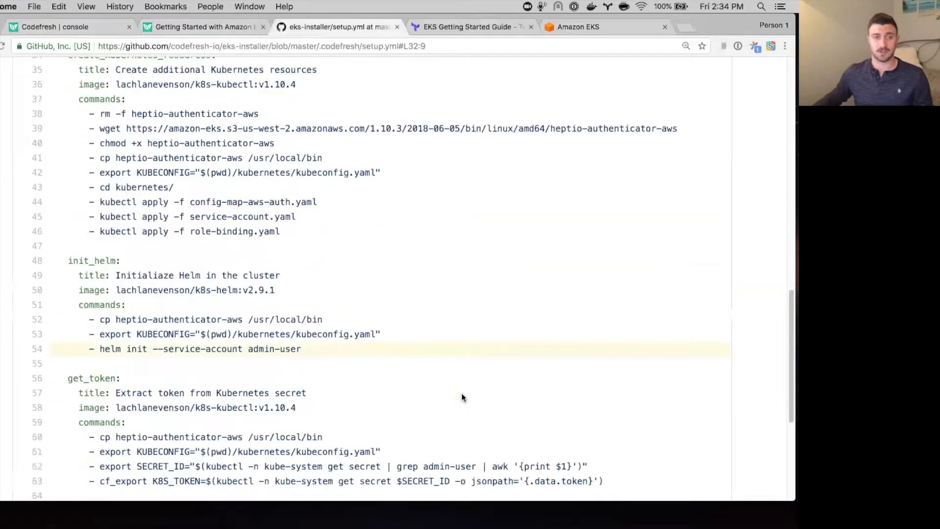
scroll(down, 3)
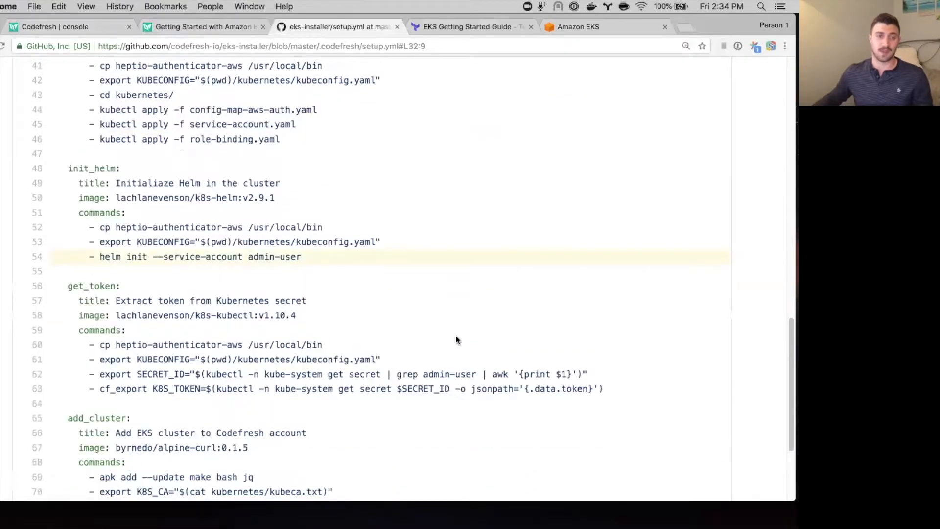
scroll(down, 3)
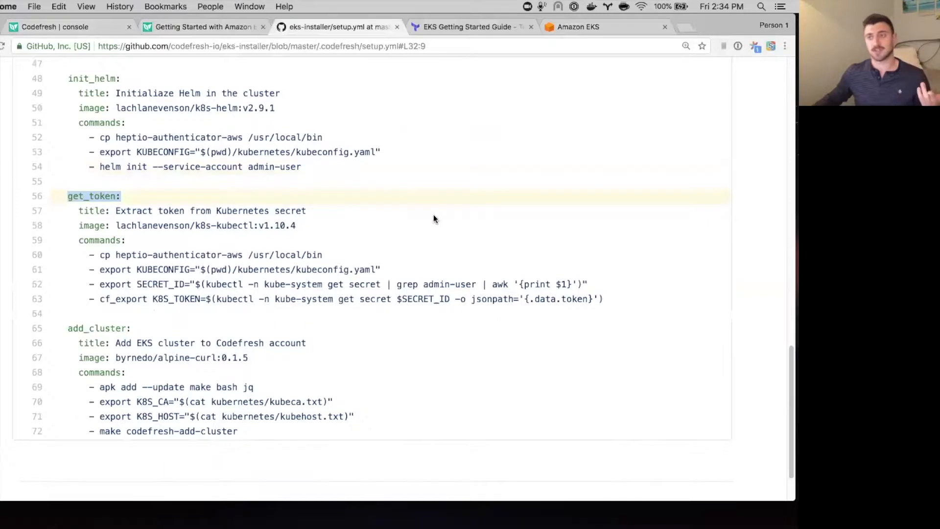
mouse_move(450, 225)
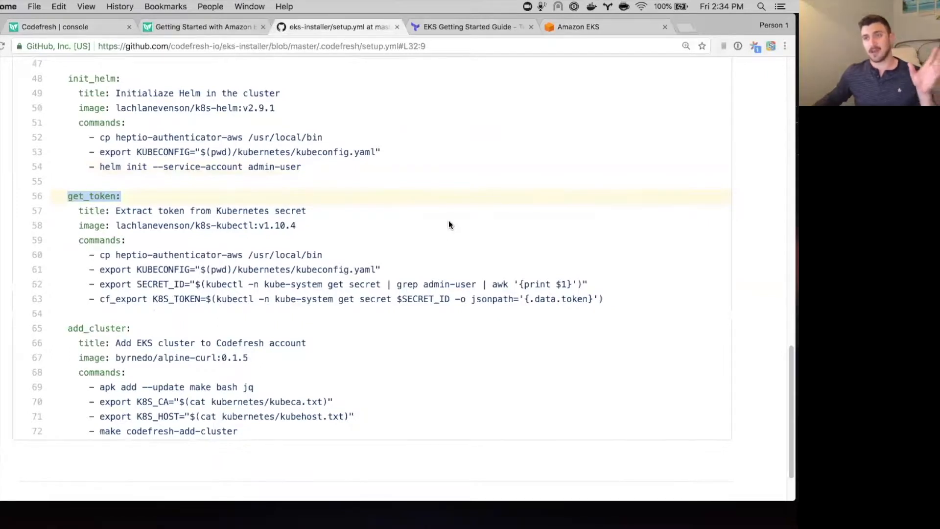
mouse_move(445, 222)
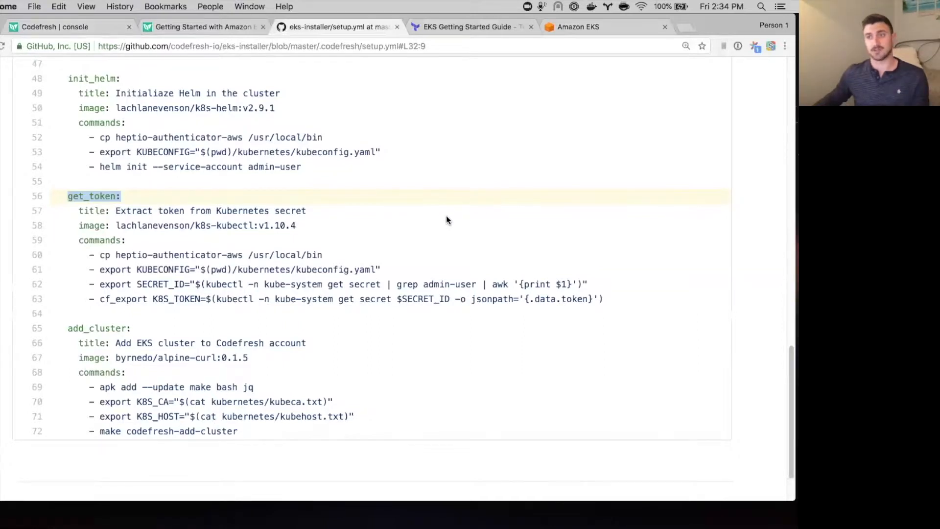
mouse_move(504, 298)
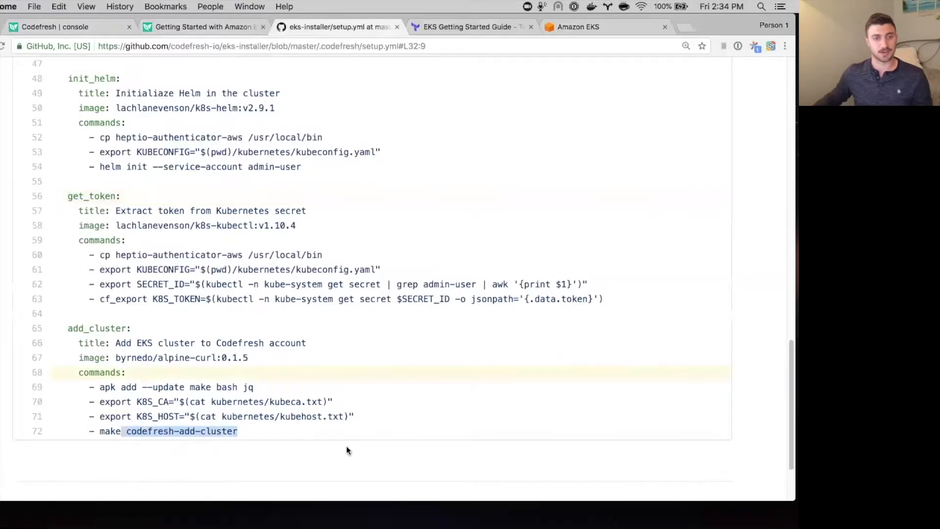
scroll(up, 3)
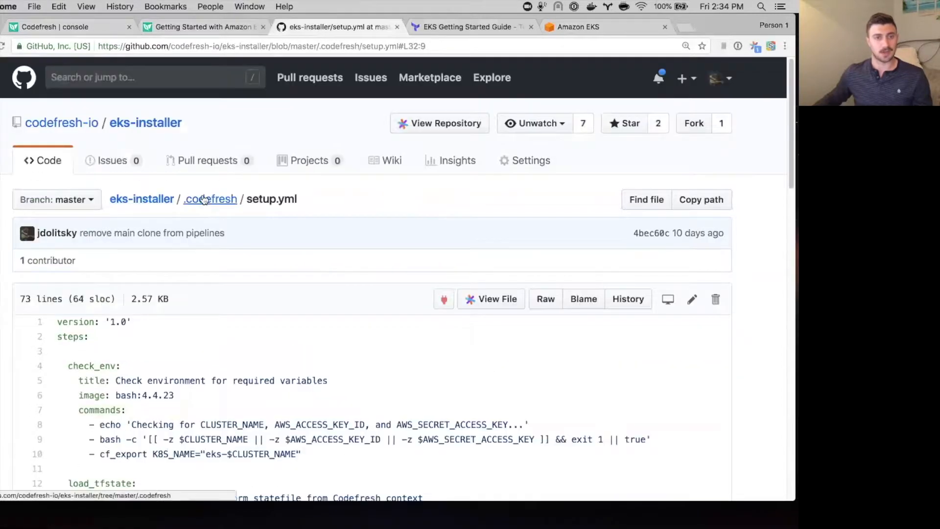
Step: Read scripts/codefresh-add-cluster.sh through its cluster-registration requests, ending back in the scripts folder
click(141, 199)
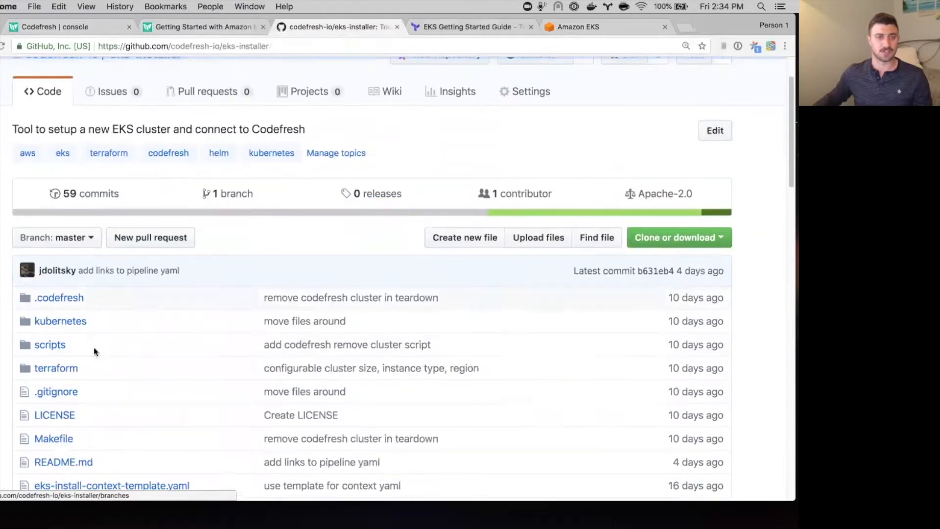
click(50, 344)
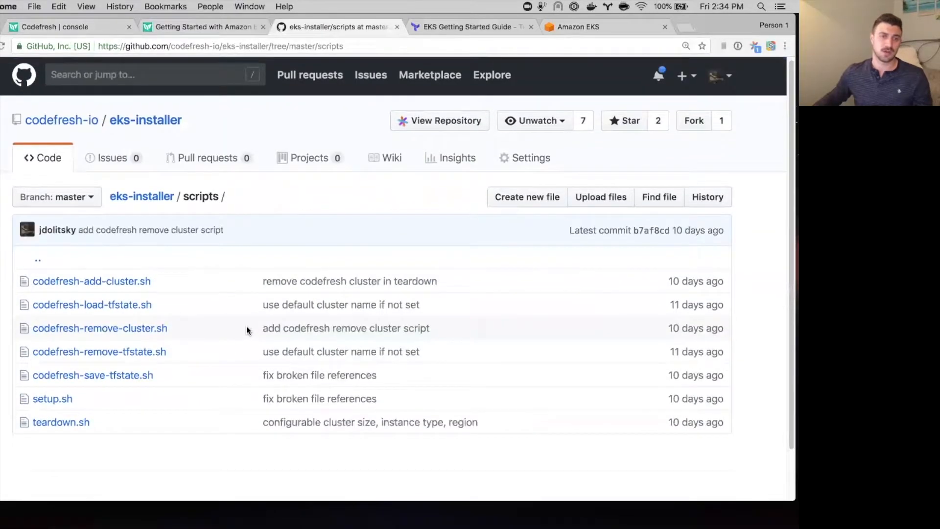
click(92, 281)
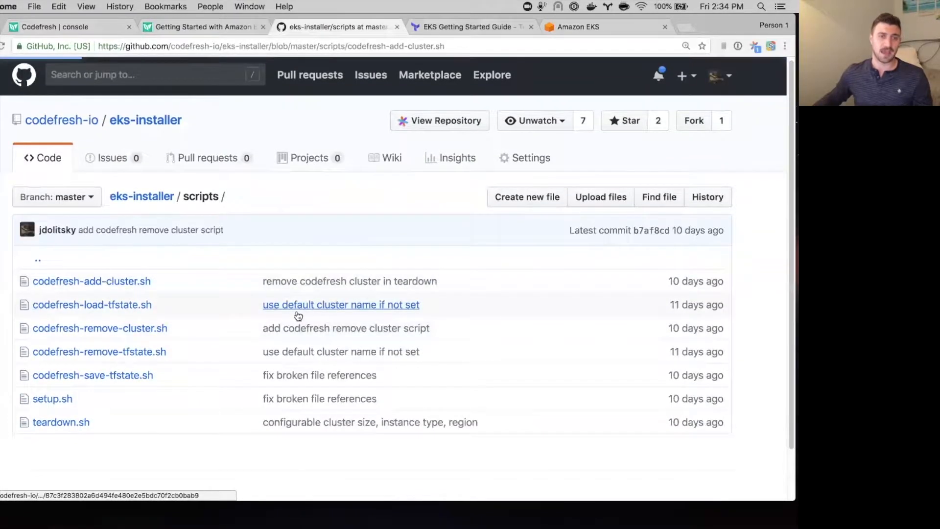
click(92, 281)
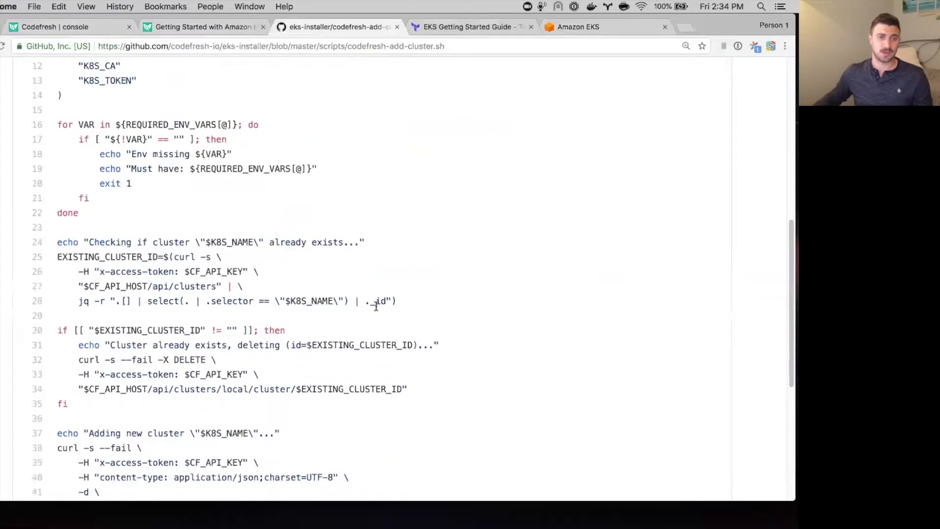
scroll(down, 3)
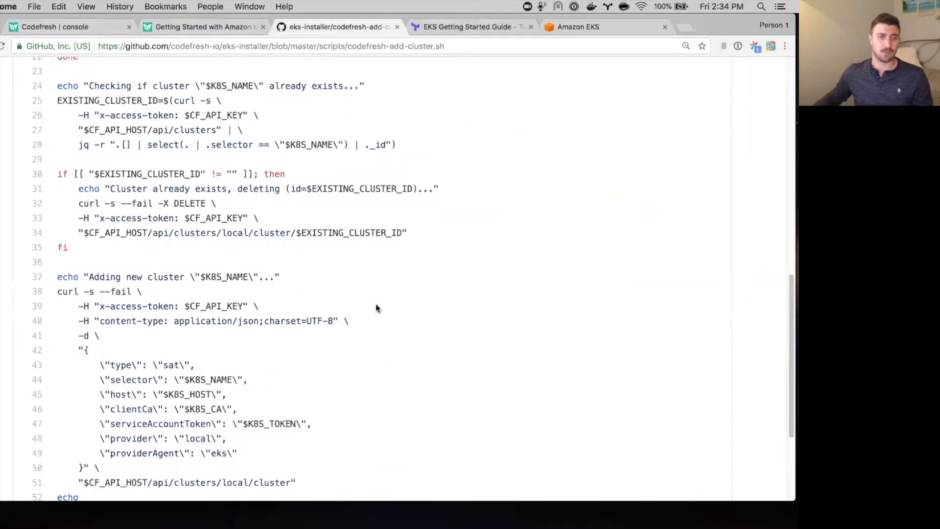
scroll(up, 3)
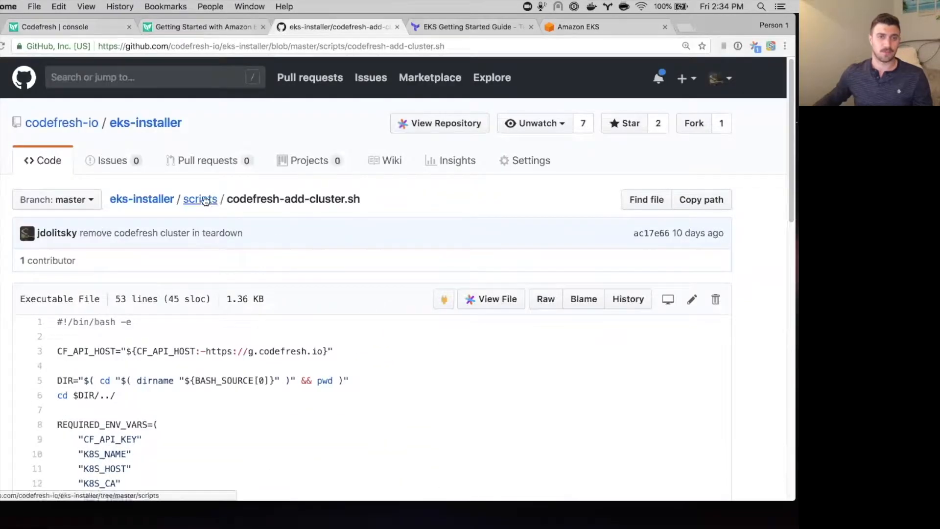
click(200, 199)
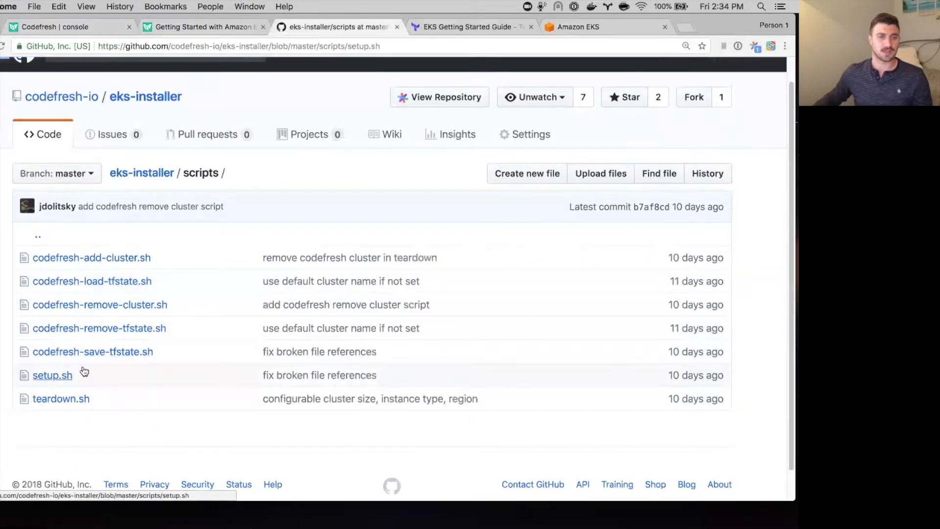
click(52, 376)
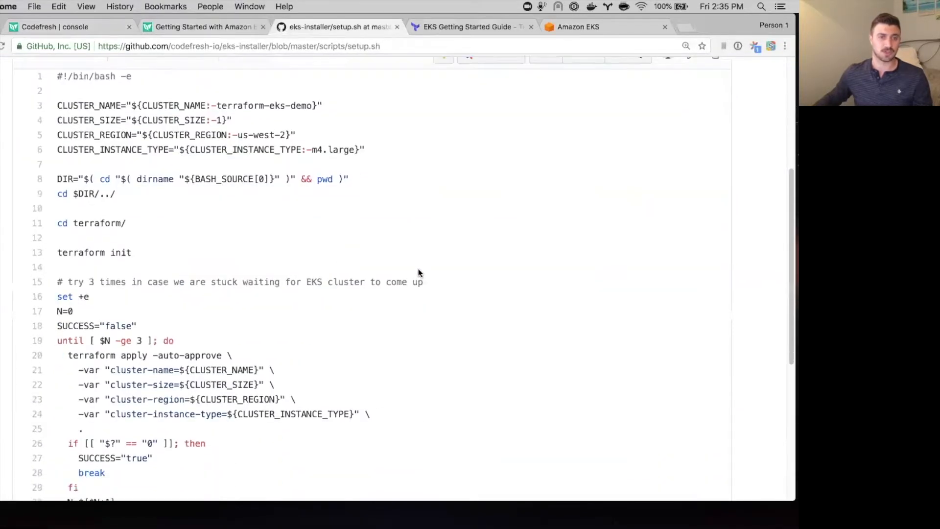
scroll(down, 3)
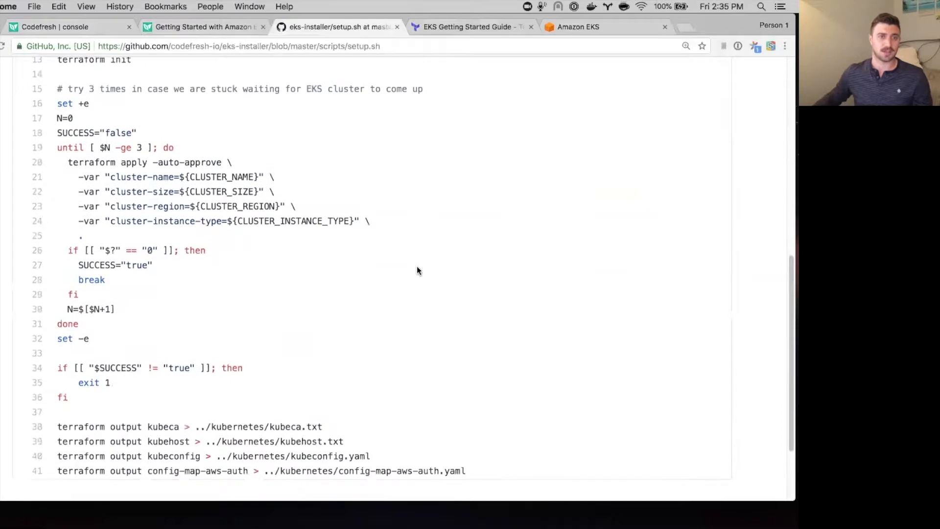
scroll(up, 3)
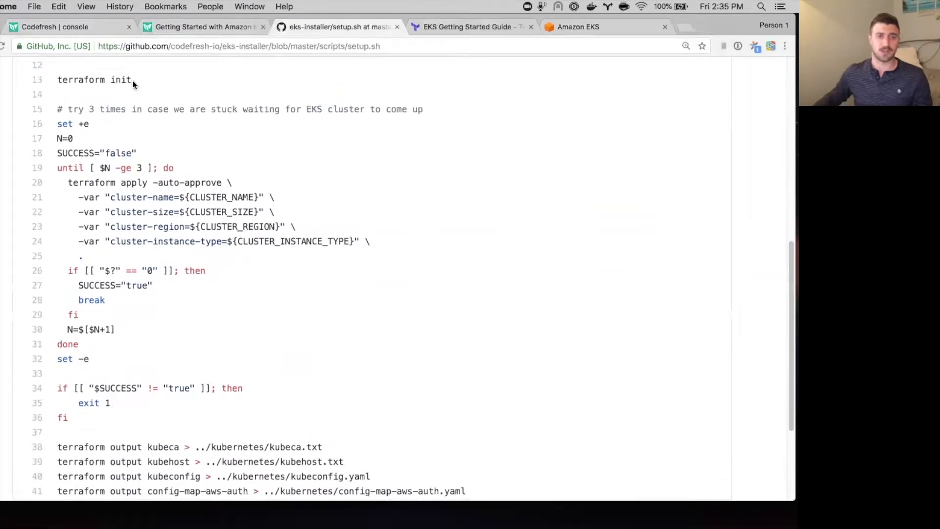
mouse_move(207, 90)
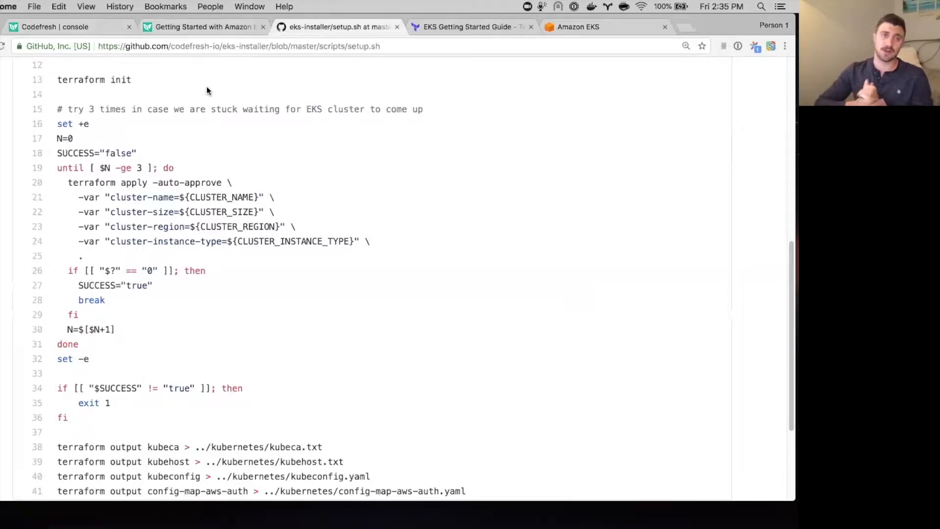
mouse_move(170, 164)
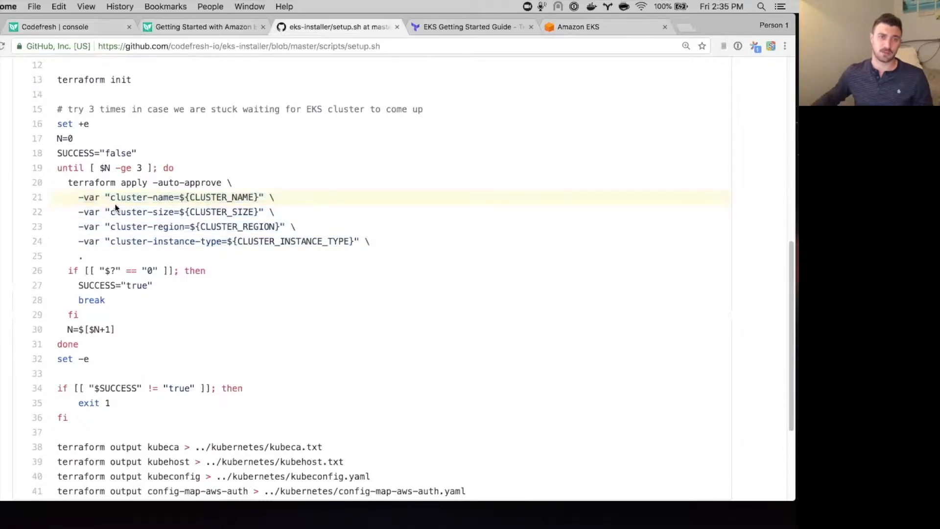
mouse_move(139, 214)
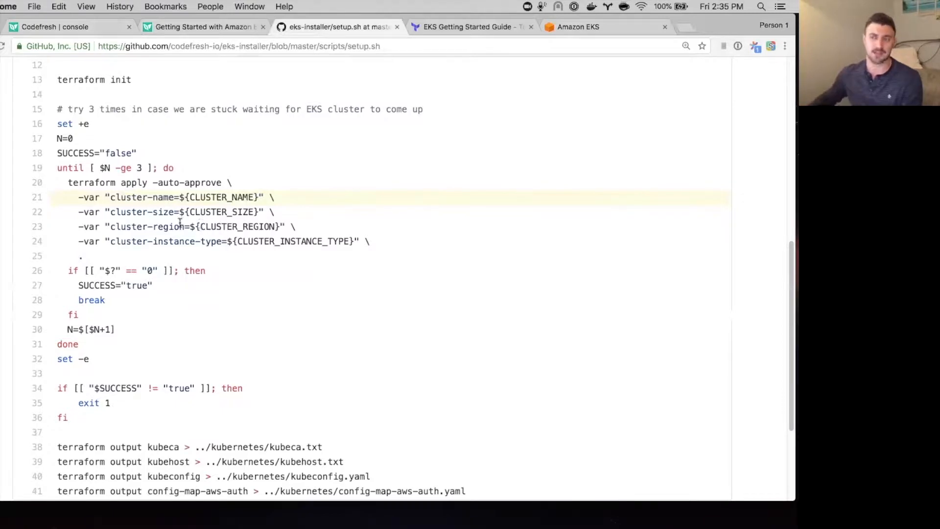
mouse_move(180, 211)
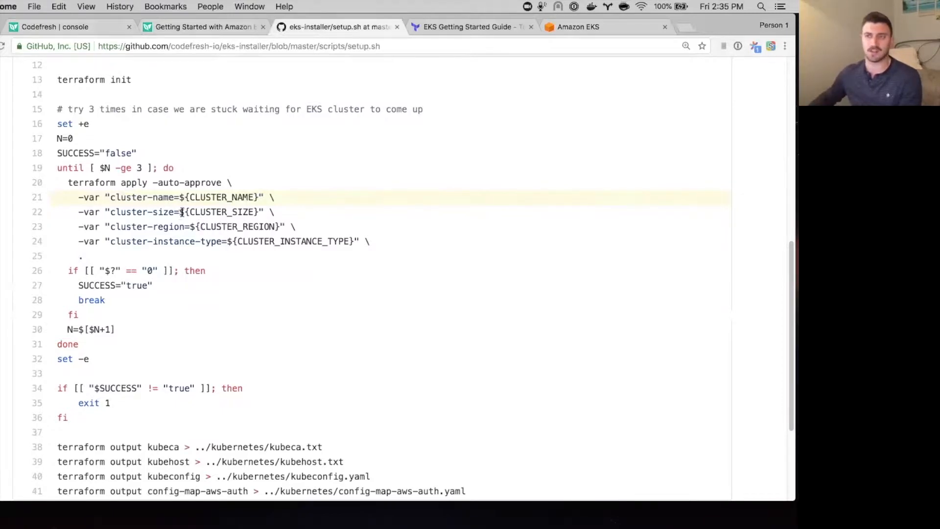
mouse_move(401, 247)
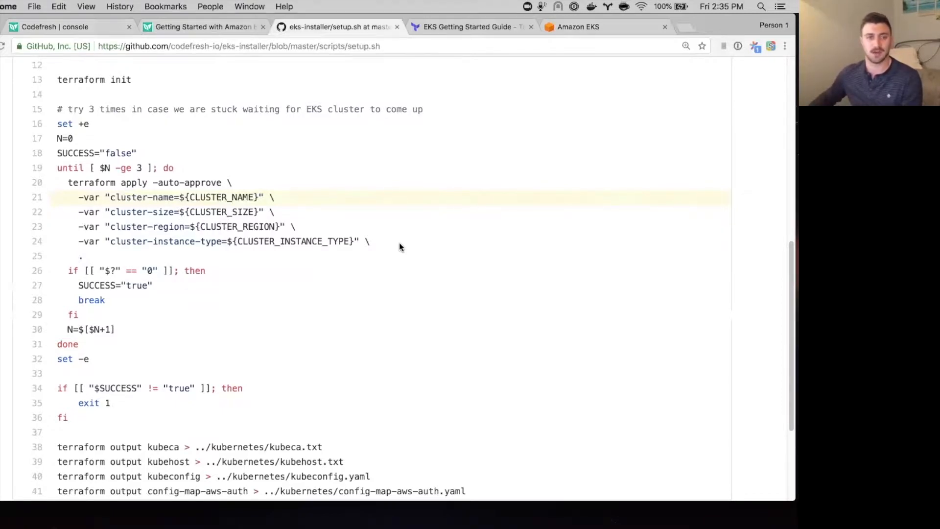
scroll(down, 3)
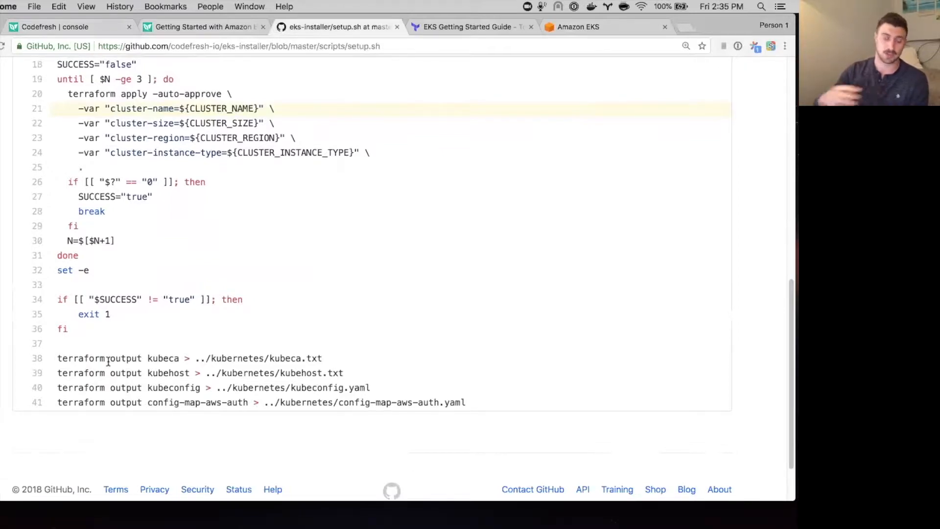
scroll(up, 3)
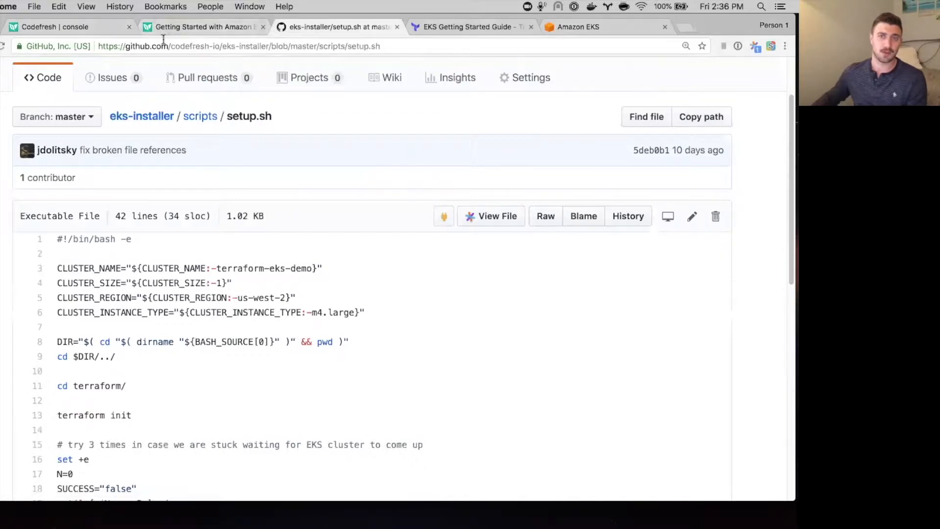
click(204, 27)
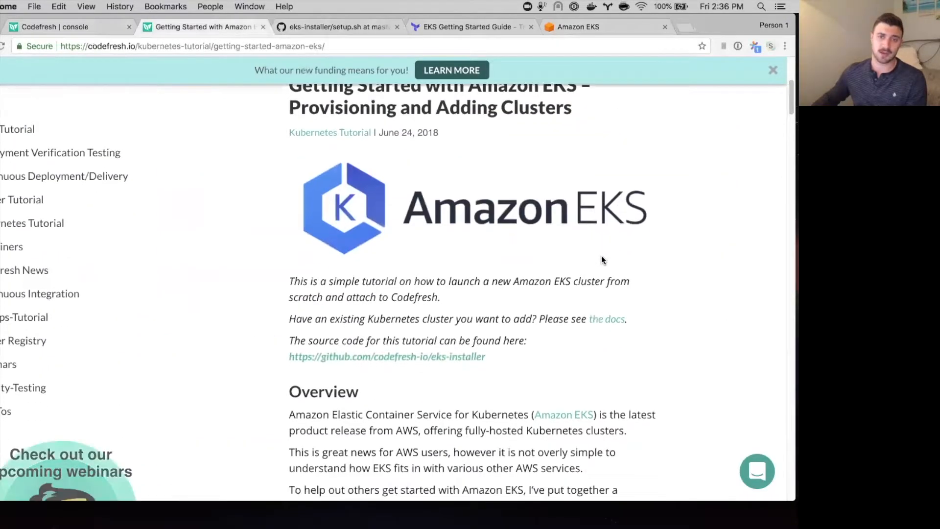
scroll(up, 3)
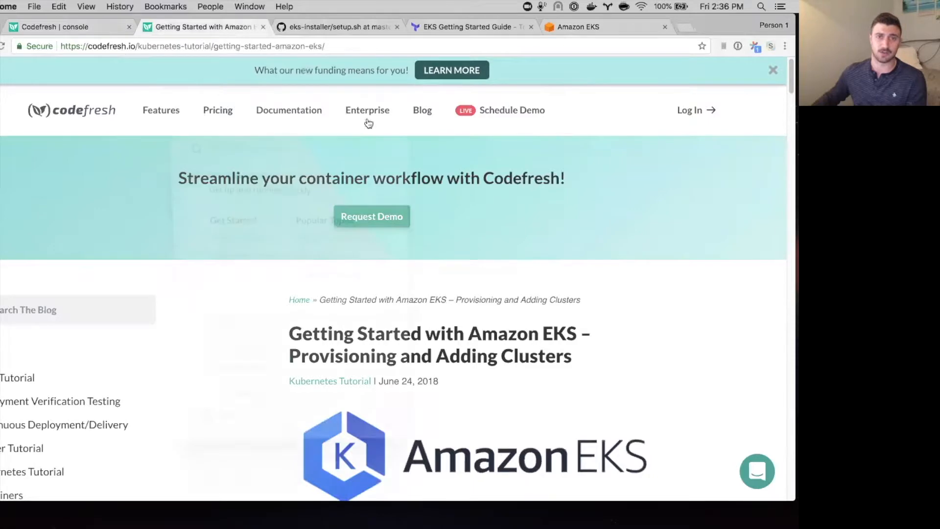
scroll(down, 3)
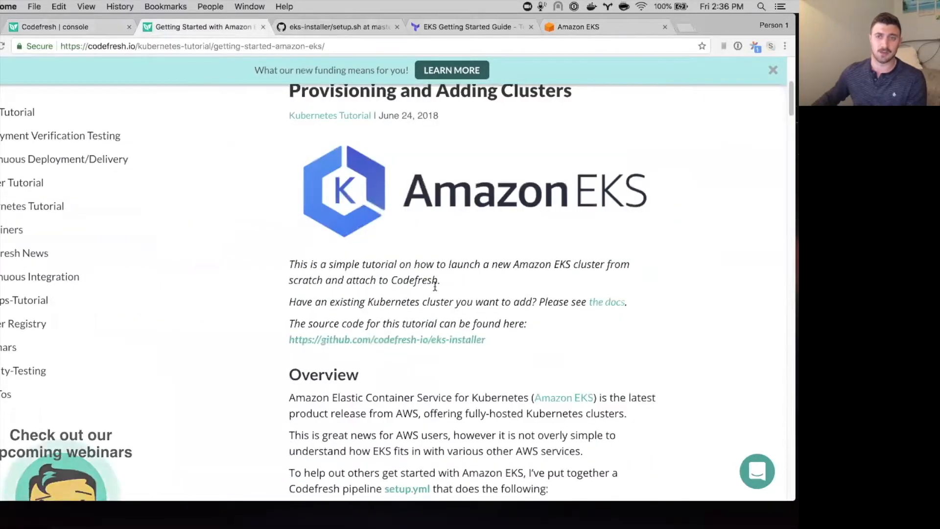
scroll(down, 3)
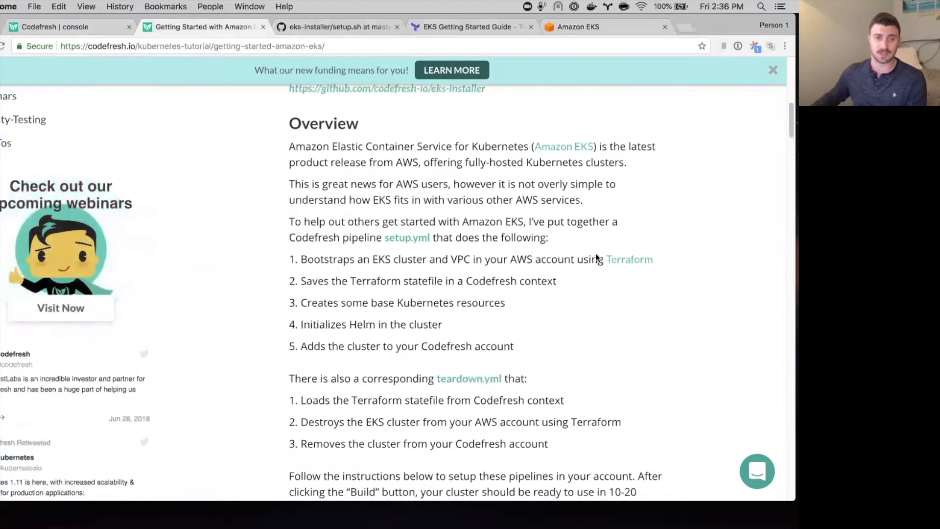
scroll(down, 3)
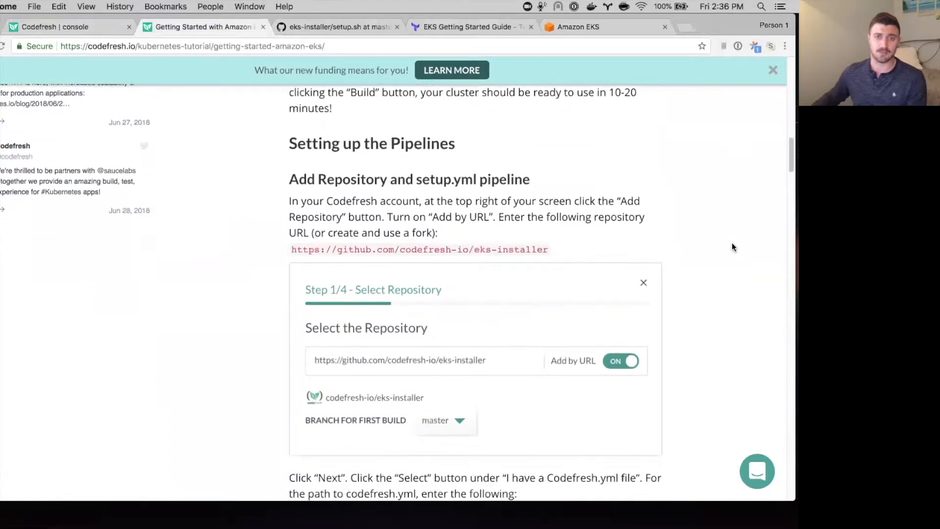
mouse_move(570, 201)
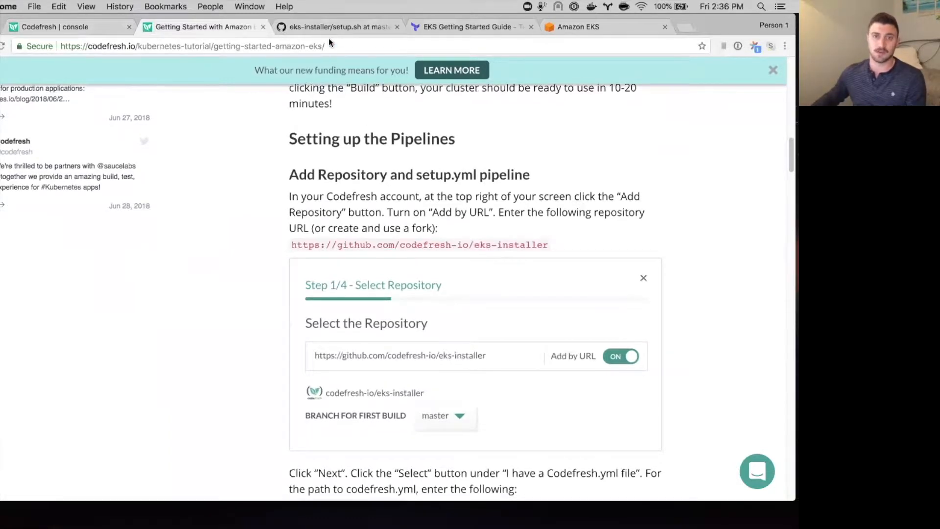
click(336, 27)
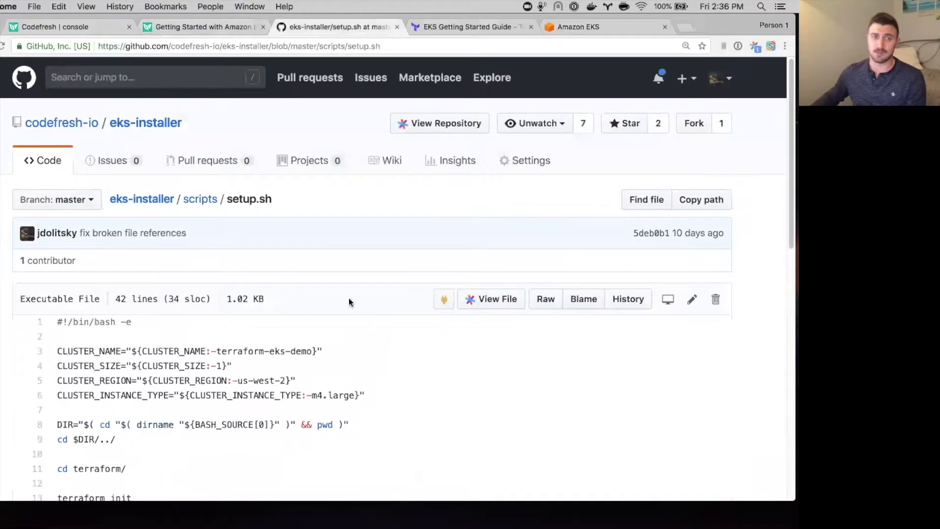
Step: Return to the eks-installer repository root via the breadcrumb and scroll its file list
click(141, 198)
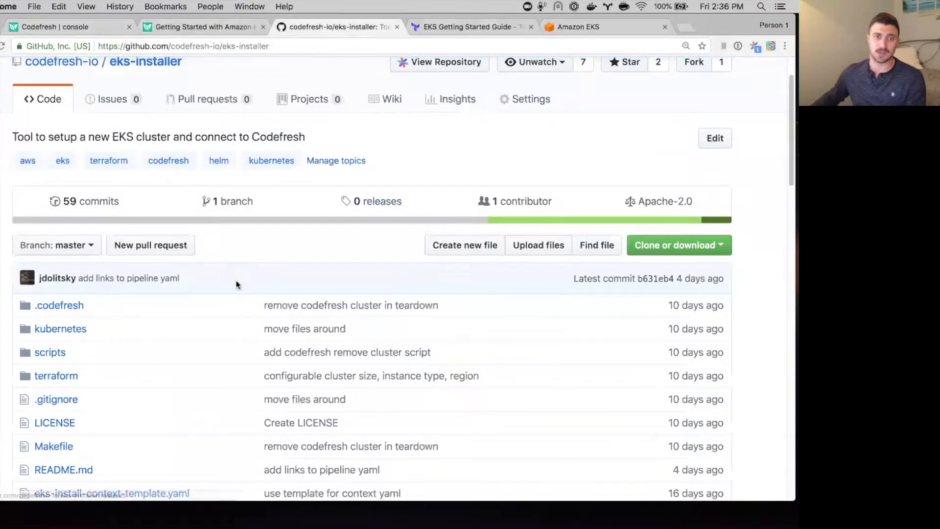
scroll(down, 3)
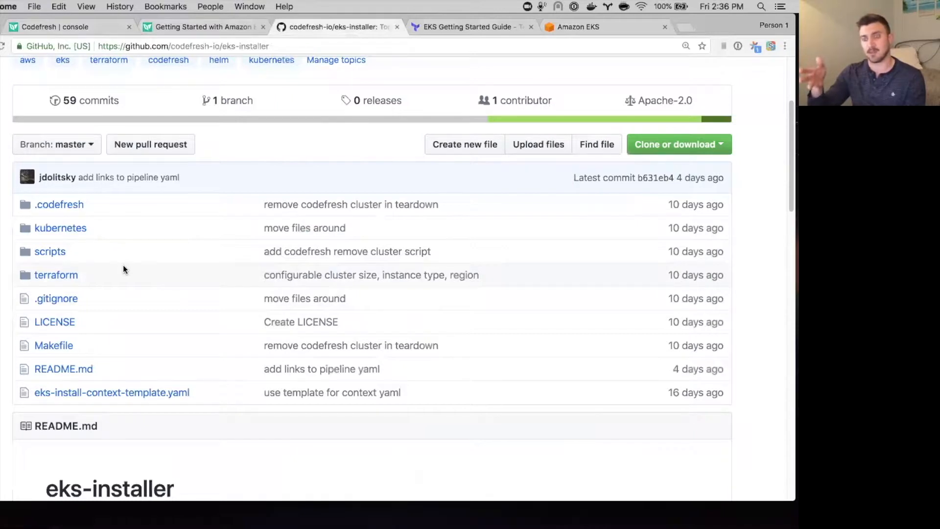
mouse_move(96, 248)
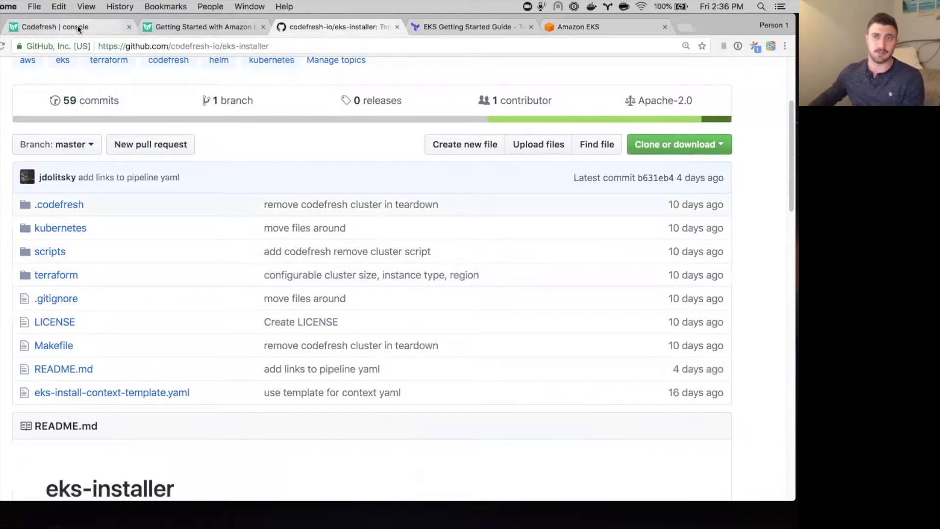
mouse_move(68, 28)
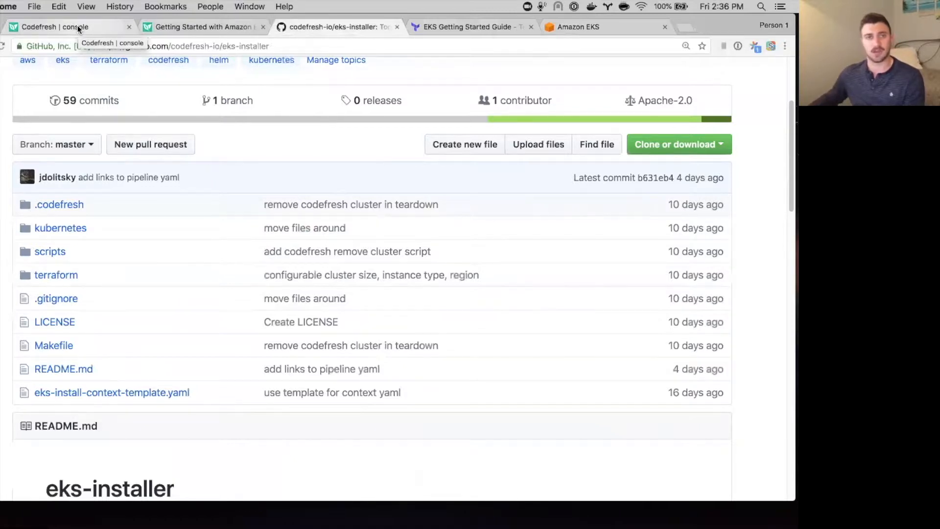
click(66, 26)
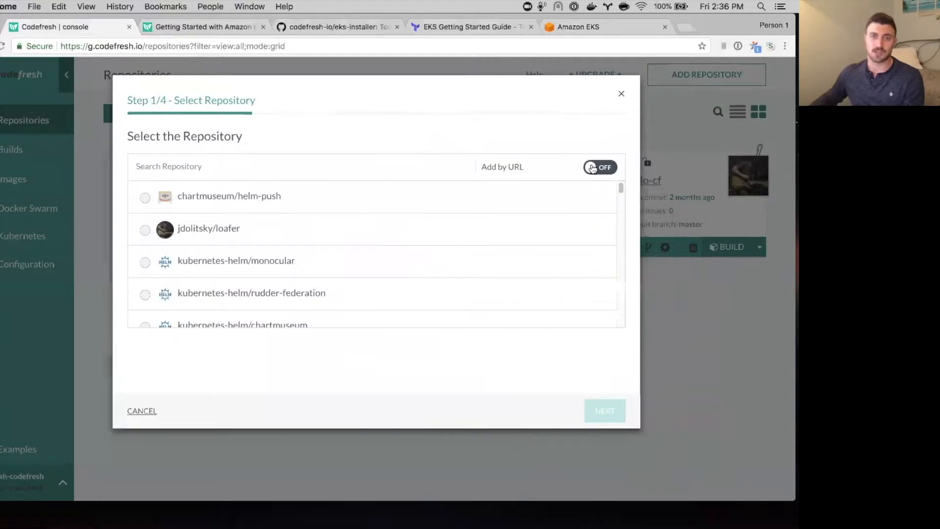
click(600, 166)
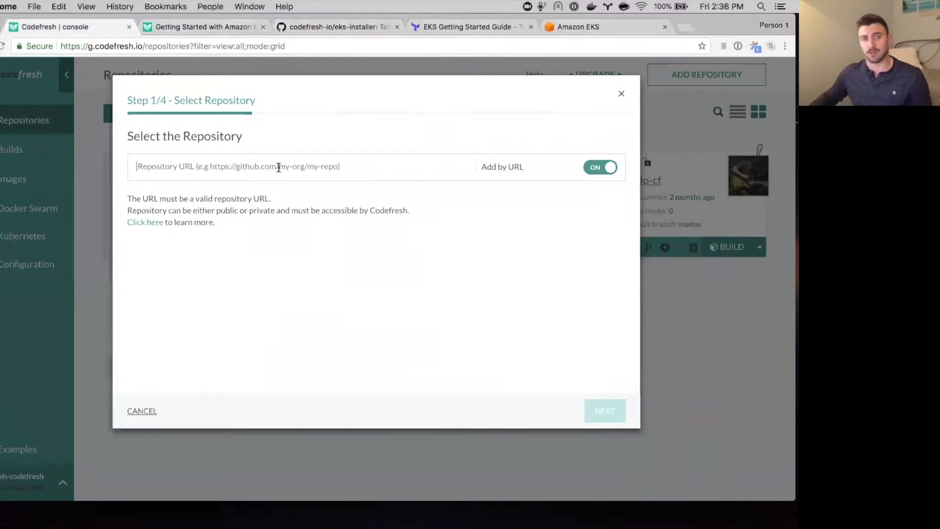
text(https://github.com/codefresh-io/eks-installer)
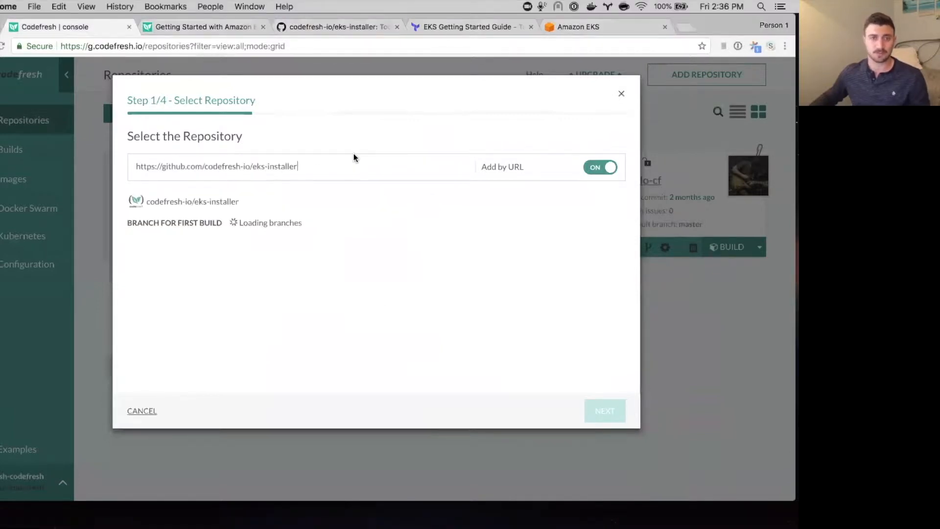
click(604, 410)
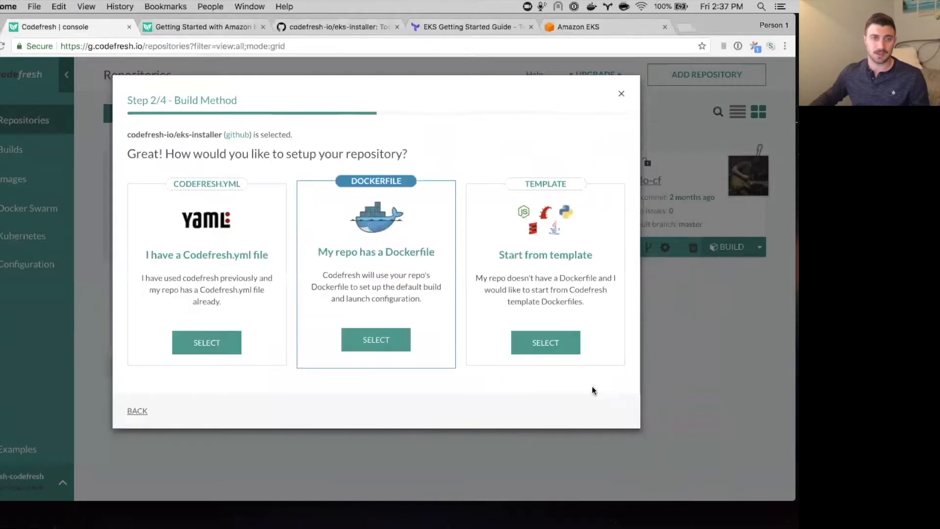
mouse_move(207, 343)
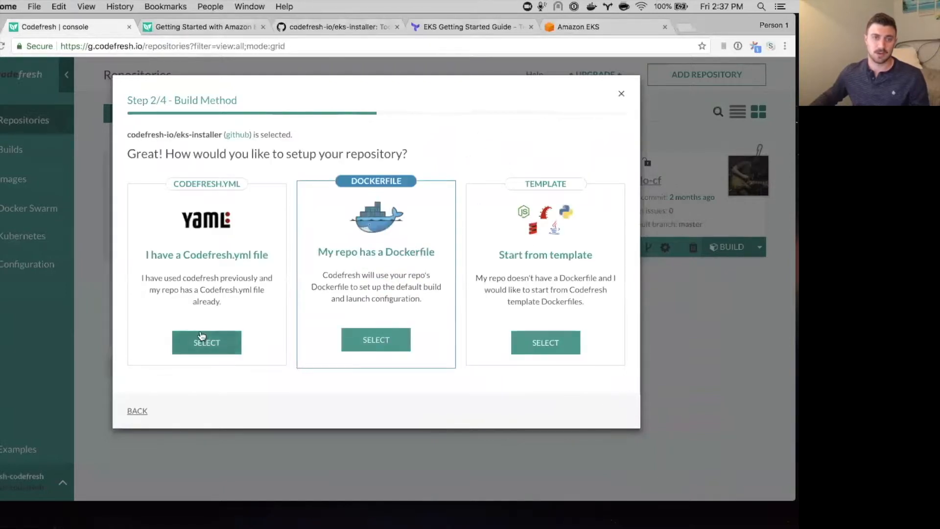
Step: Choose the existing Codefresh.yml option with path ./codefresh/setup.yml and create the repository
click(206, 343)
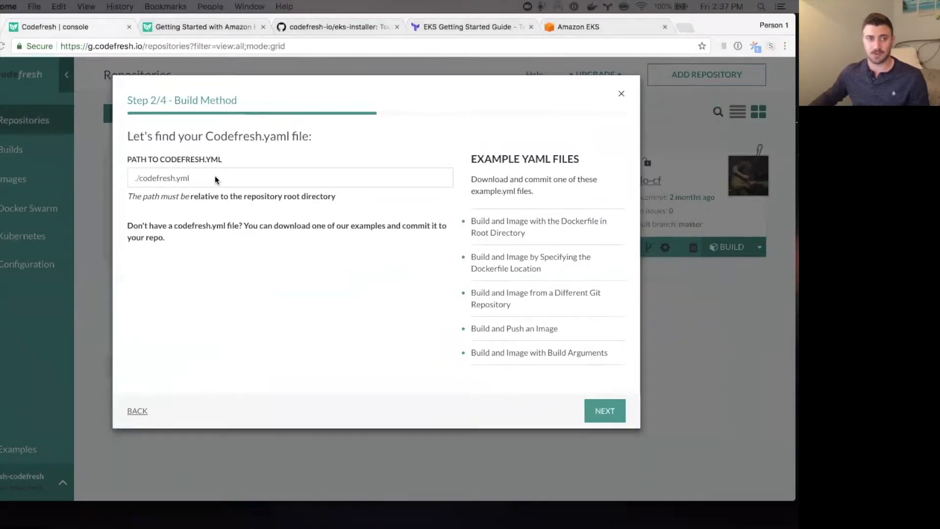
text(/codefresh/setup.yml)
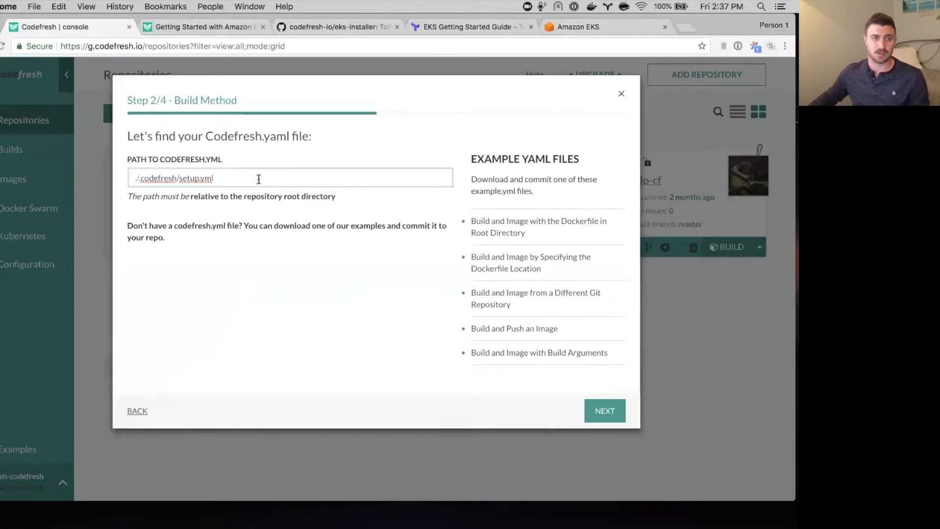
click(604, 411)
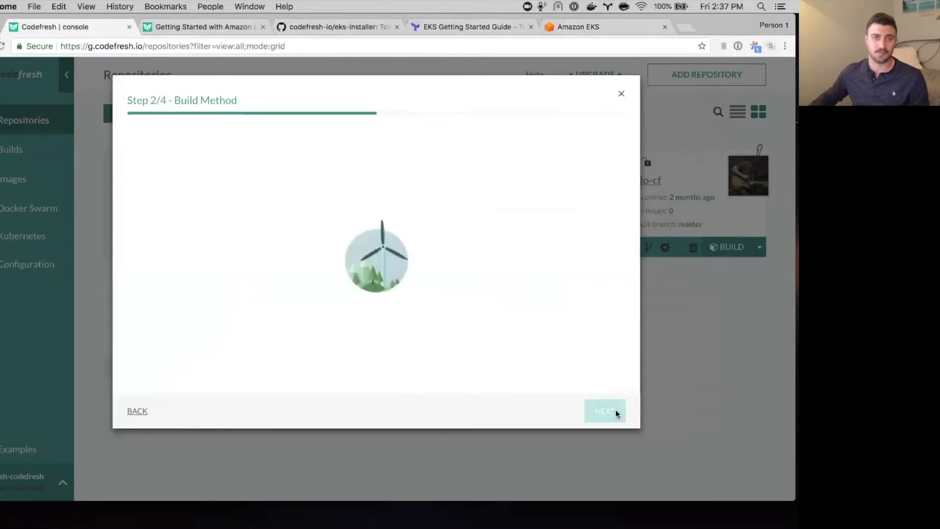
click(604, 410)
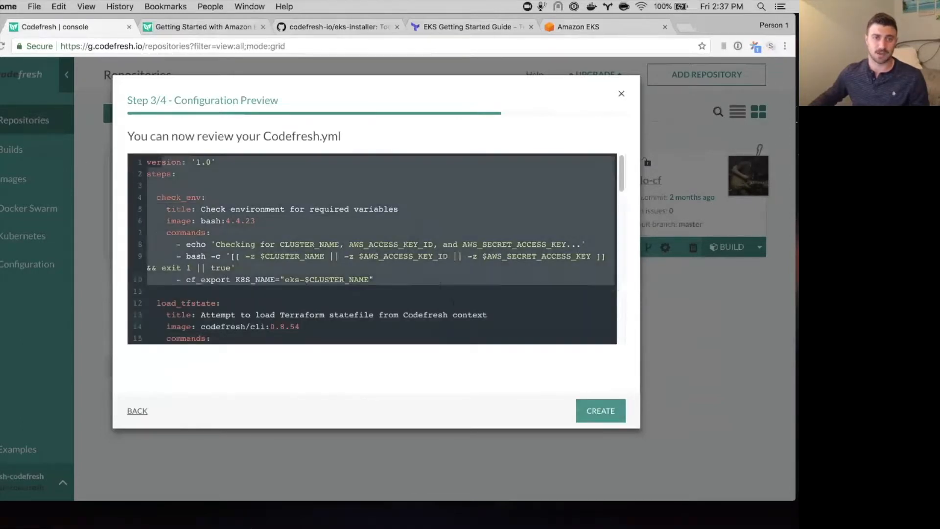
click(600, 410)
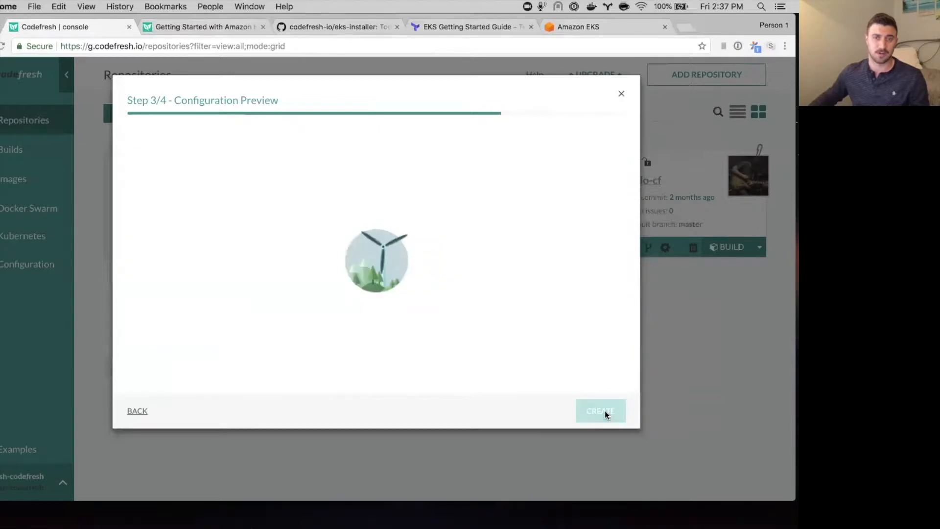
Step: Create the eks-installer pipeline and delete its automatic Git commit trigger
click(600, 410)
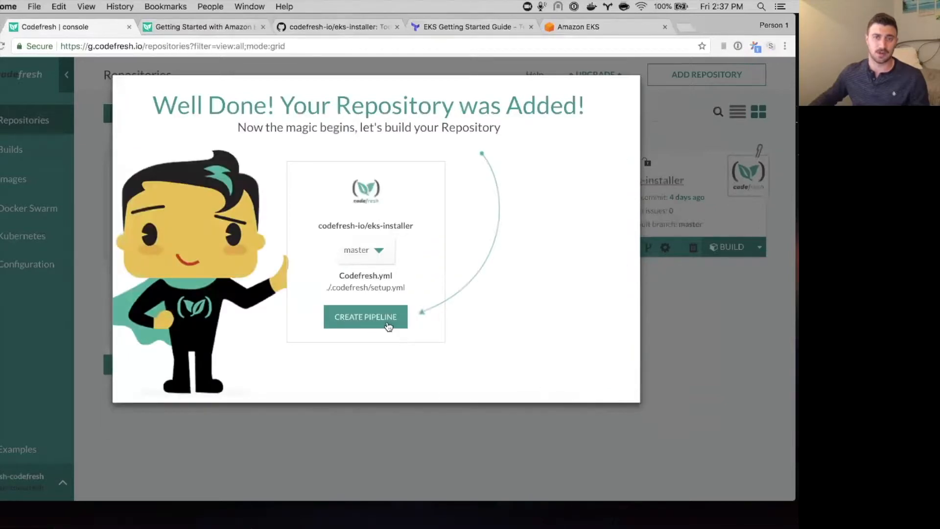
click(366, 317)
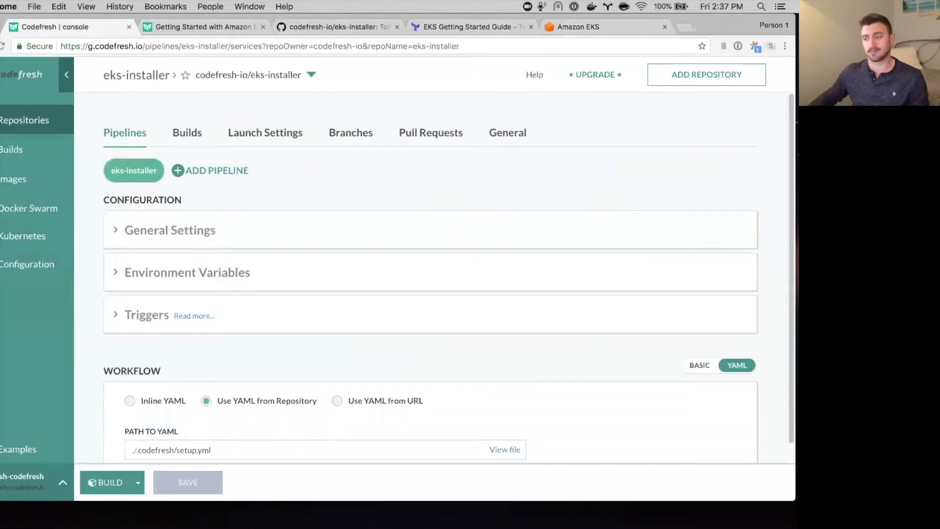
mouse_move(483, 354)
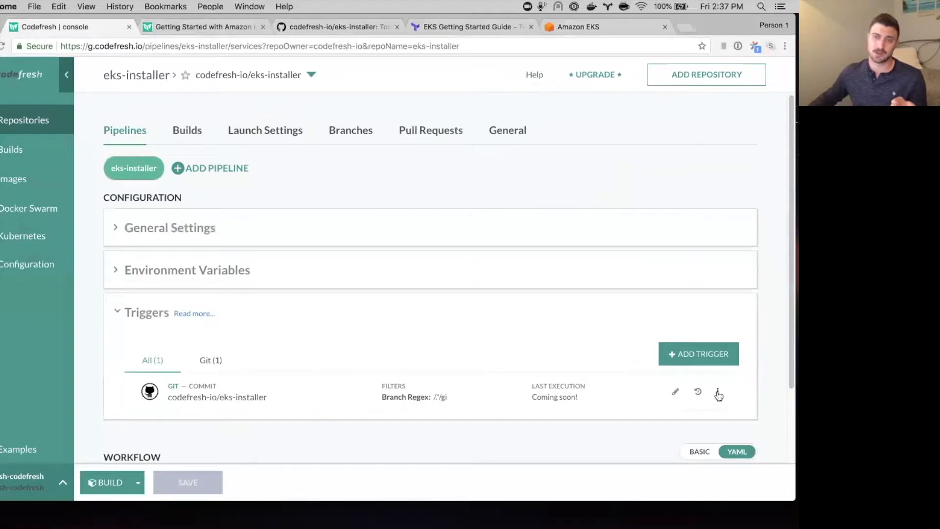
click(718, 392)
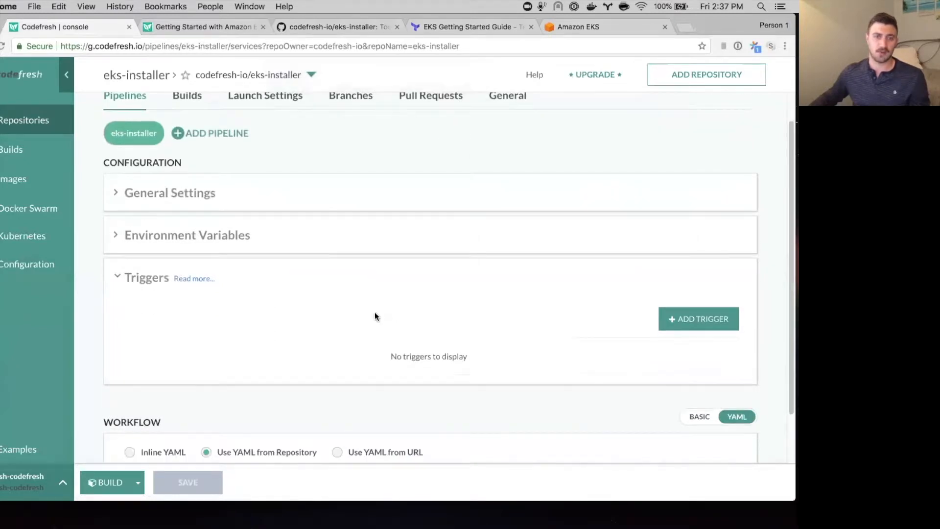
Step: Replace the default PORT variable with encrypted AWS_ACCESS_KEY_ID and AWS_SECRET_ACCESS_KEY variables
scroll(up, 3)
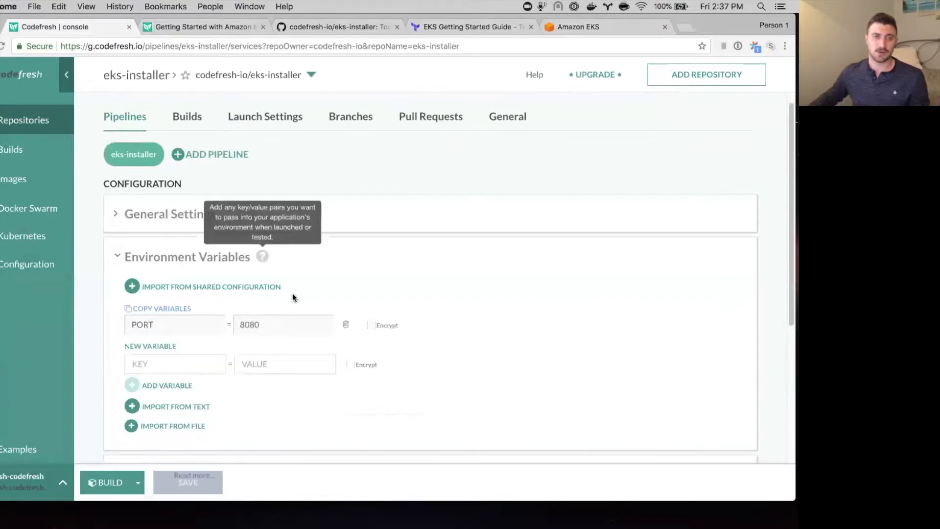
click(346, 324)
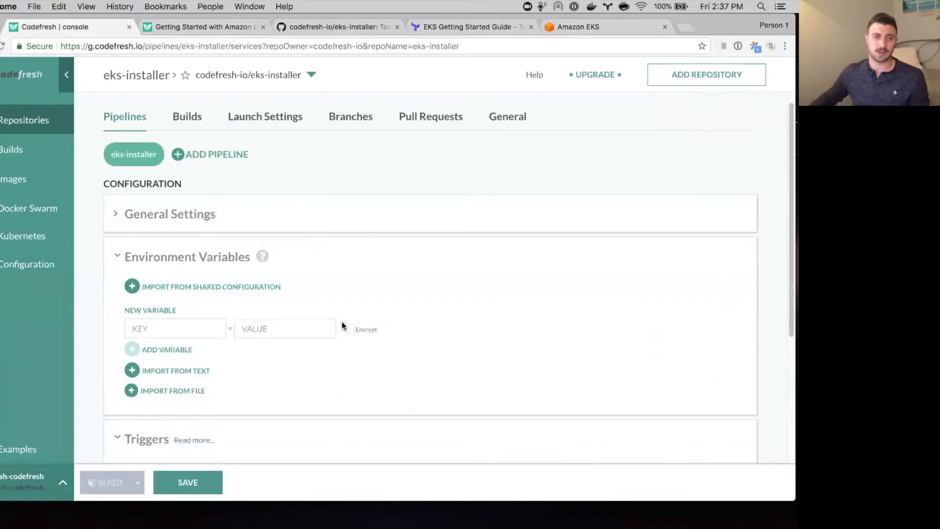
click(174, 328)
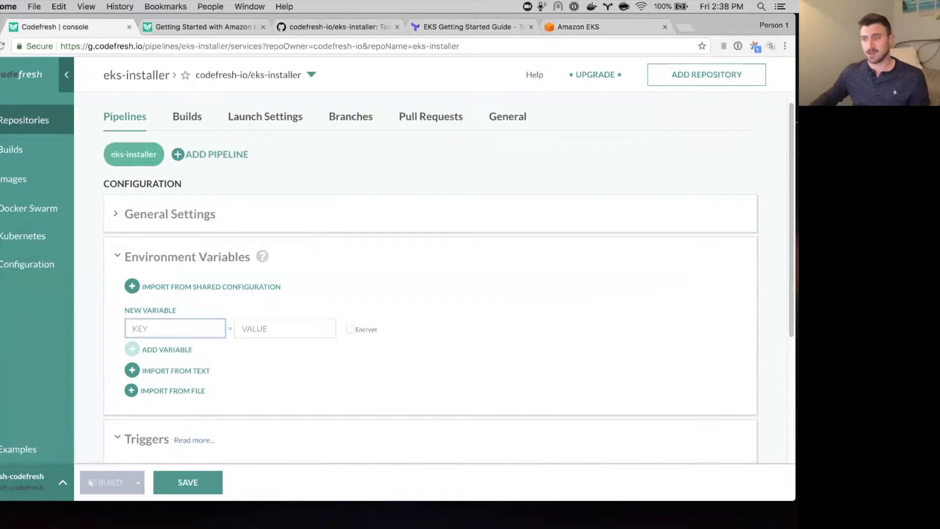
click(174, 328)
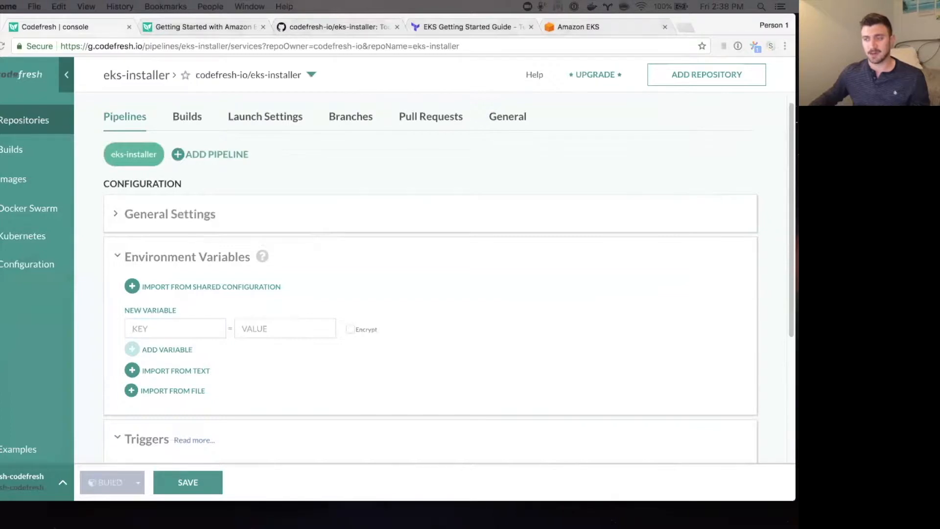
text(AWS_ACCESS_KEY_ID)
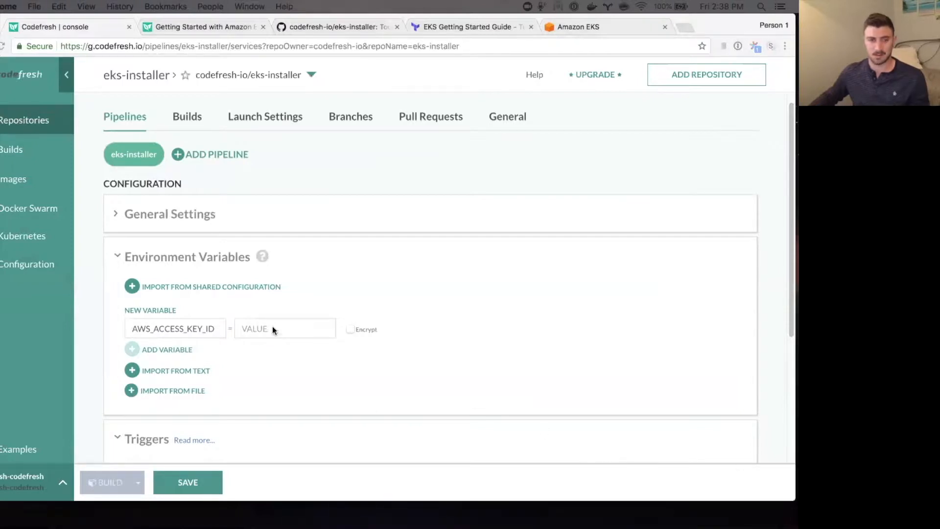
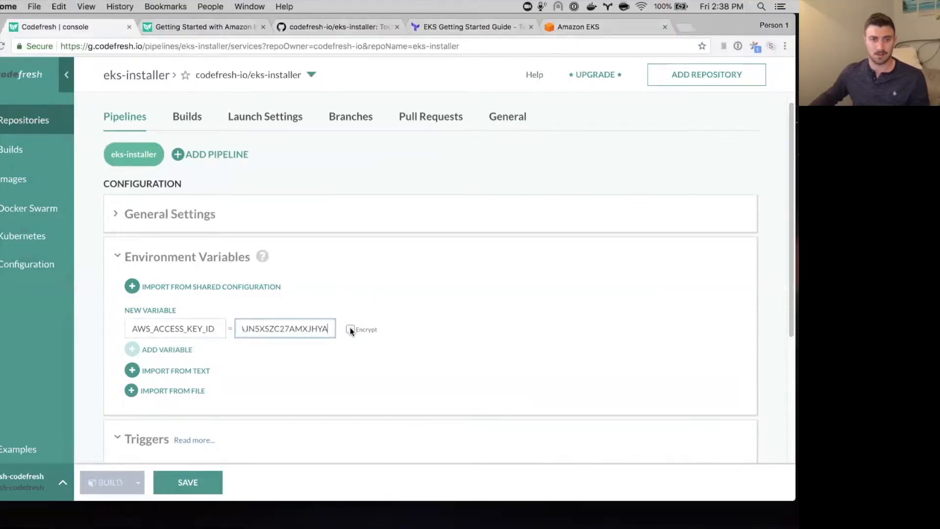
click(350, 329)
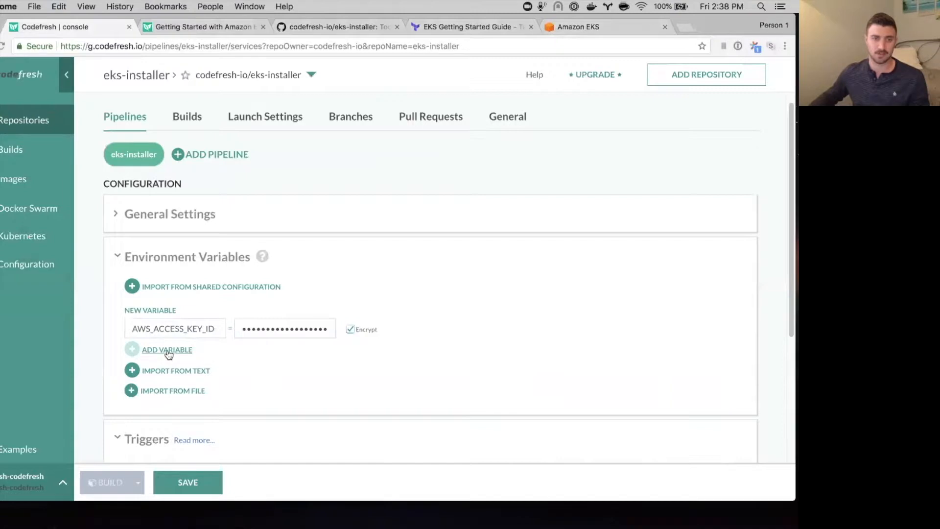
click(166, 349)
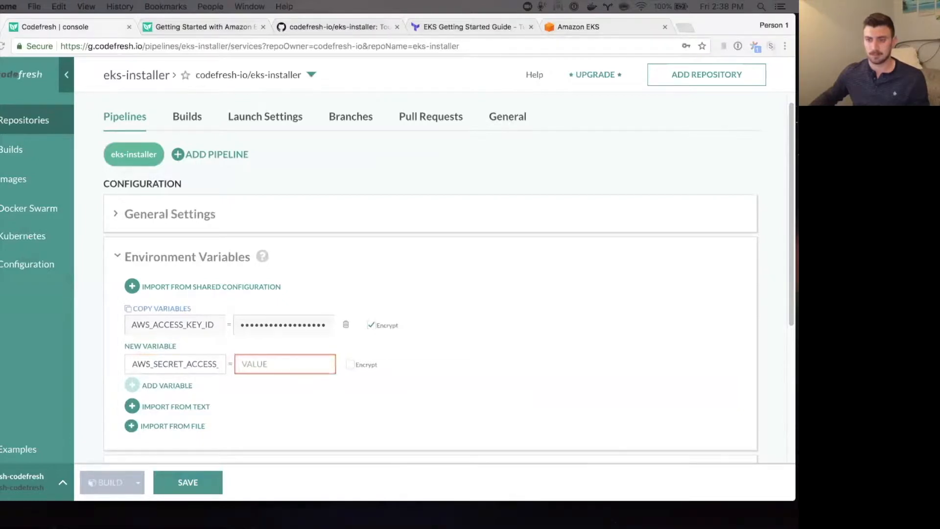
click(285, 364)
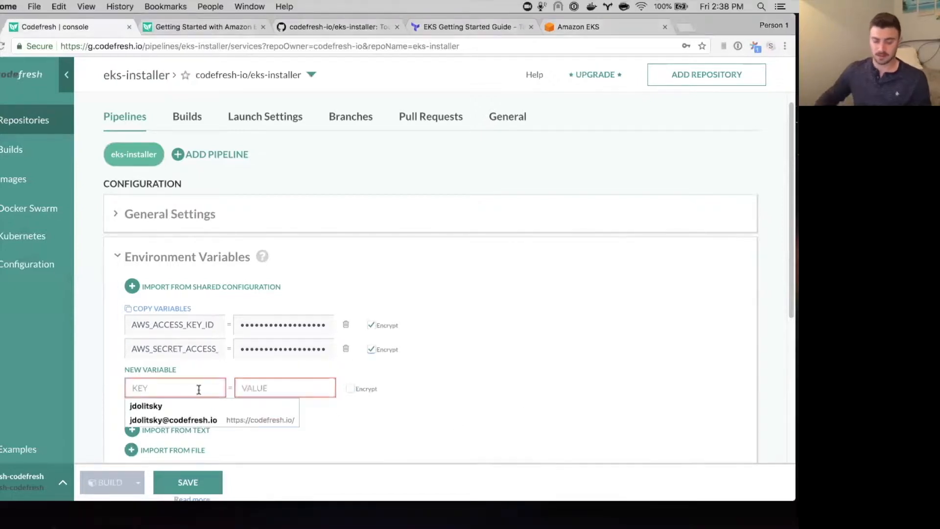
Step: Add CLUSTER_NAME set to webinar and save the environment variables
text(CLUSTER_NAE)
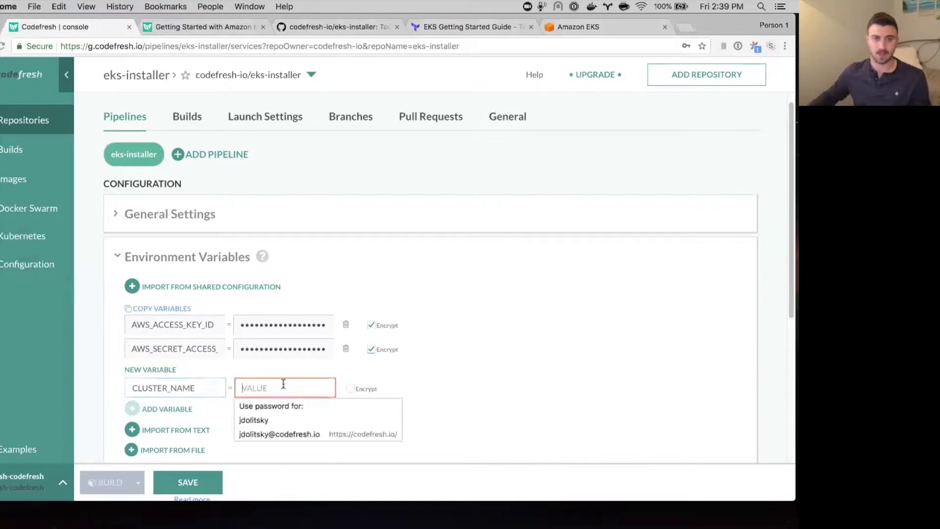
text(webinar)
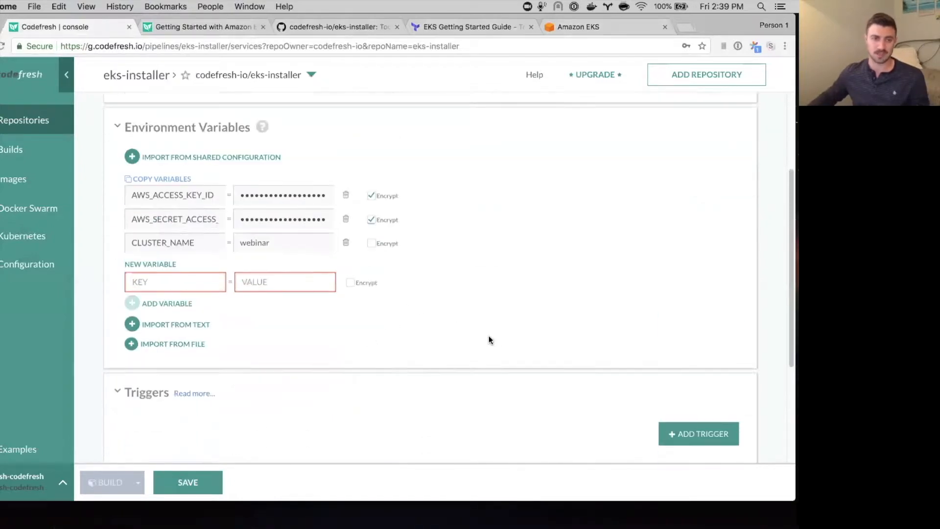
click(188, 482)
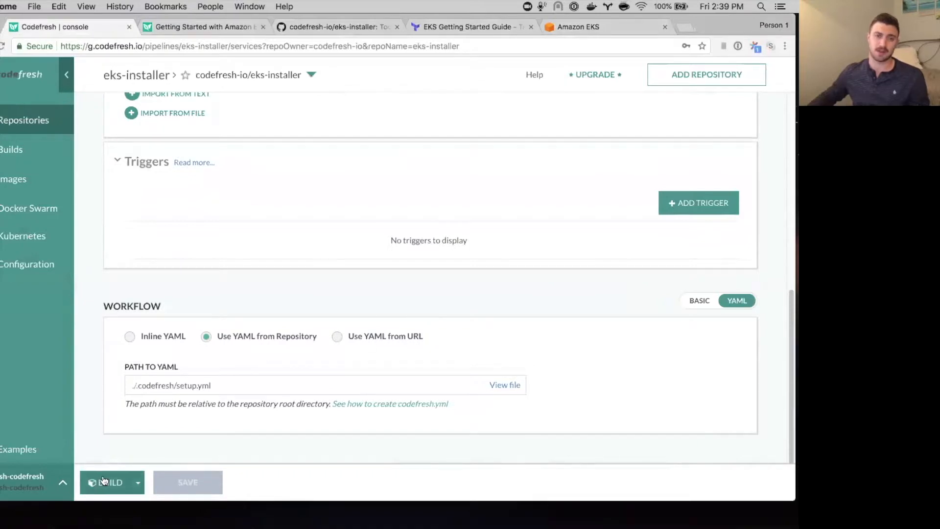
Step: Run eks-installer on master and follow the log through environment check into Terraform cluster creation
click(106, 482)
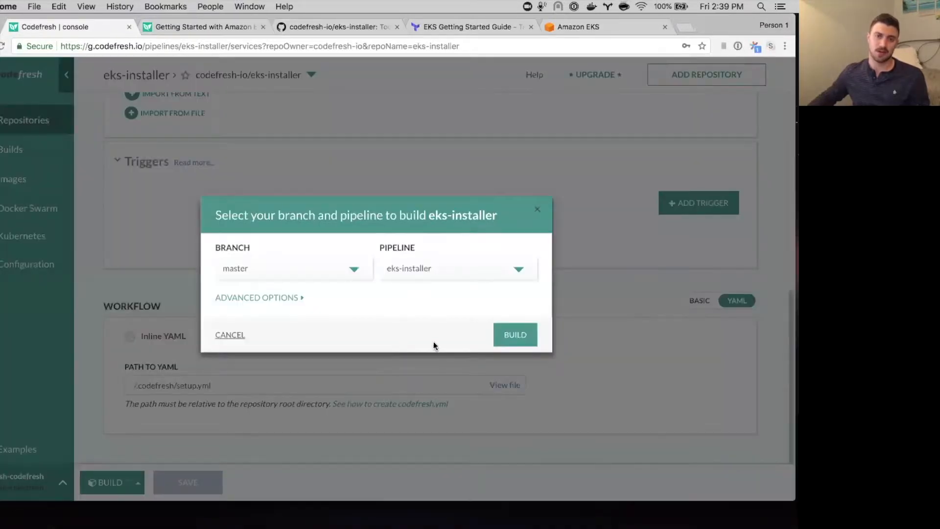
click(514, 335)
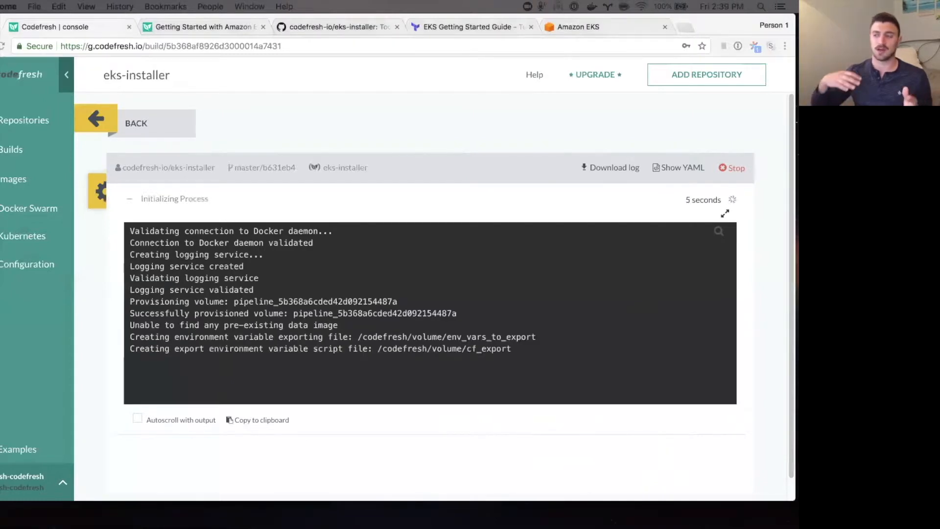
scroll(down, 3)
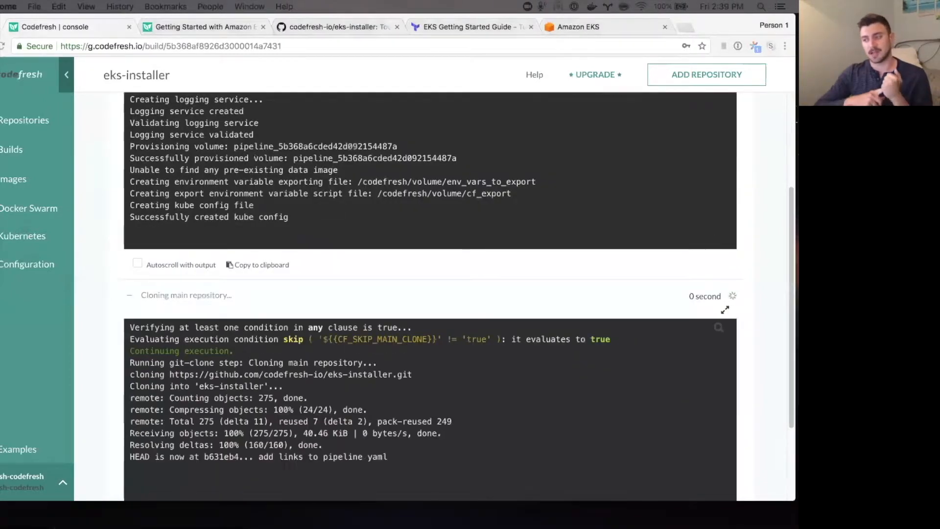
scroll(down, 3)
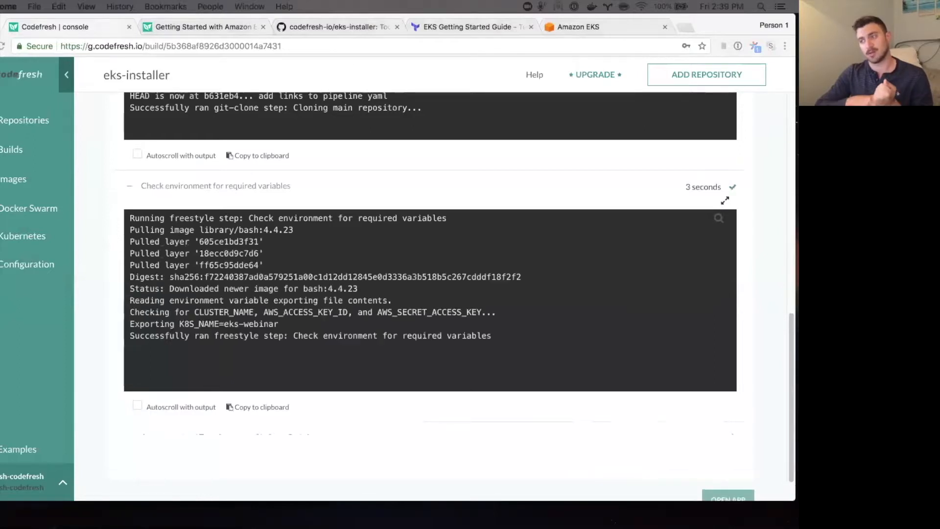
scroll(down, 3)
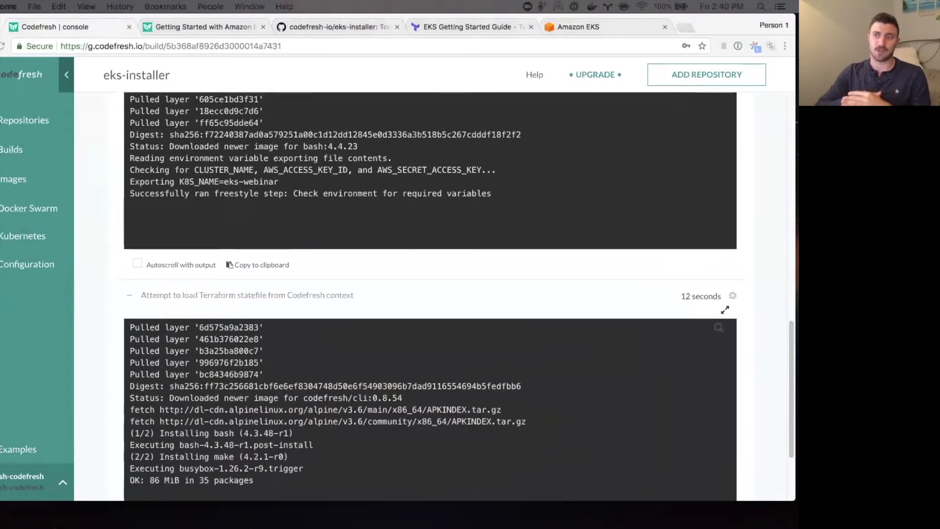
scroll(down, 3)
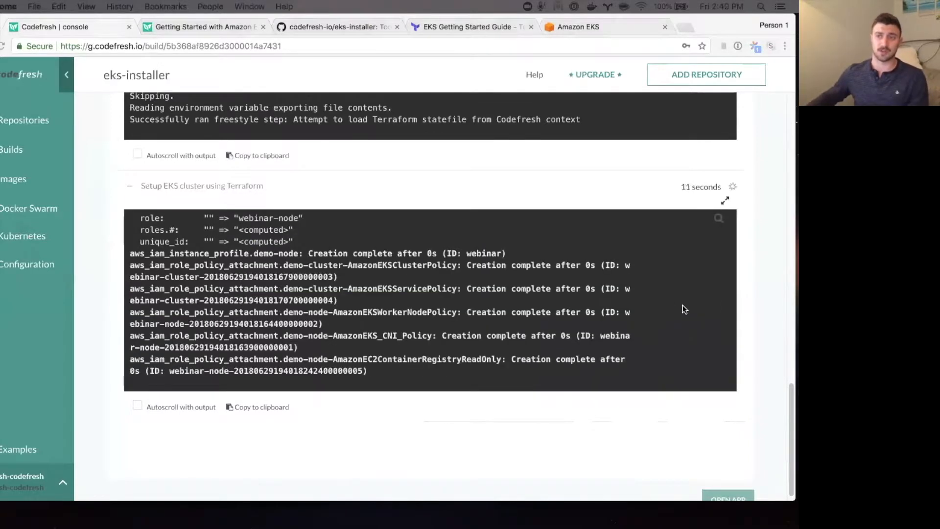
scroll(up, 3)
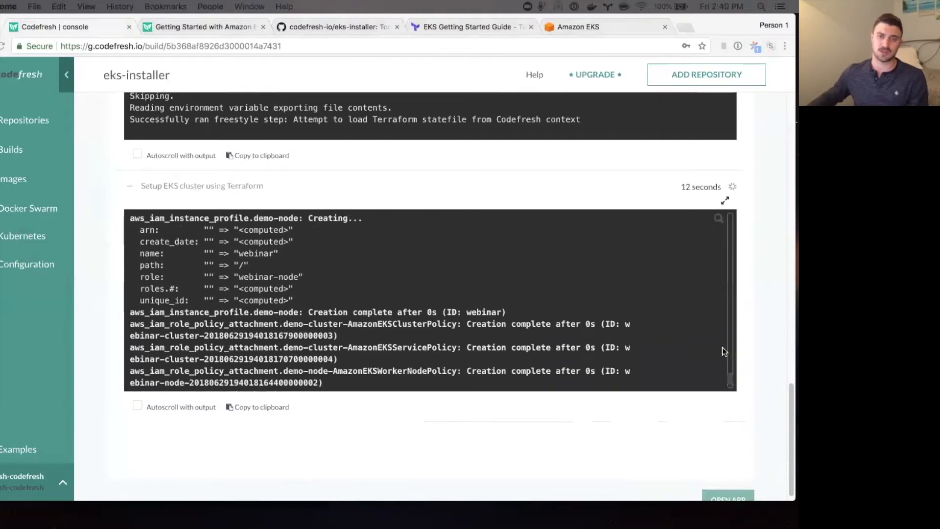
scroll(down, 3)
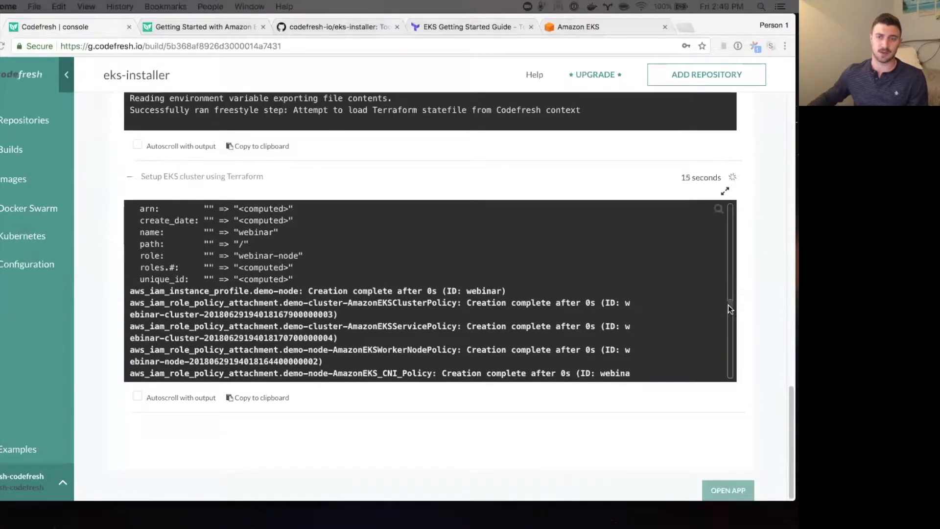
mouse_move(730, 395)
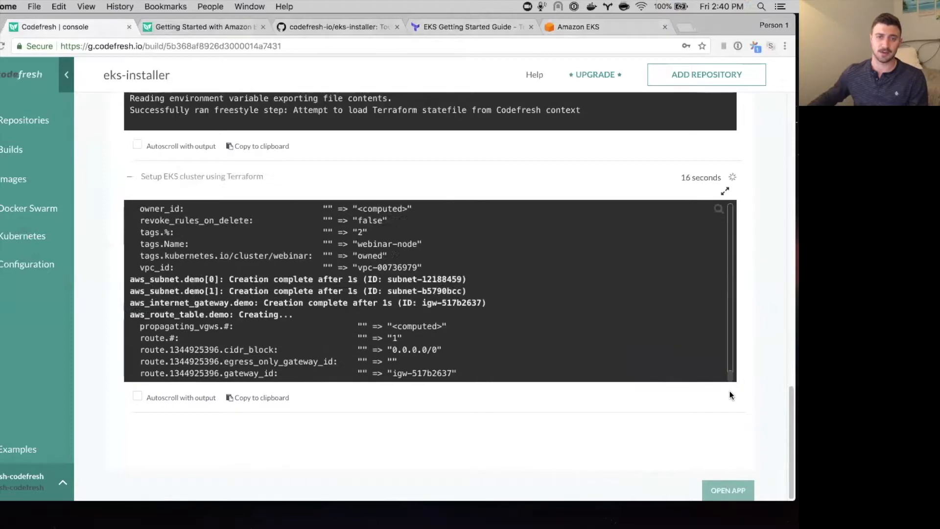
click(137, 397)
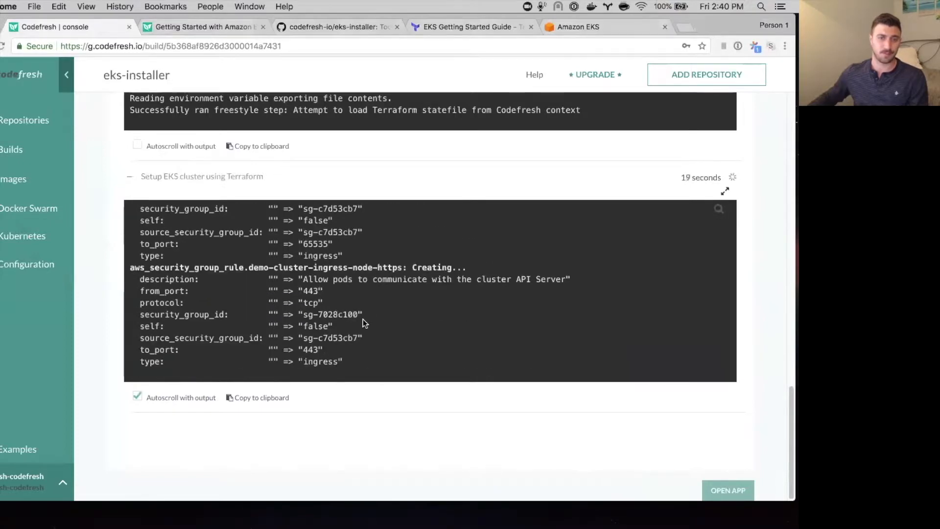
mouse_move(682, 327)
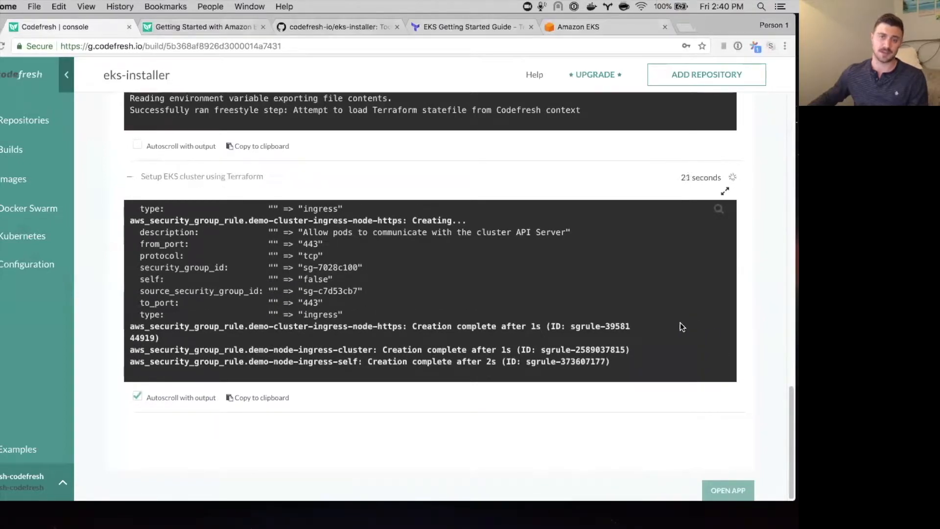
mouse_move(316, 293)
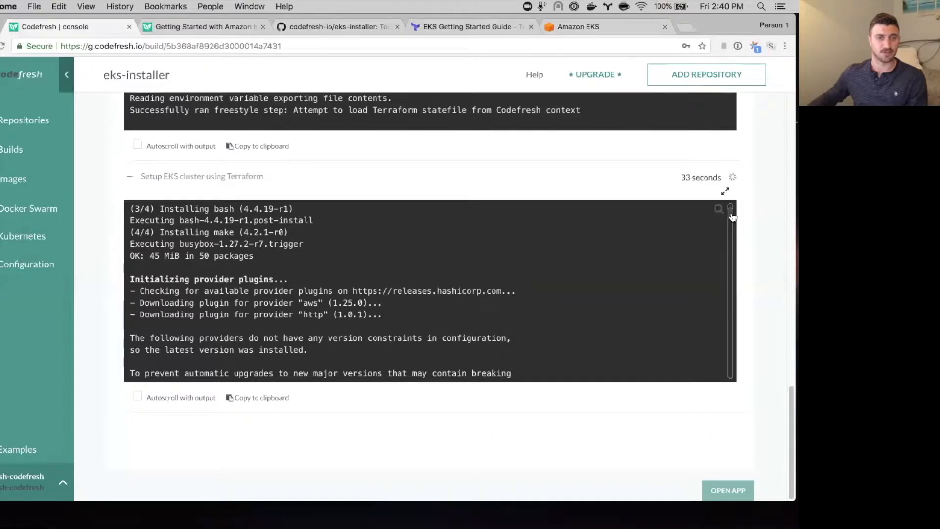
click(137, 397)
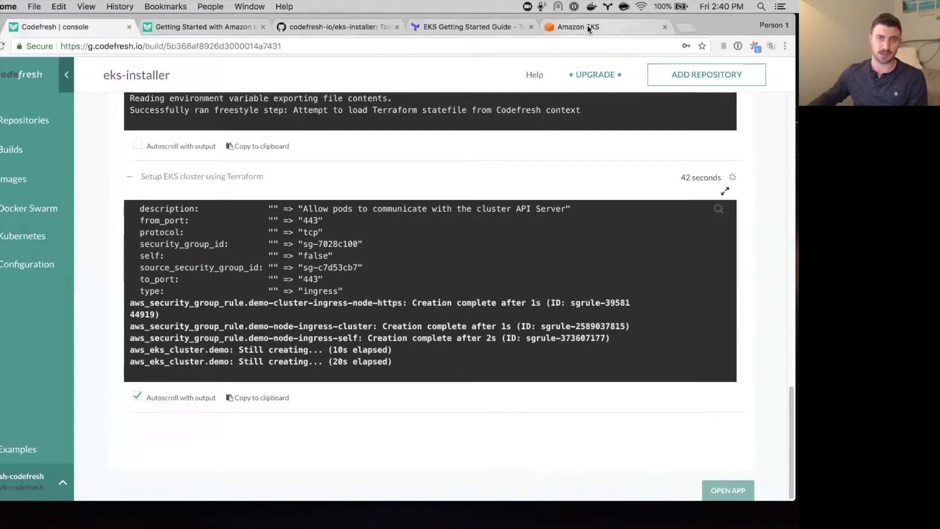
Step: Show the Amazon EKS clusters list with the webinar cluster in Creating status
click(576, 26)
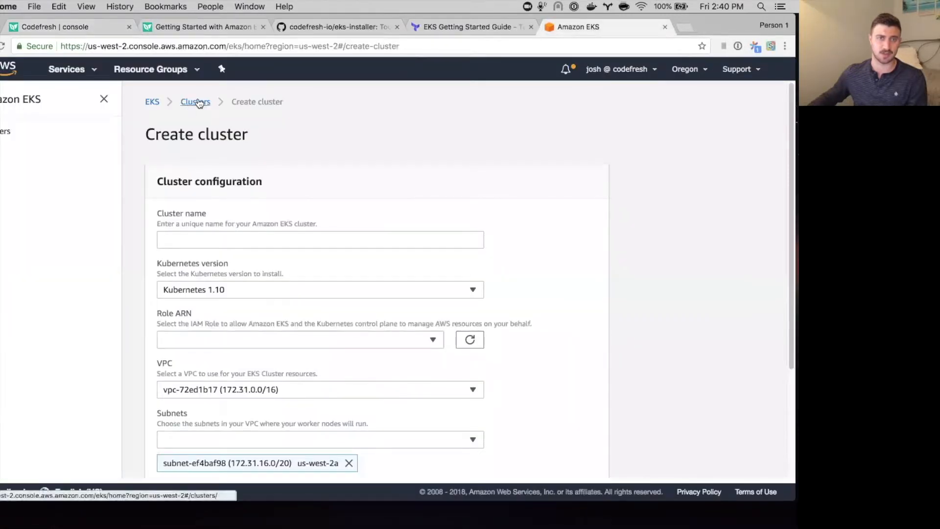
click(194, 100)
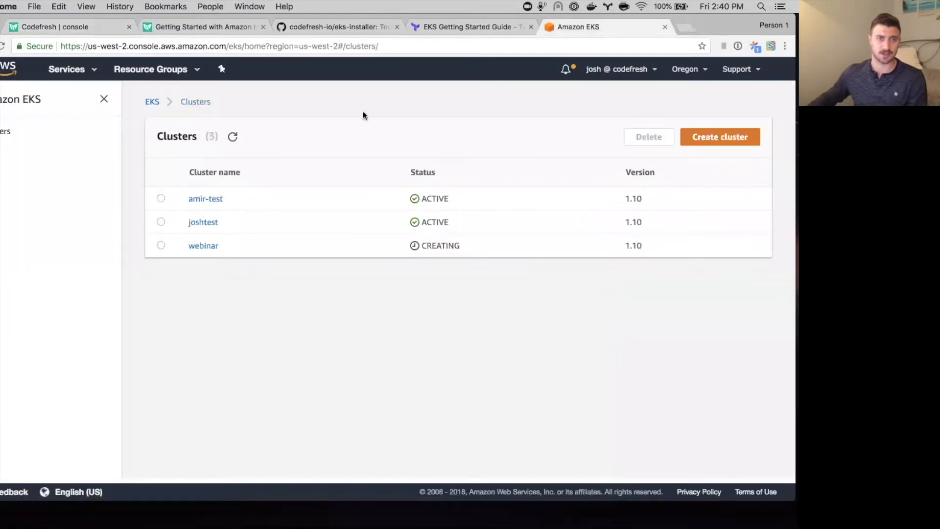
mouse_move(443, 245)
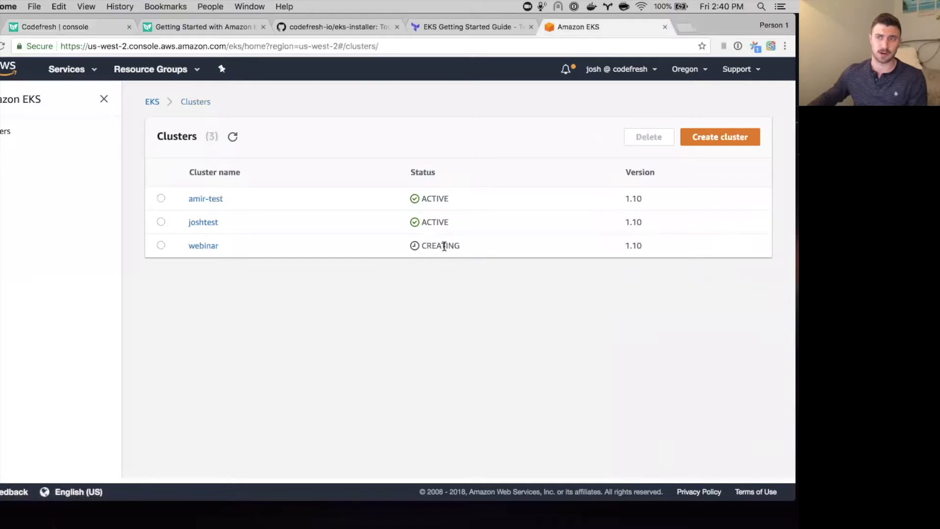
mouse_move(453, 253)
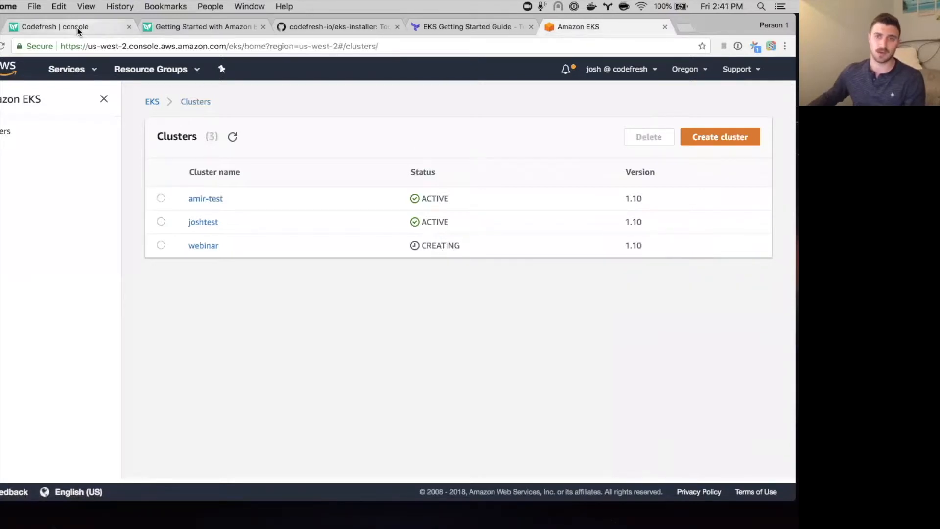
mouse_move(77, 27)
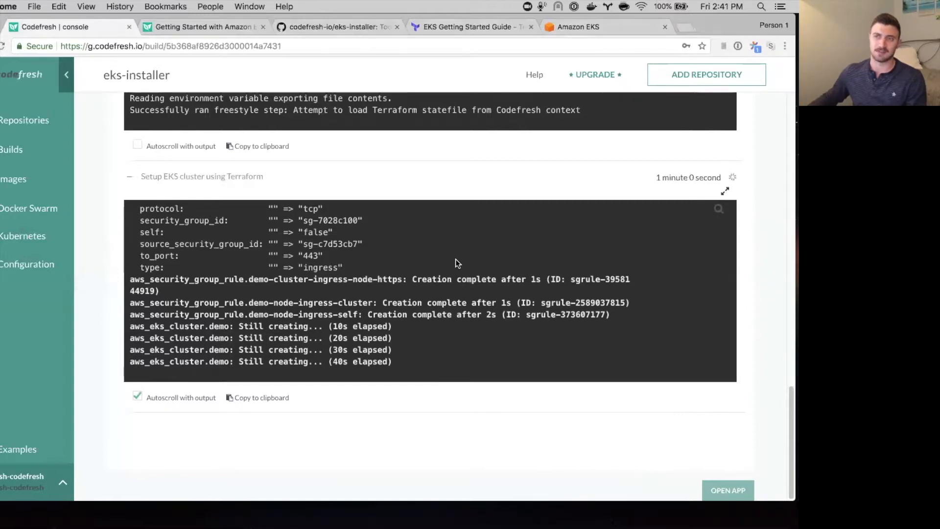
mouse_move(702, 281)
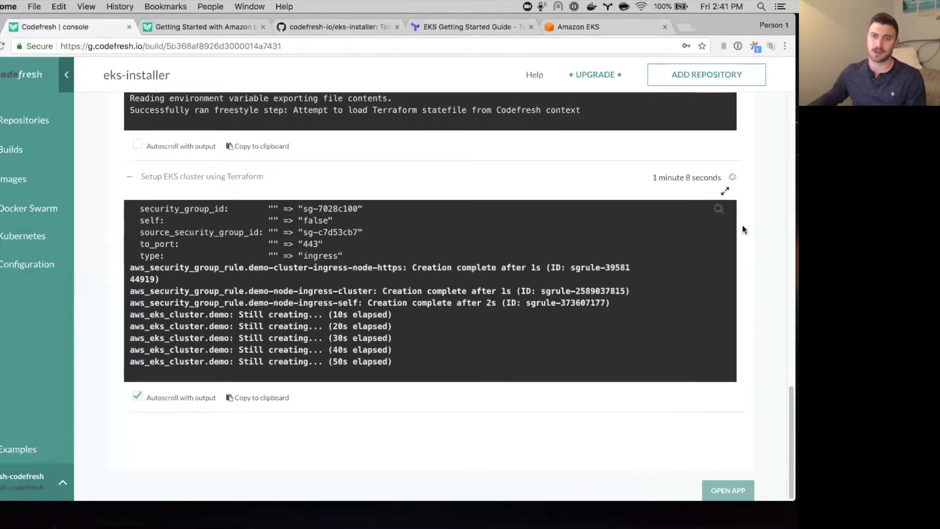
mouse_move(758, 236)
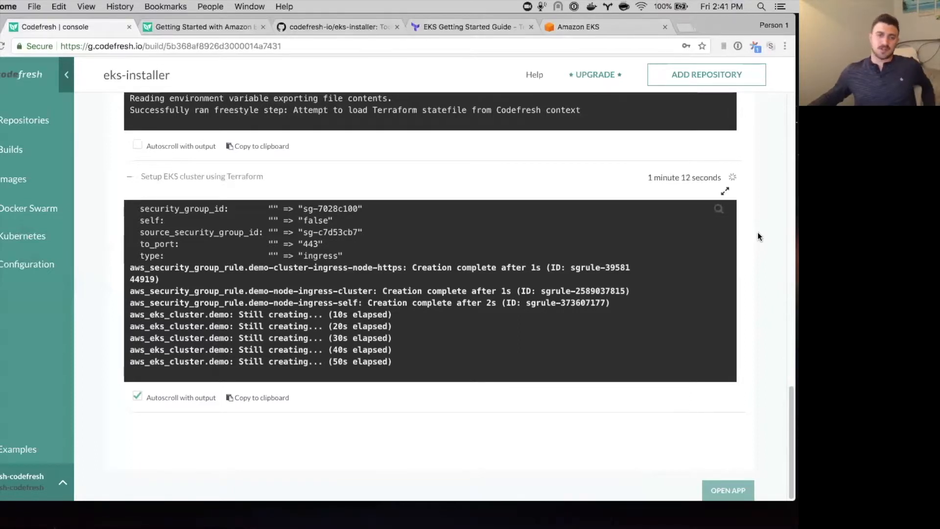
mouse_move(755, 239)
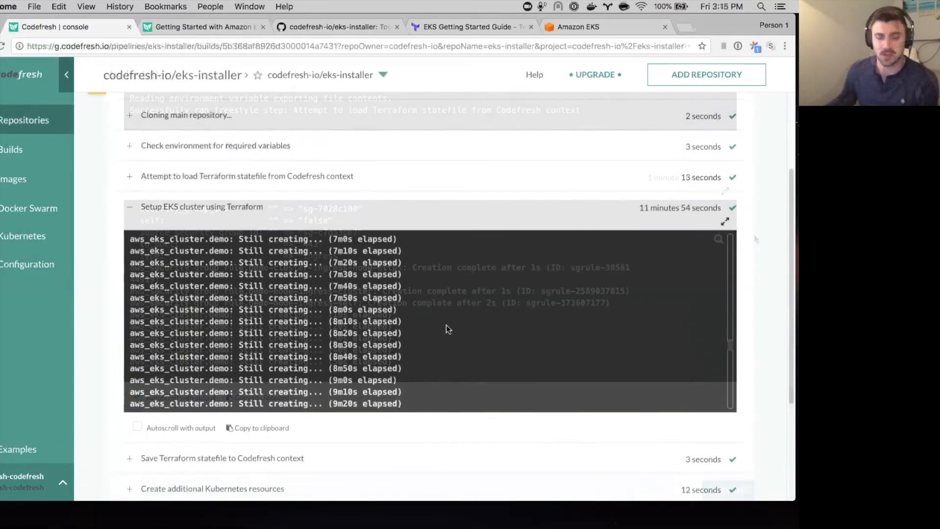
Step: Reach the end of the 'Setup EKS cluster using Terraform' log with autoscroll enabled
scroll(down, 3)
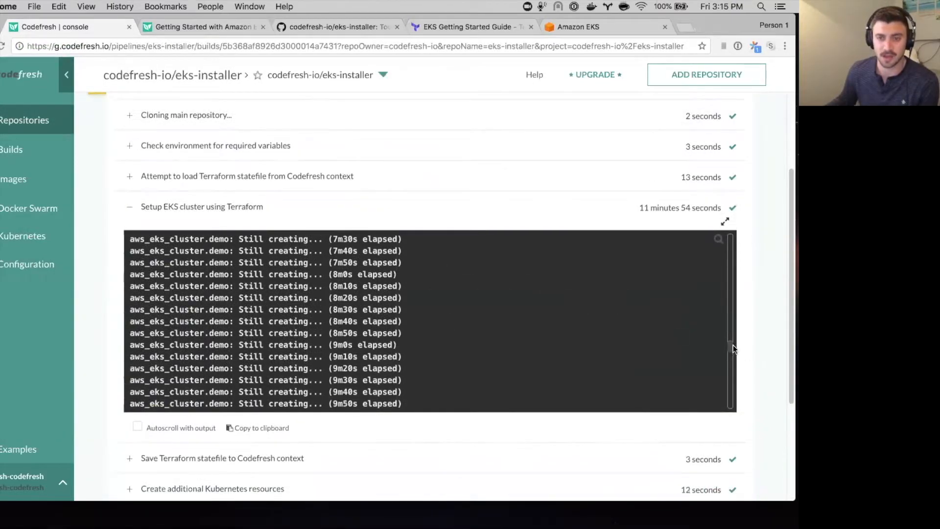
scroll(down, 3)
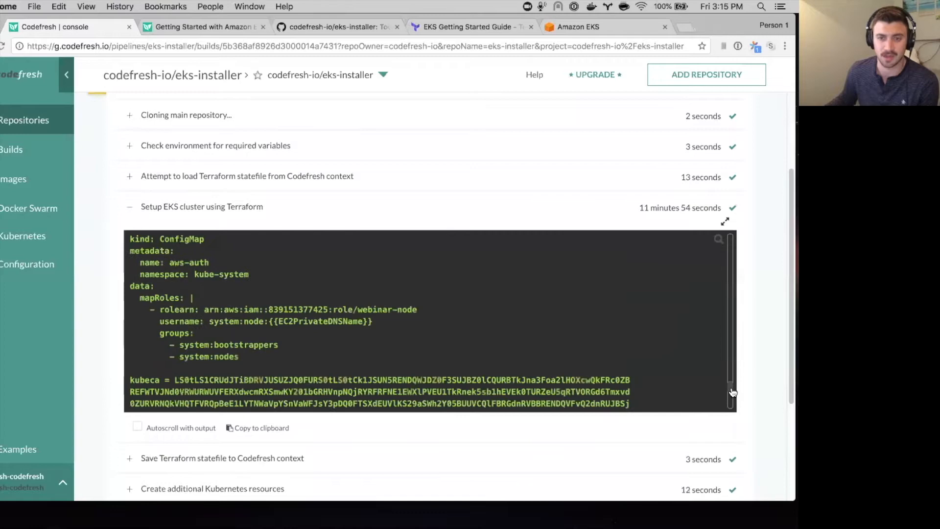
click(137, 428)
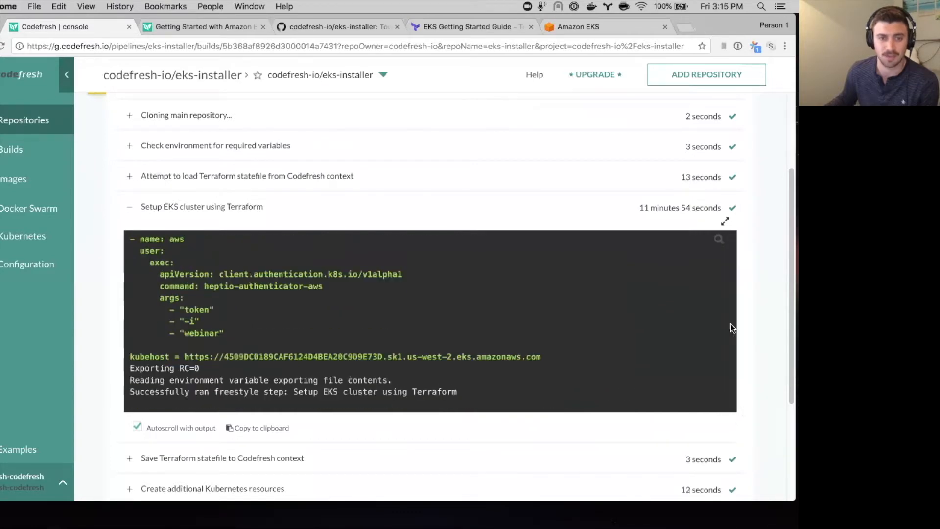
mouse_move(685, 207)
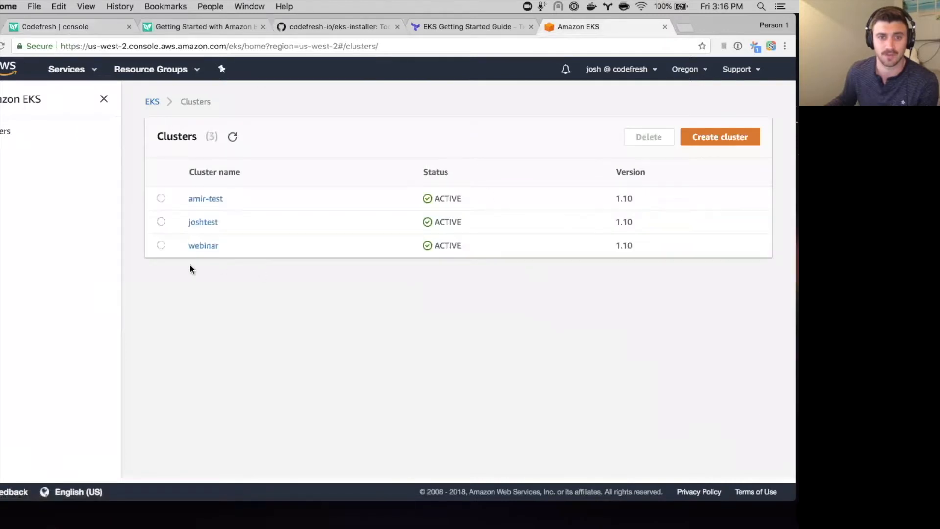
Step: Review the finished installer build, then view the eks-webinar cluster on the Kubernetes Services page
click(202, 244)
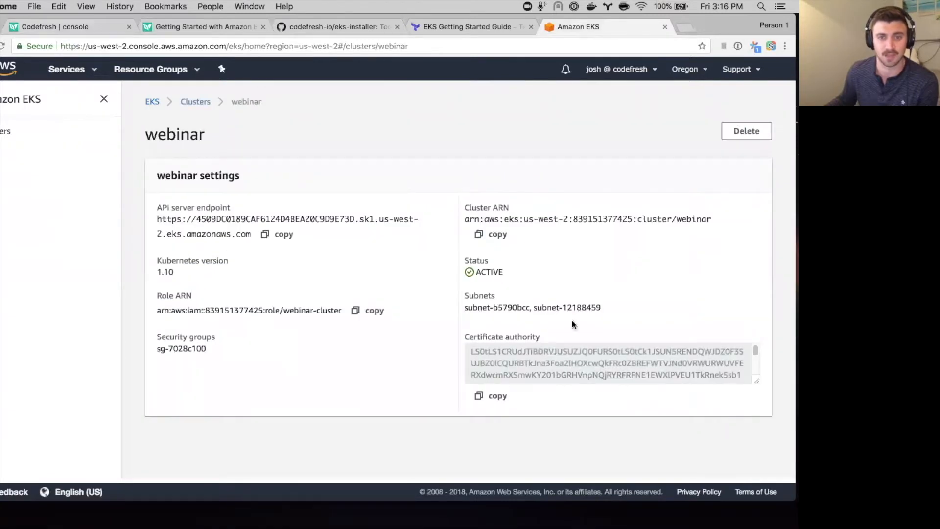
mouse_move(413, 354)
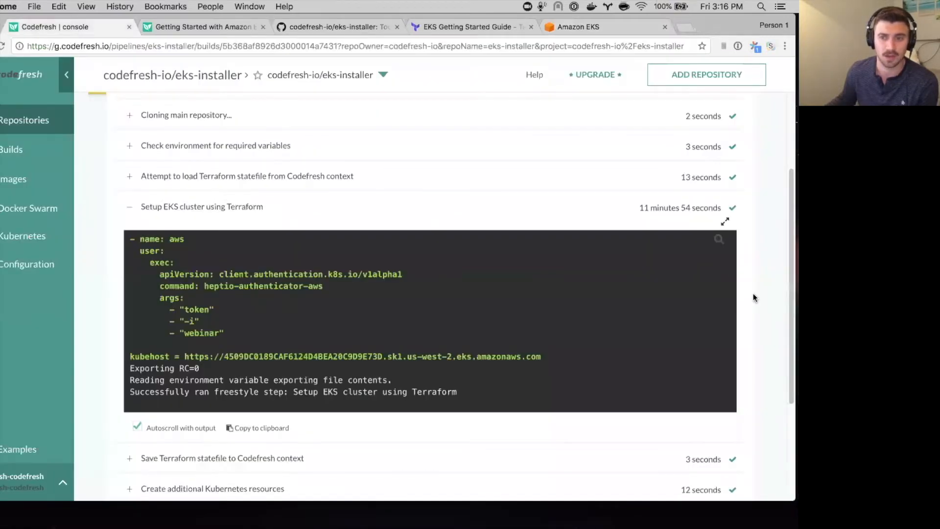
scroll(down, 3)
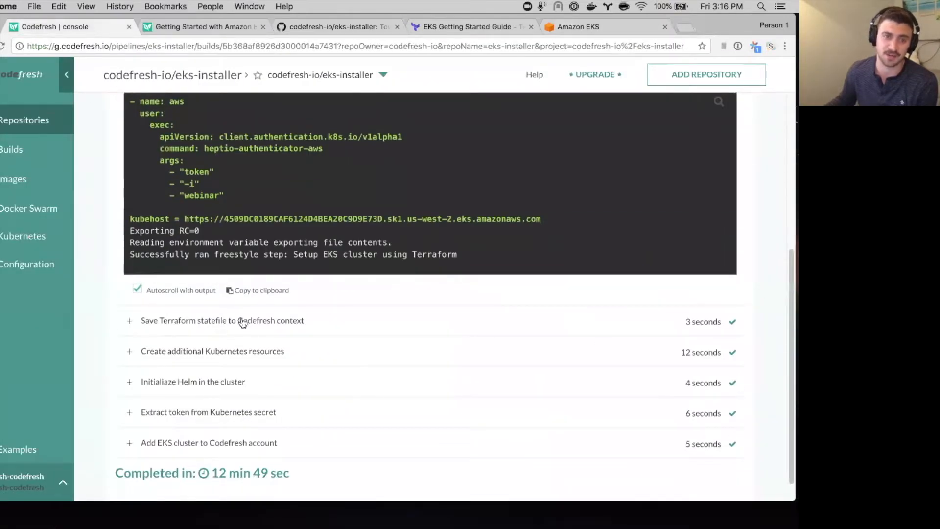
mouse_move(251, 321)
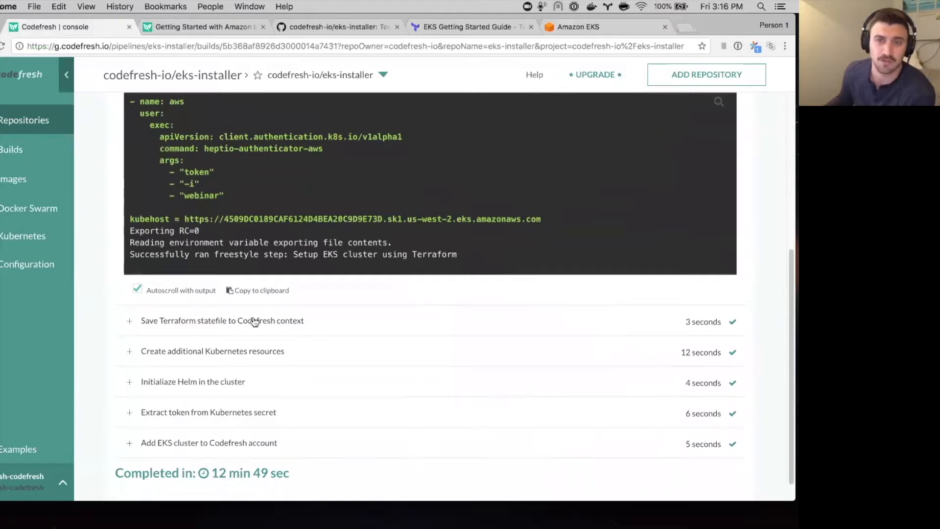
mouse_move(214, 352)
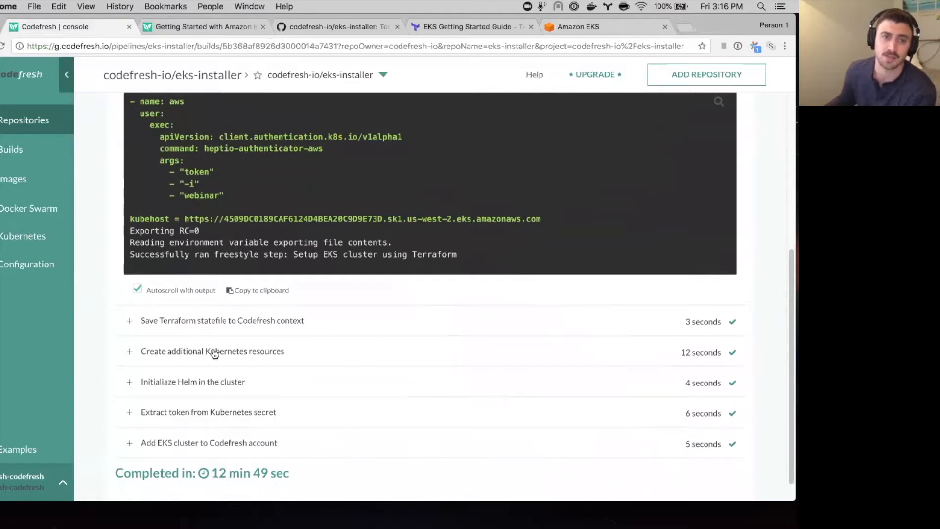
mouse_move(249, 379)
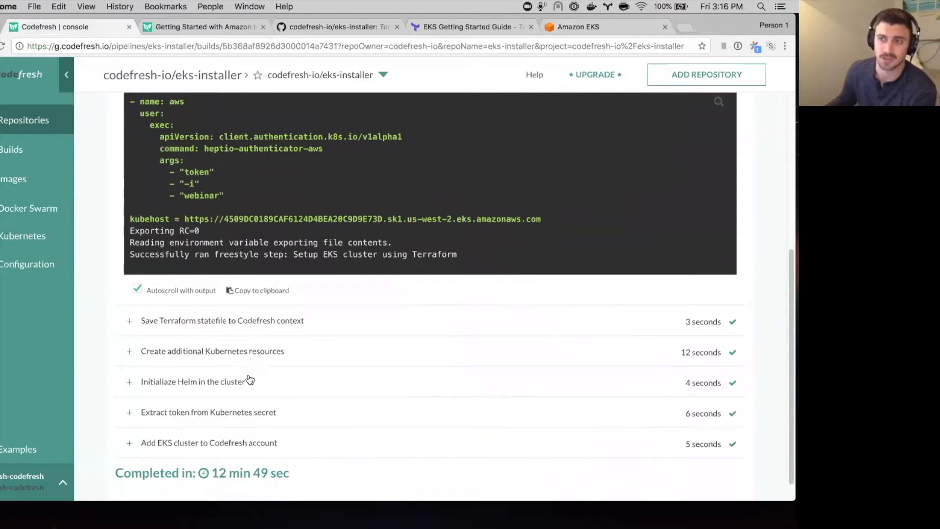
mouse_move(284, 376)
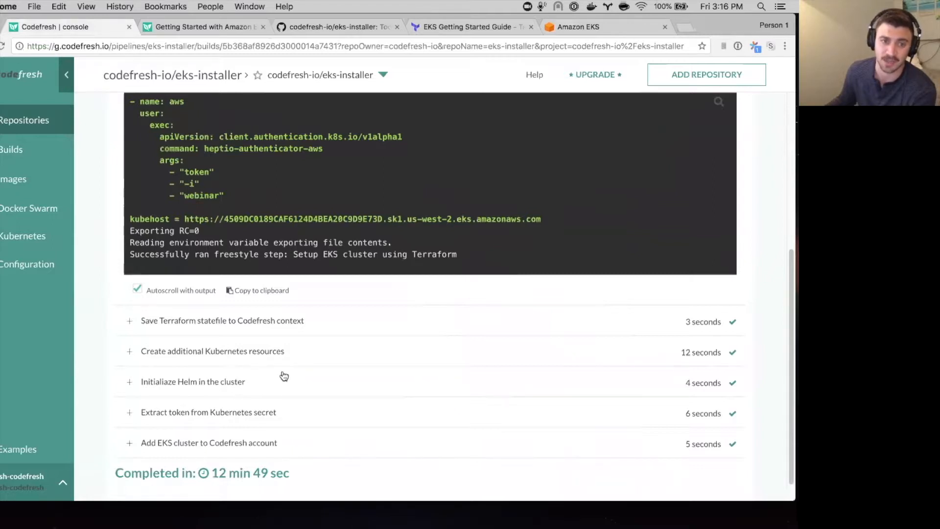
mouse_move(300, 448)
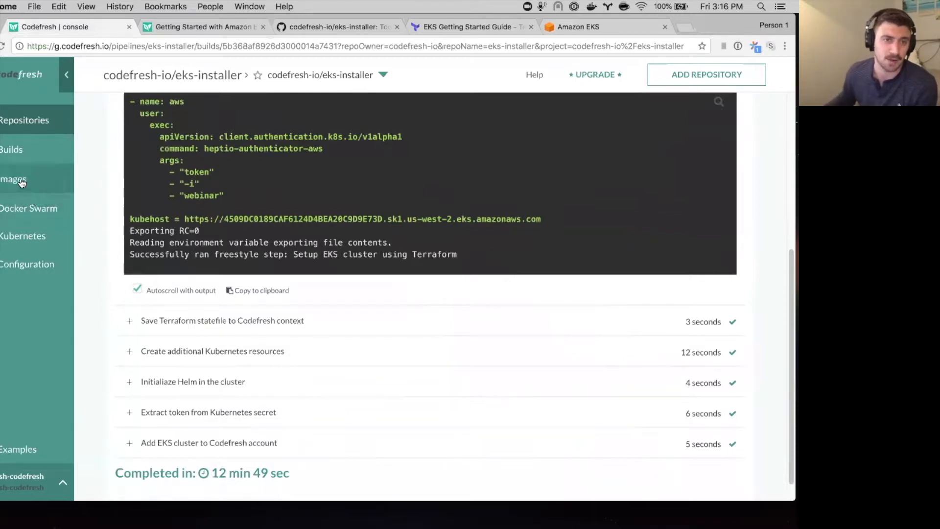
mouse_move(23, 236)
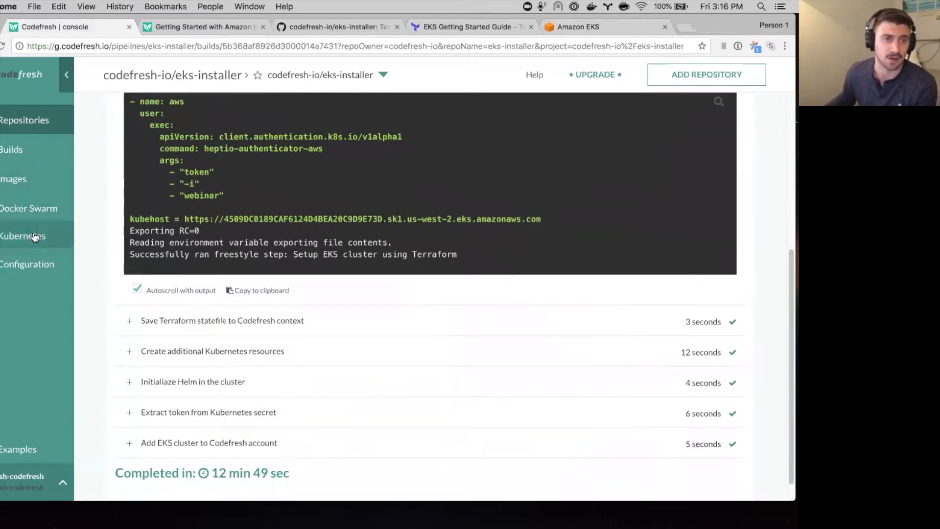
click(23, 236)
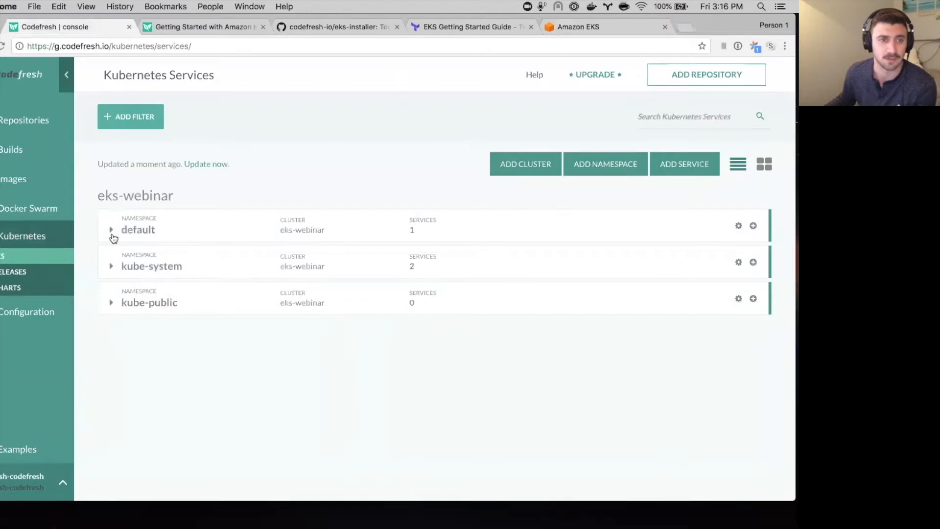
mouse_move(319, 246)
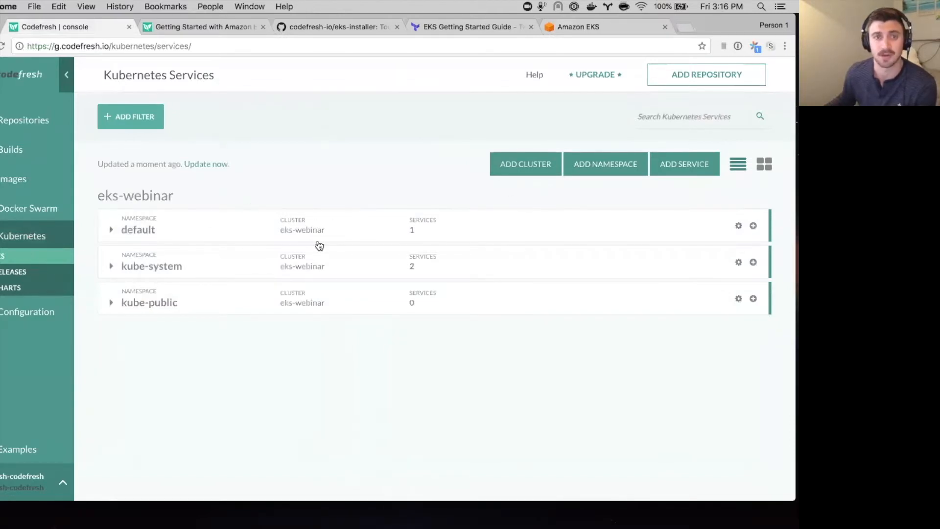
Step: Inspect kube-system's kube-dns and tiller-deploy services, then go to the Repositories page
double_click(136, 196)
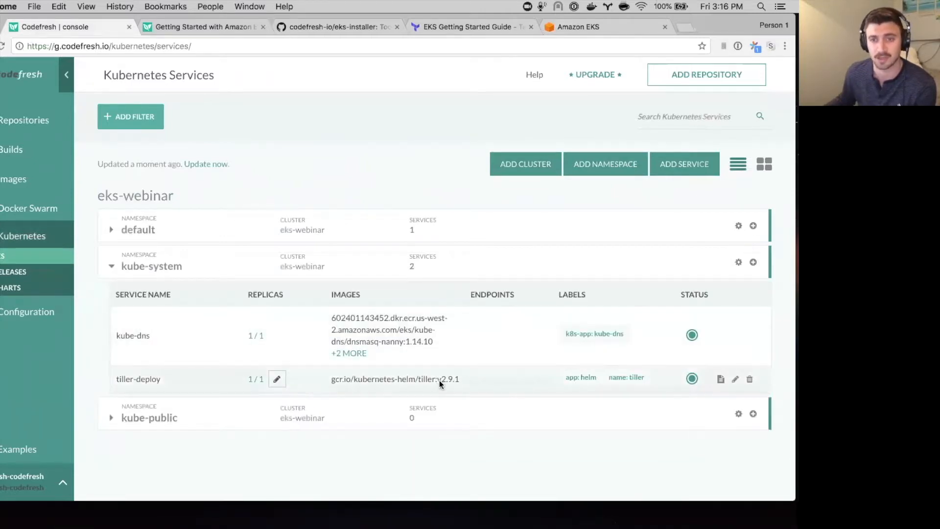
click(111, 266)
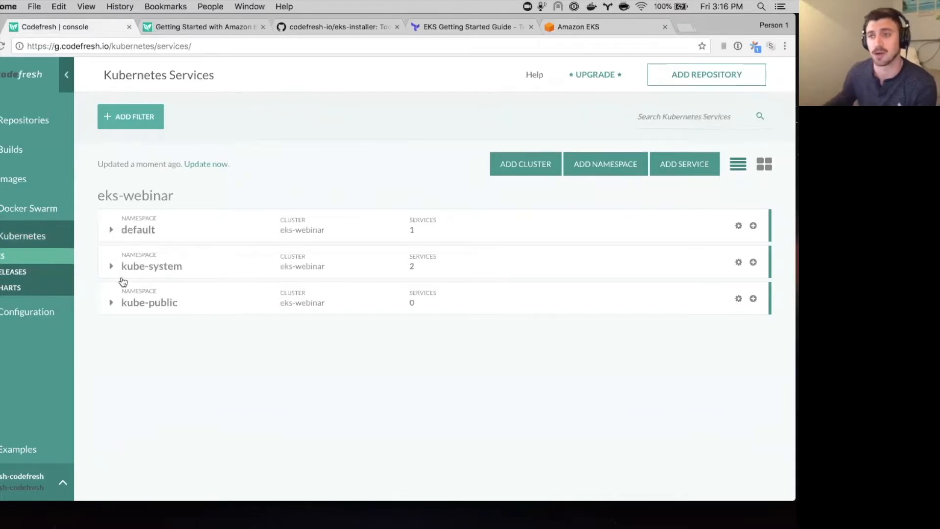
mouse_move(236, 214)
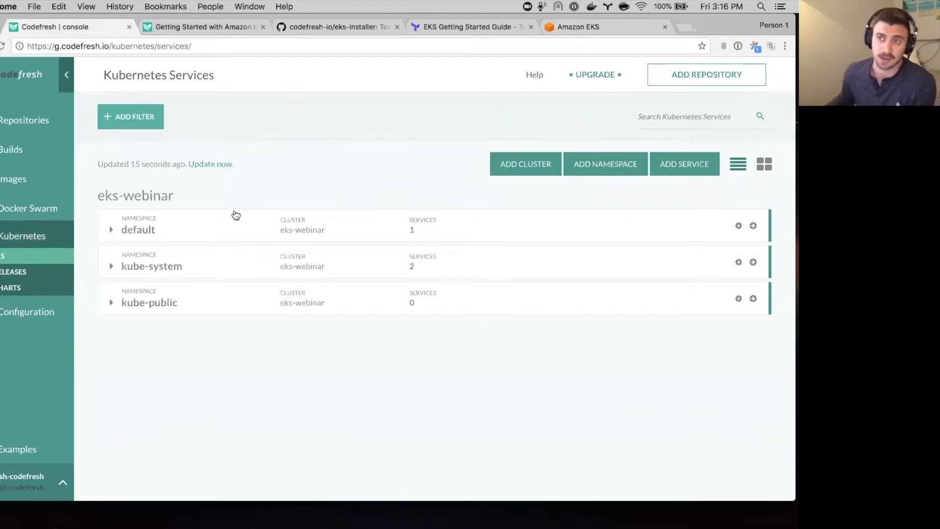
mouse_move(282, 189)
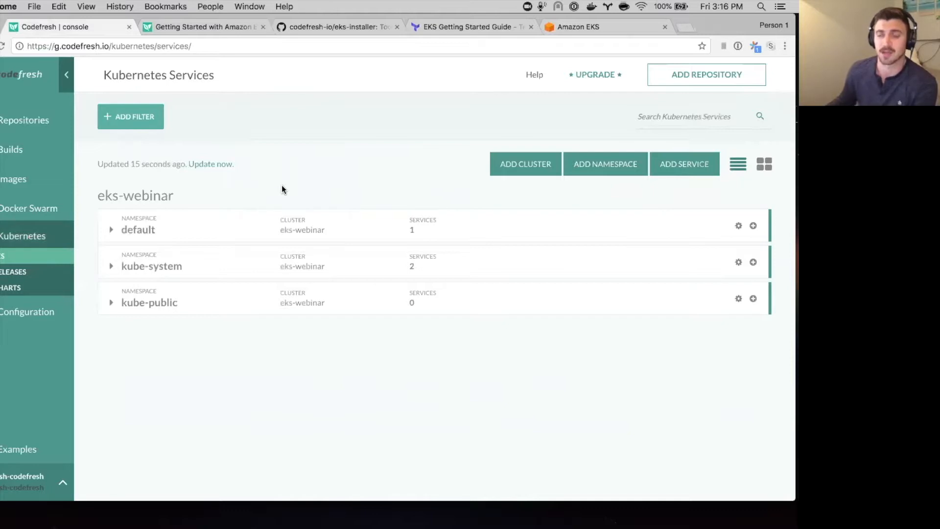
mouse_move(287, 156)
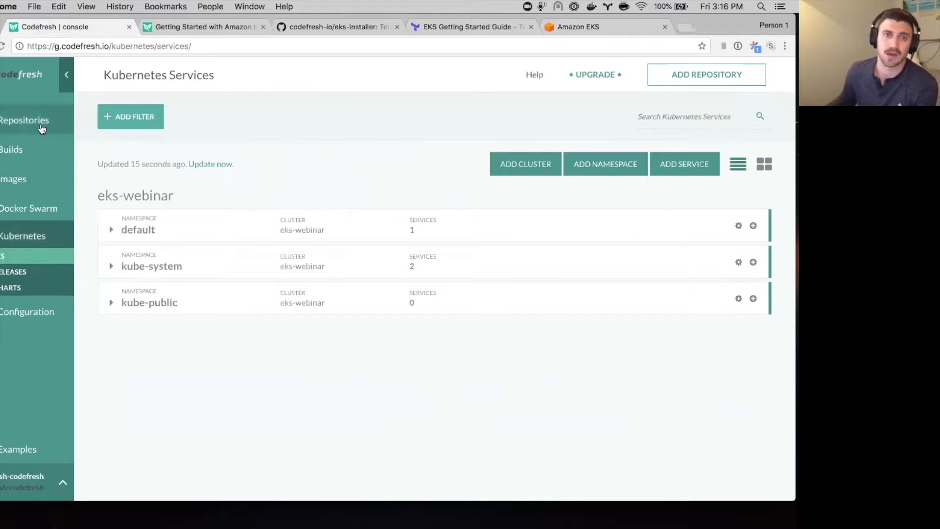
click(25, 120)
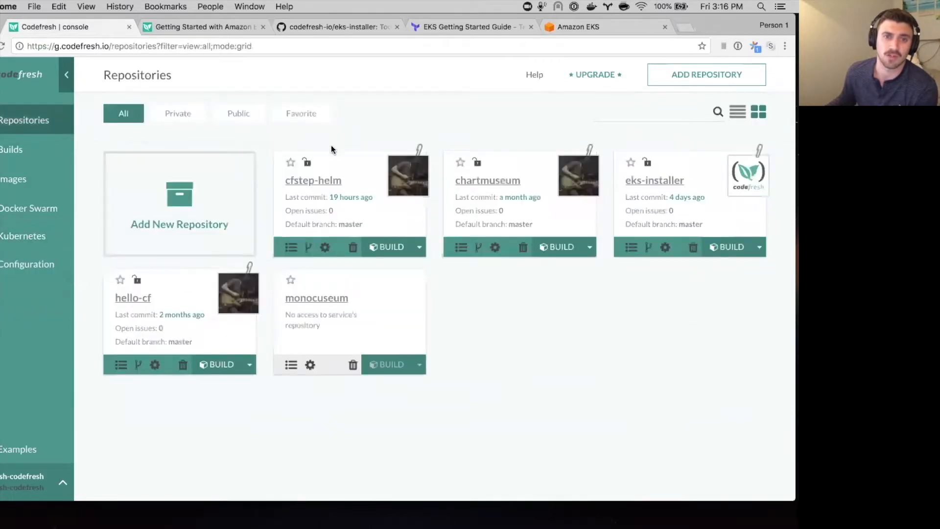
Step: Review eks-installer's encrypted AWS variables, triggers and ./codefresh/setup.yml workflow path
click(654, 180)
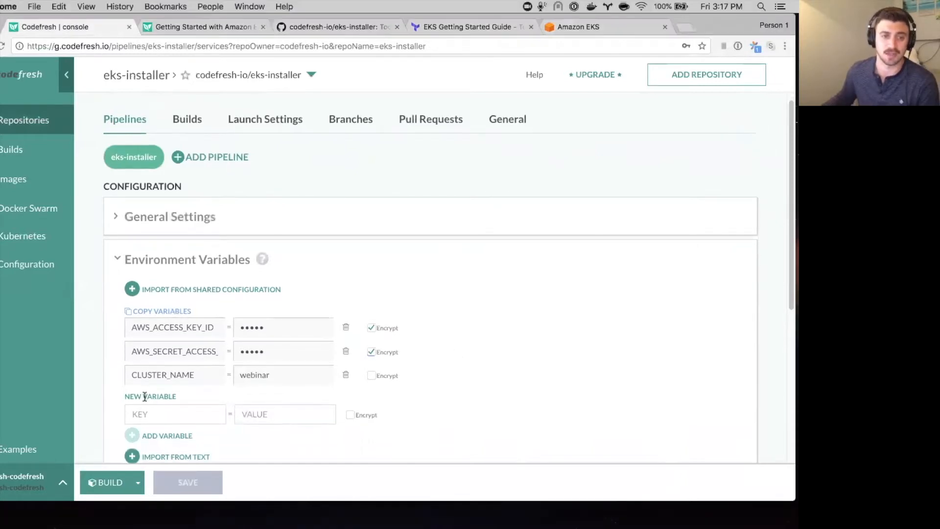
scroll(down, 3)
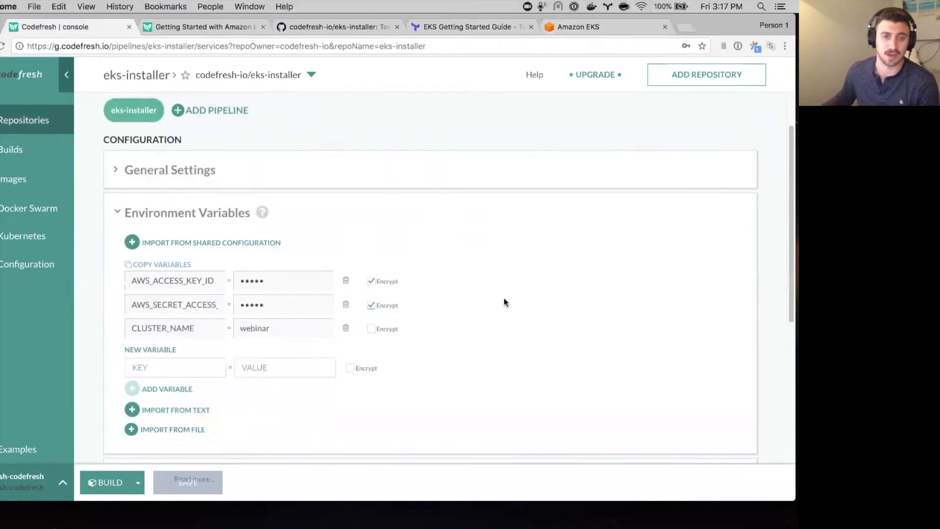
scroll(down, 3)
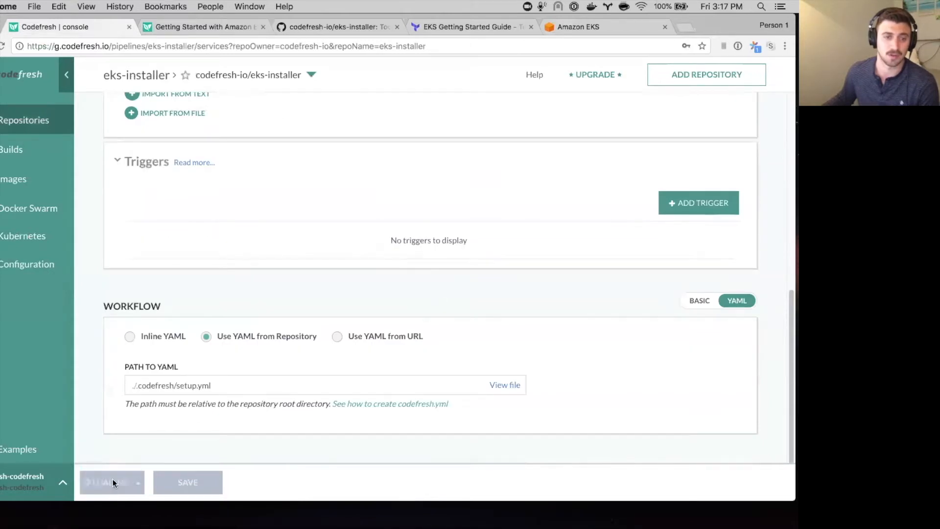
Step: Prepare an eks-installer build on master with build variable CLUSTER_SIZE set to 2
click(108, 482)
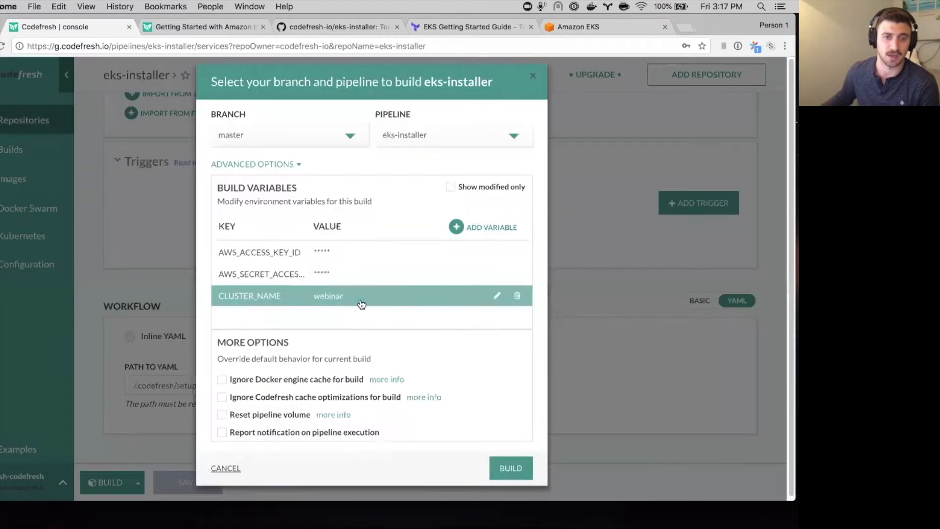
click(483, 226)
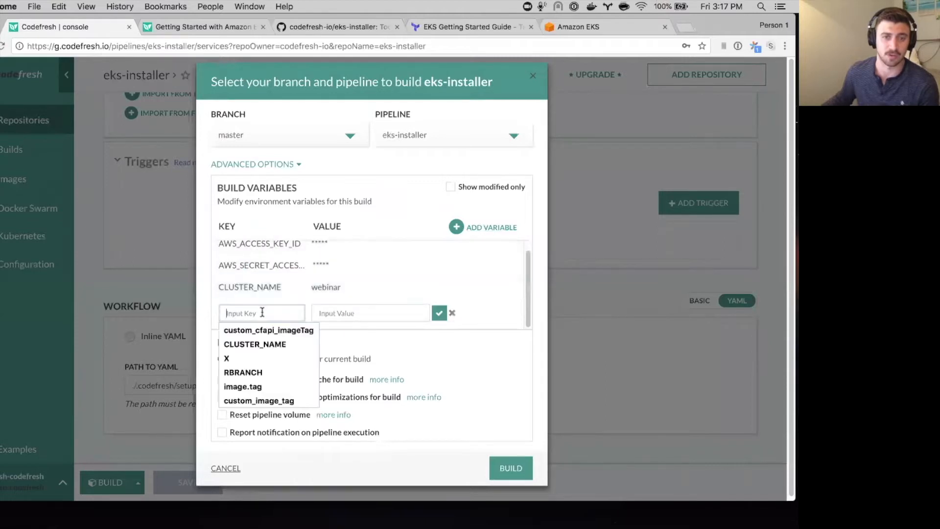
text(CLUSTER)
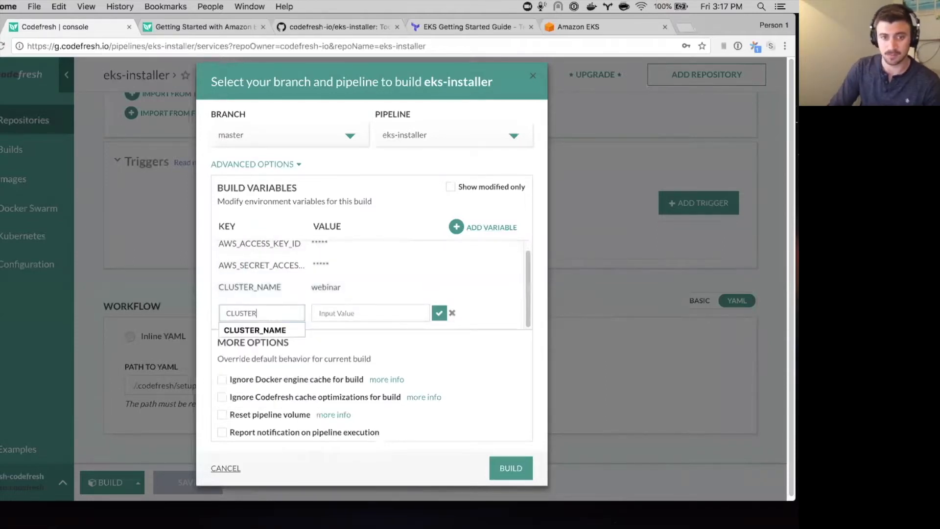
text(_SIZE)
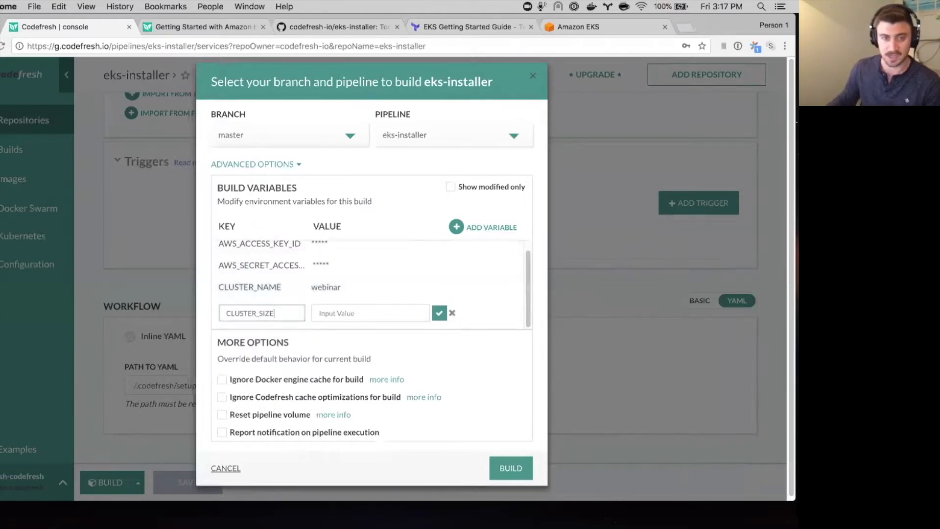
text(2)
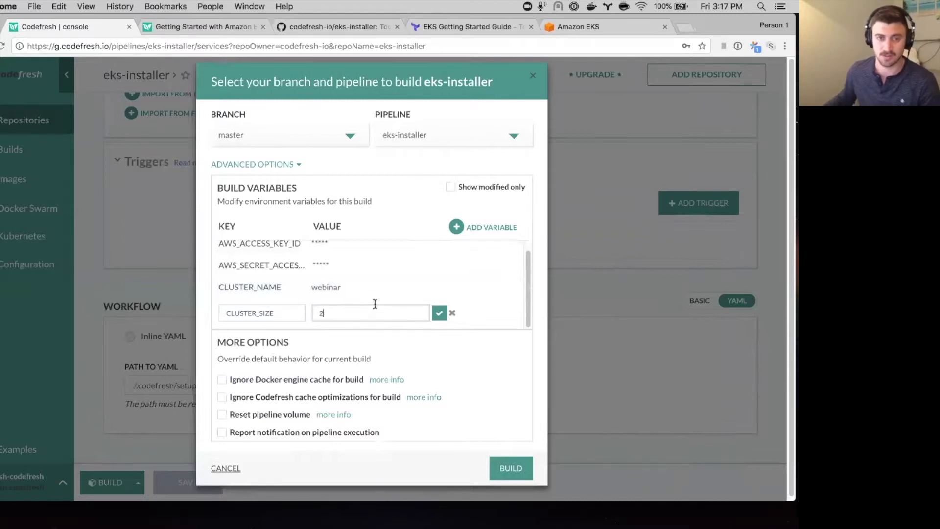
click(438, 313)
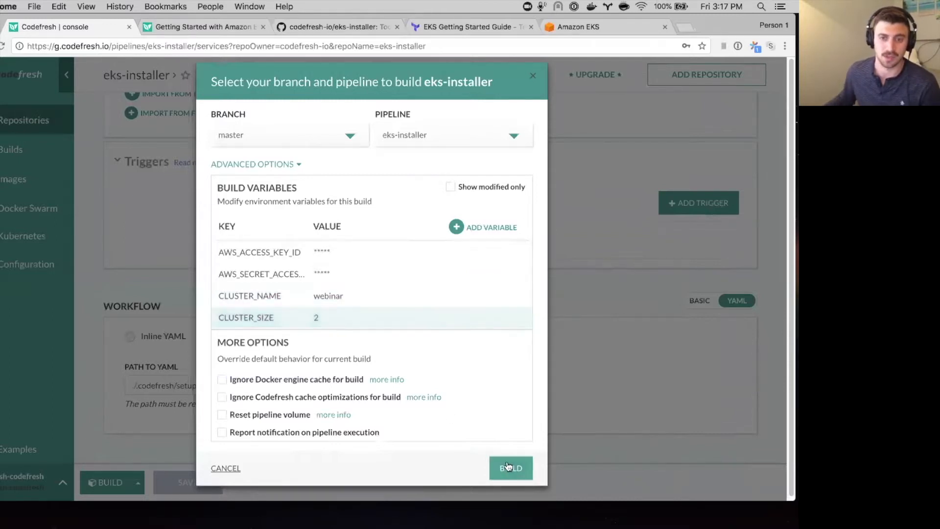
Step: Launch the CLUSTER_SIZE 2 build and follow it into Terraform state refresh in cluster setup
click(510, 468)
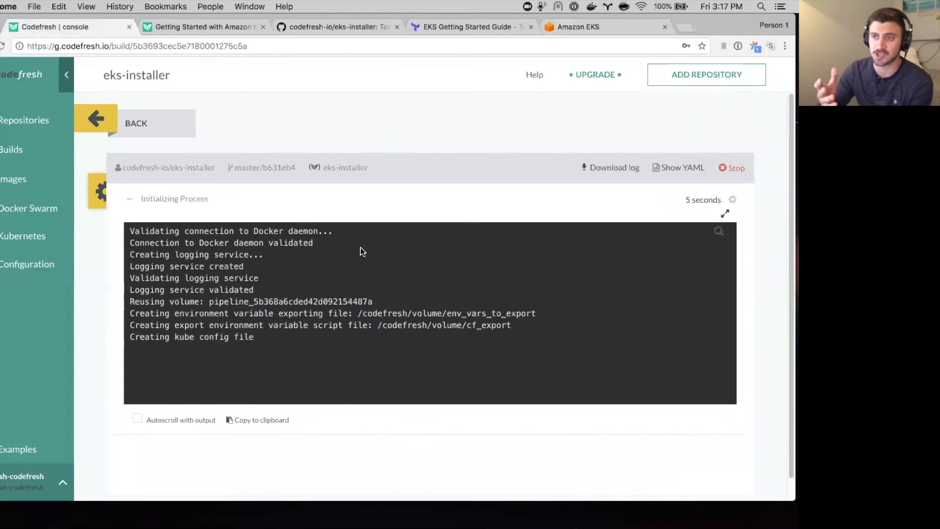
scroll(down, 3)
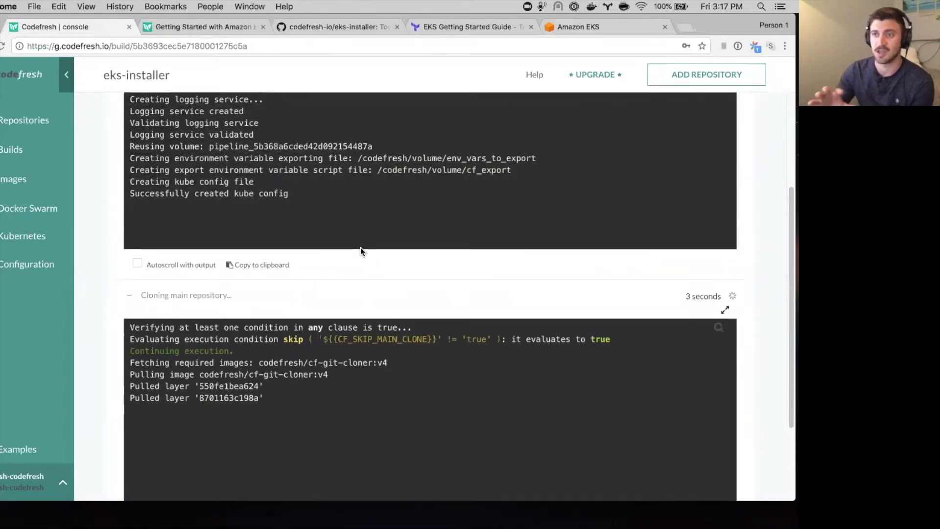
scroll(down, 3)
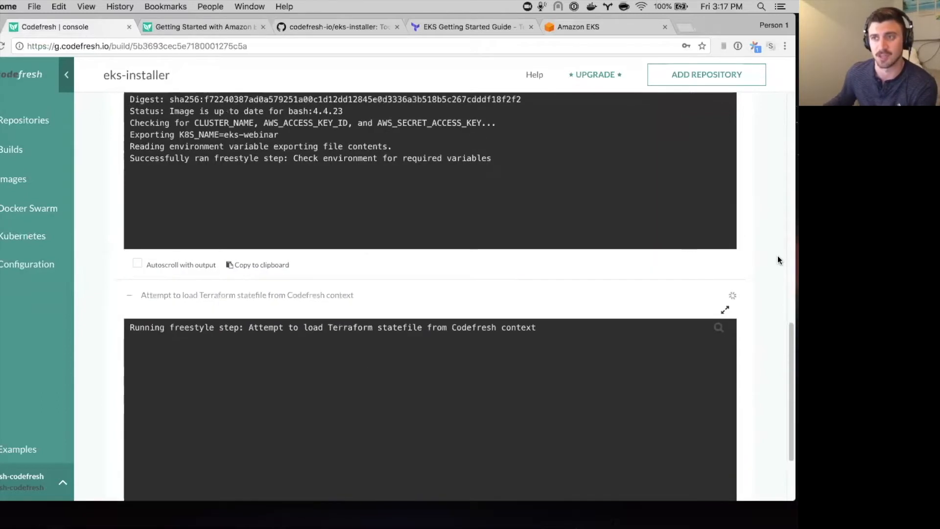
scroll(down, 3)
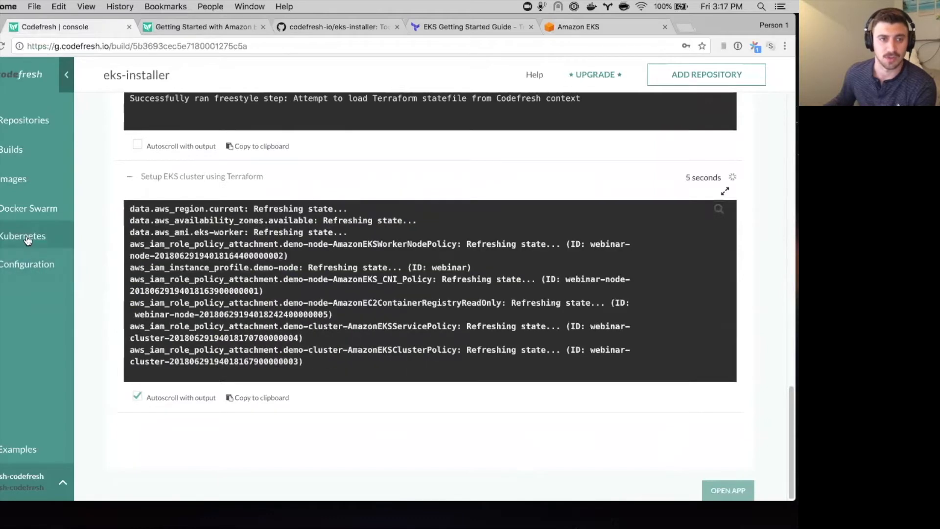
Step: Check the Kubernetes clusters under account integrations while Terraform scales the autoscaling group to 2
click(27, 264)
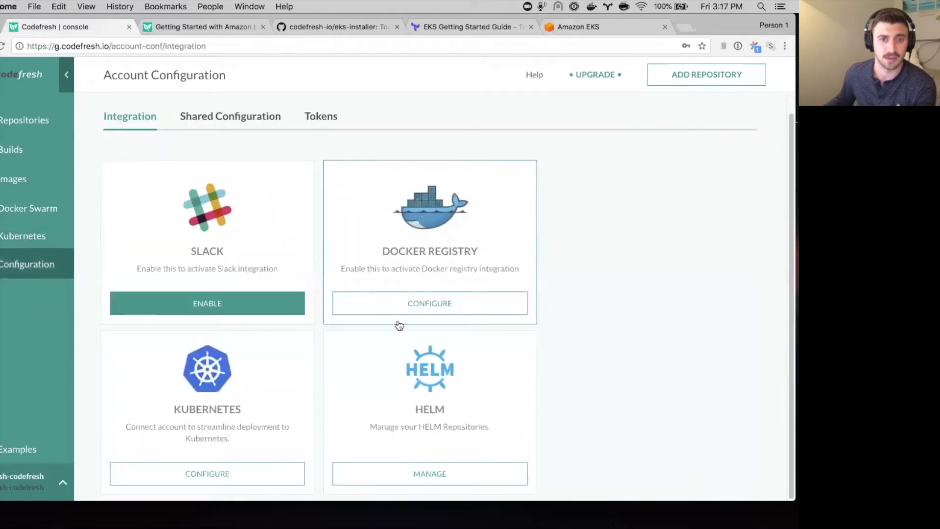
click(207, 473)
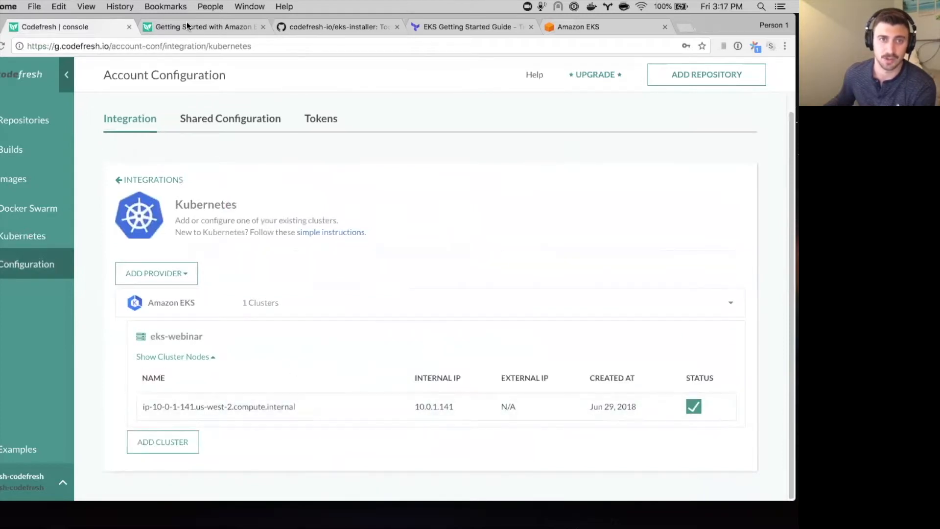
click(11, 148)
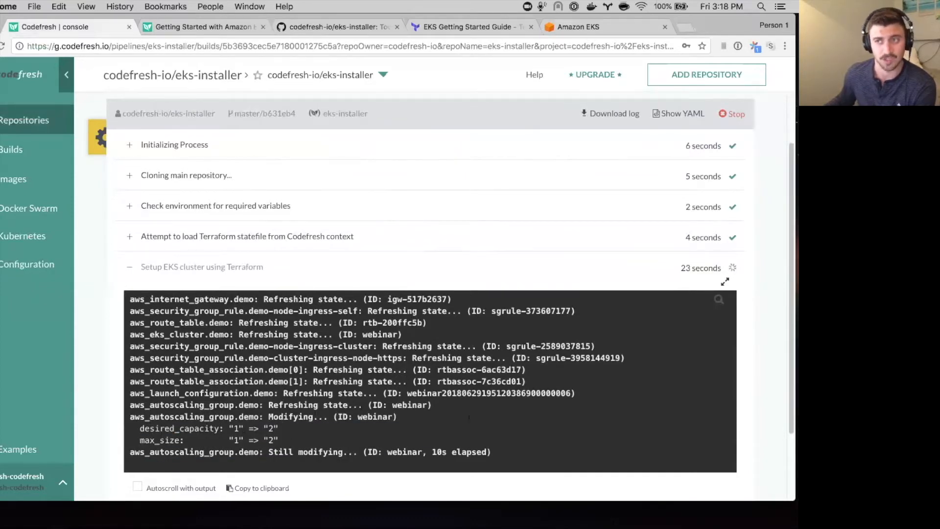
Step: Follow the build with autoscroll through statefile save, Kubernetes resources, Helm init into token extraction
click(138, 488)
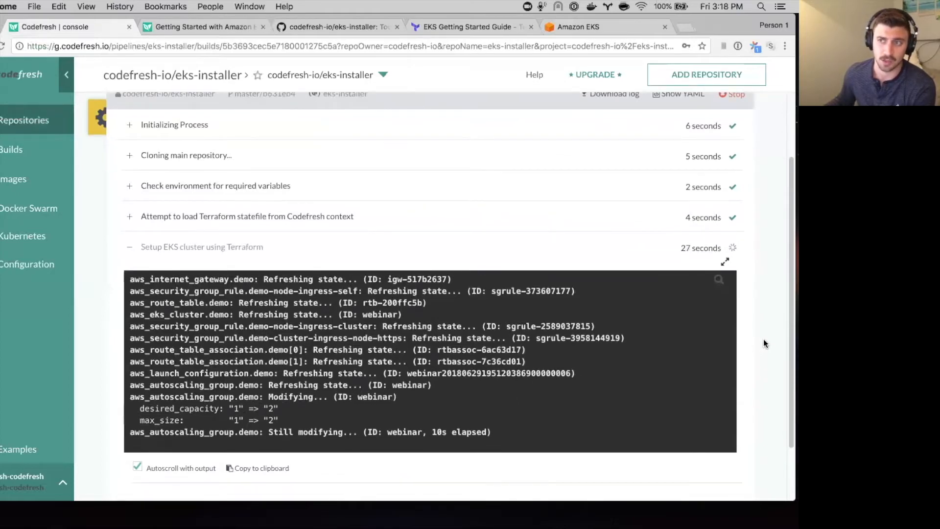
scroll(down, 3)
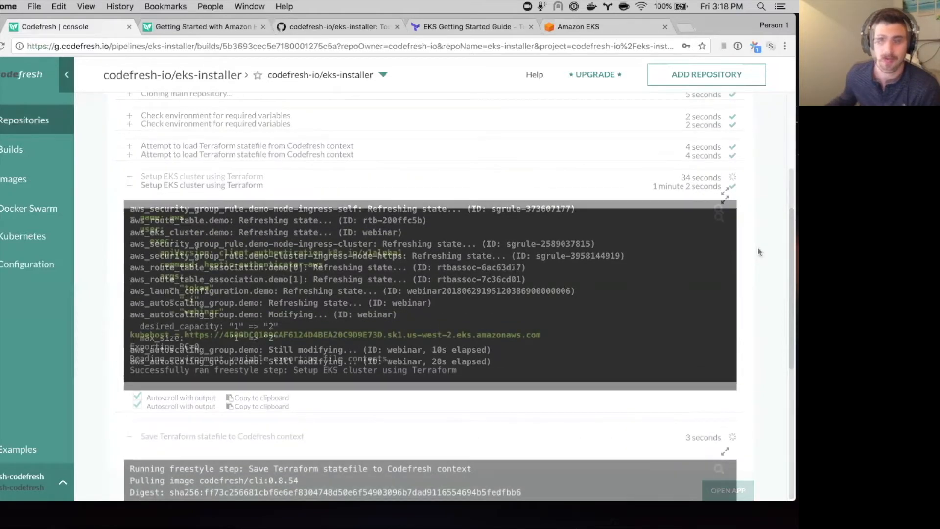
scroll(down, 3)
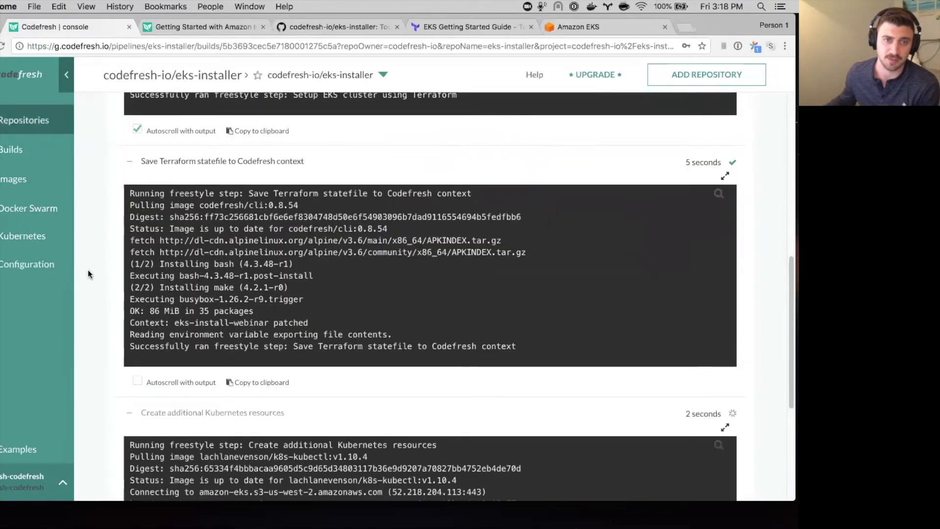
scroll(down, 3)
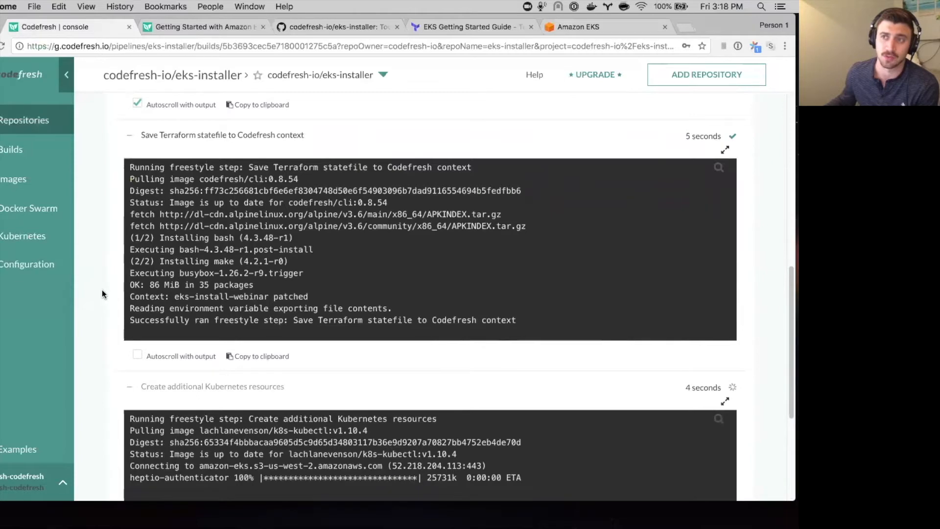
scroll(down, 3)
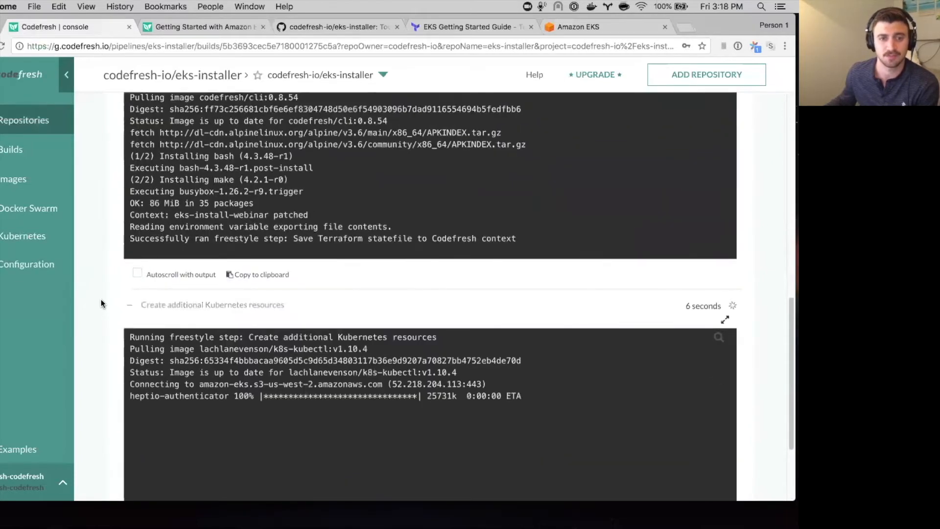
scroll(down, 3)
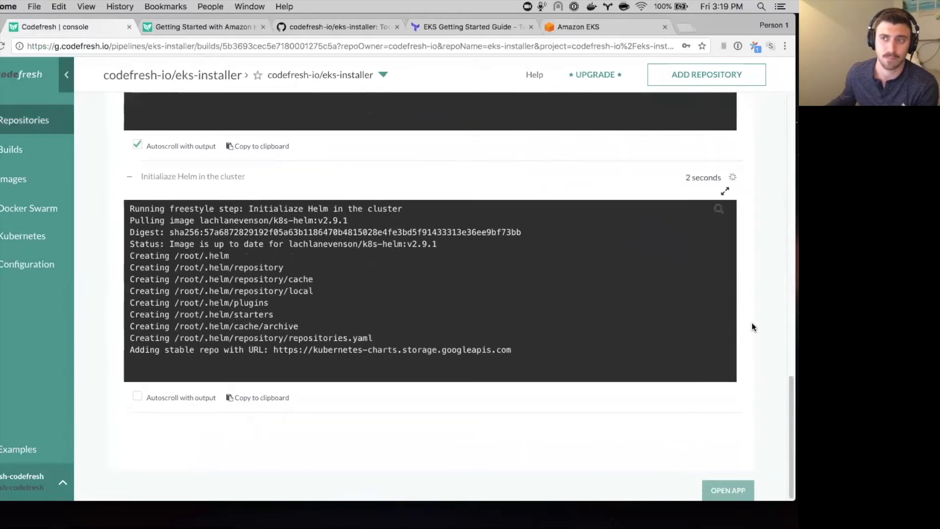
scroll(down, 3)
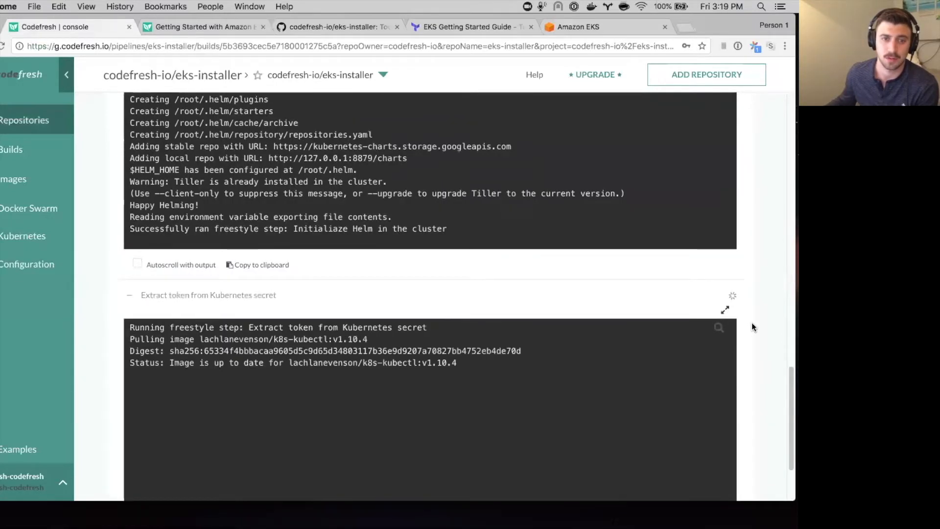
scroll(down, 3)
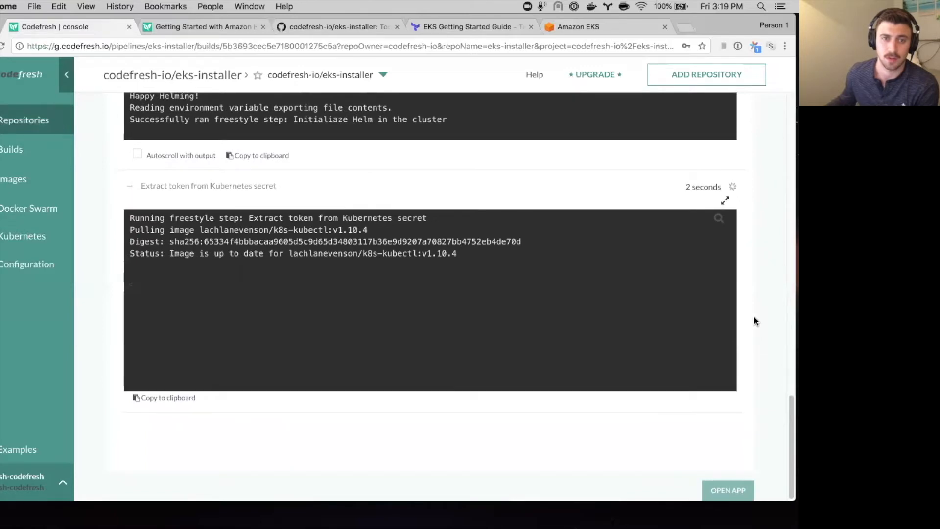
mouse_move(24, 239)
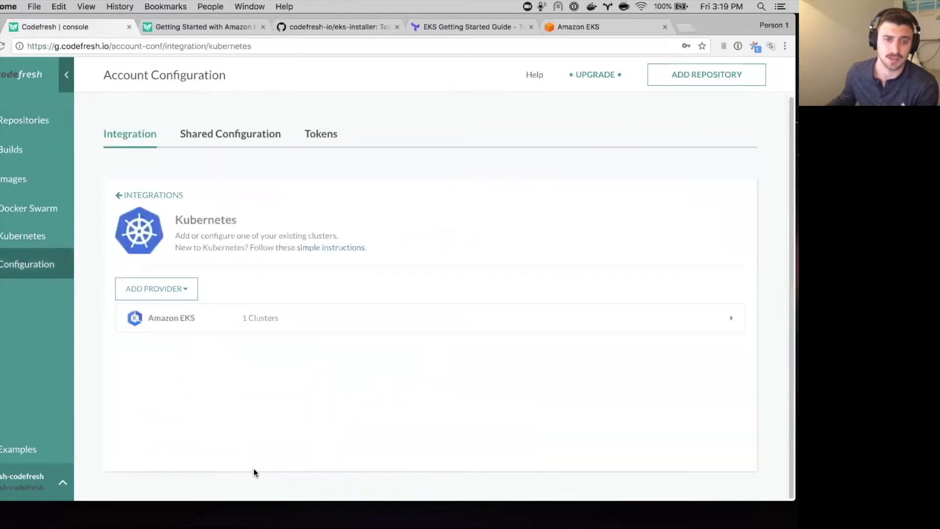
mouse_move(731, 321)
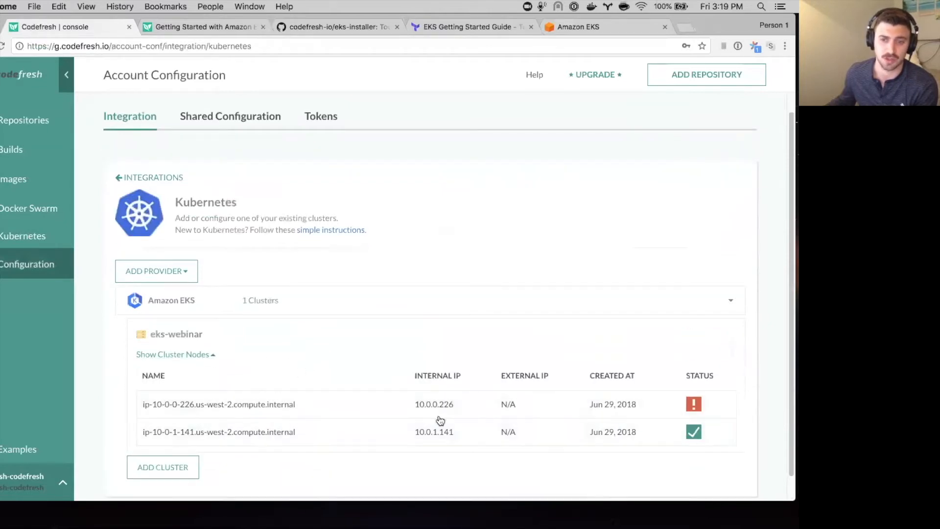
mouse_move(693, 404)
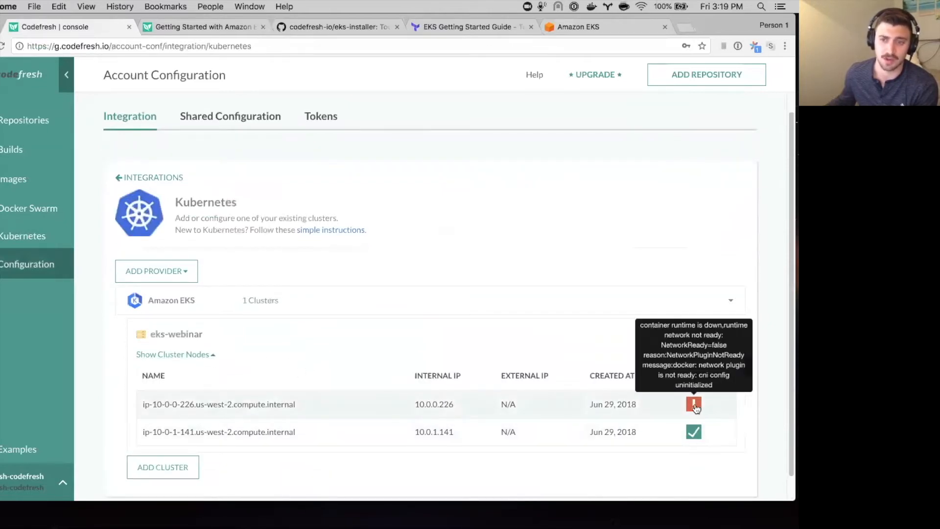
mouse_move(565, 291)
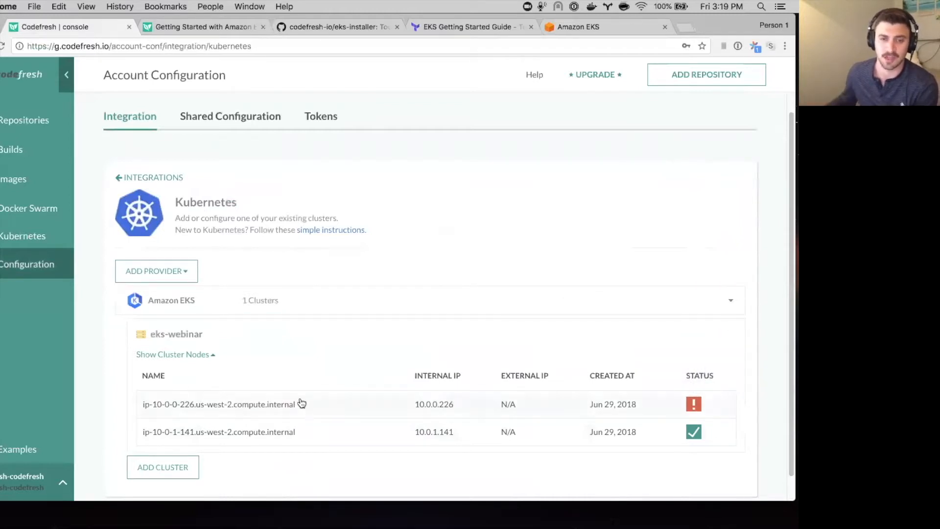
mouse_move(293, 417)
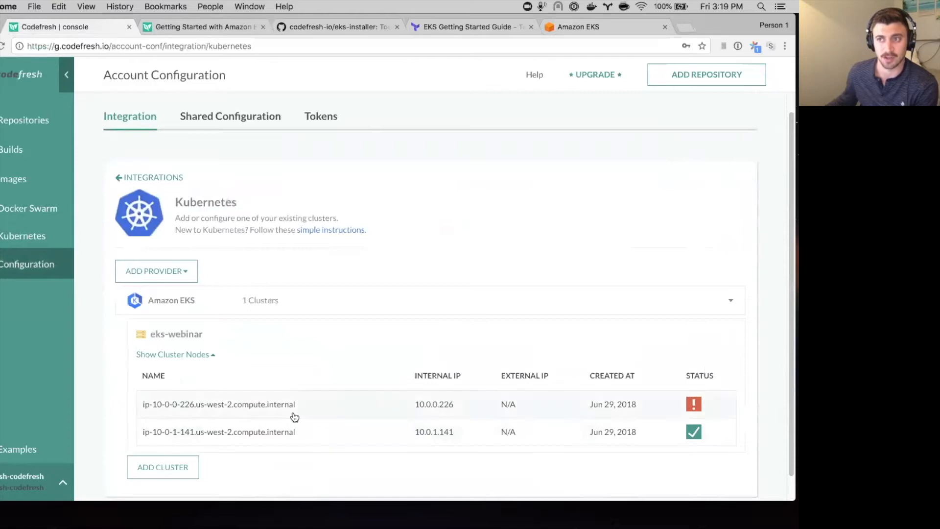
Step: Scroll the Kubernetes integration page to view the eks-webinar cluster and its two nodes
scroll(up, 3)
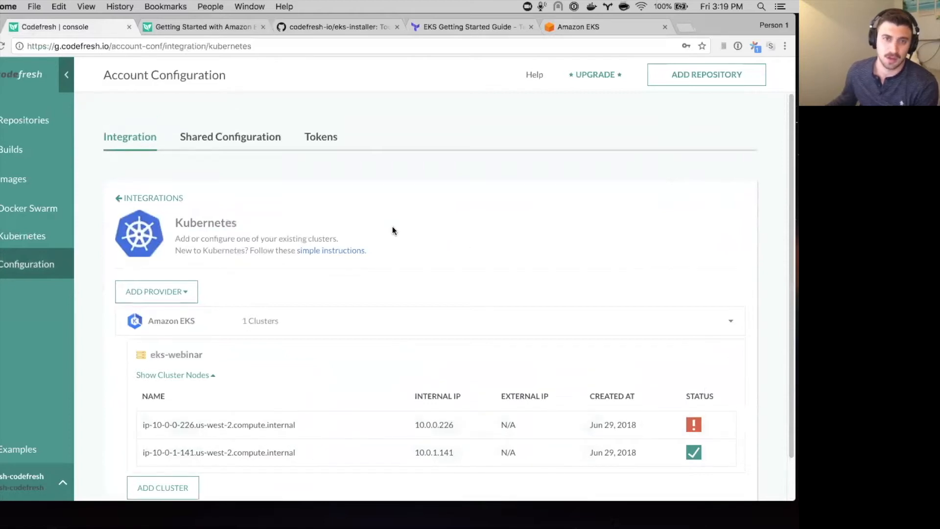
mouse_move(27, 126)
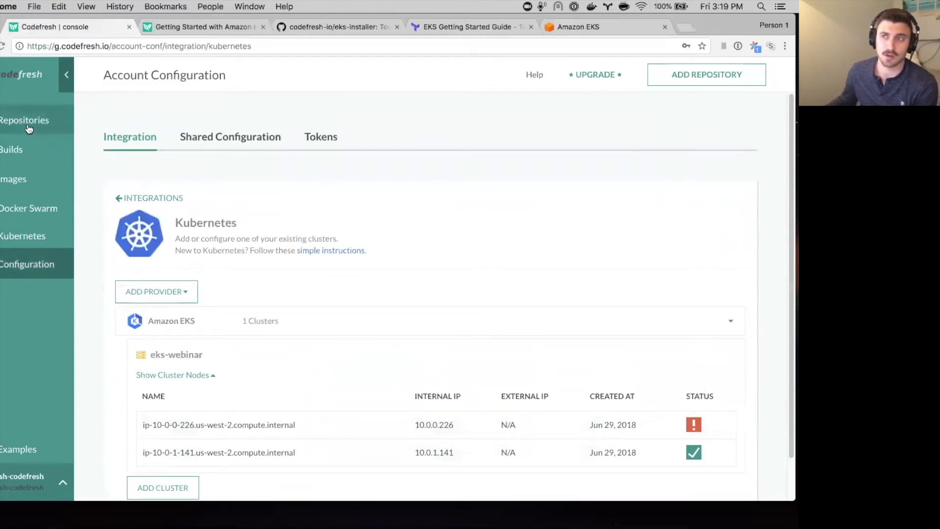
mouse_move(23, 118)
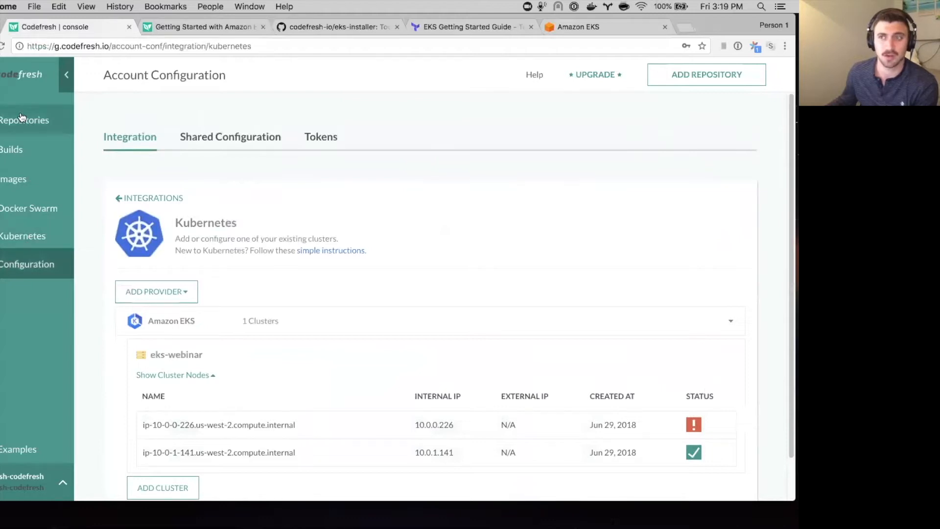
mouse_move(100, 200)
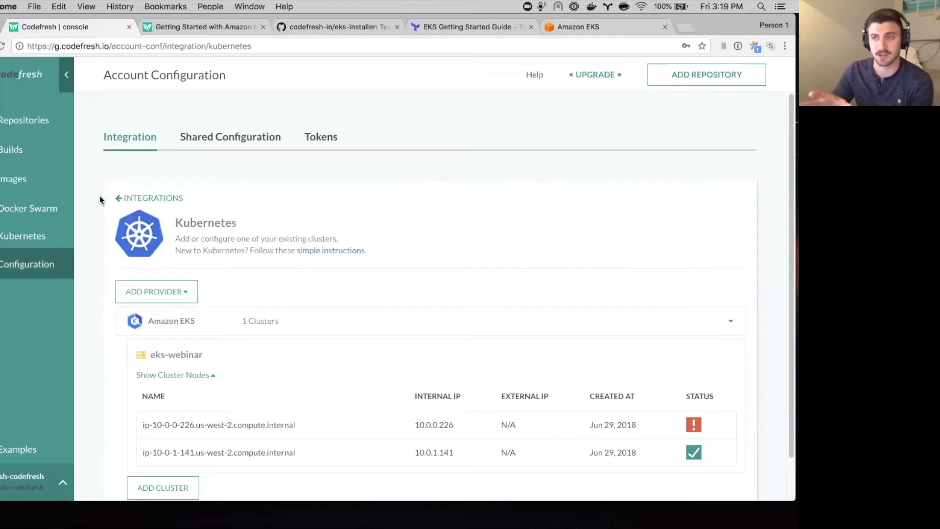
mouse_move(142, 87)
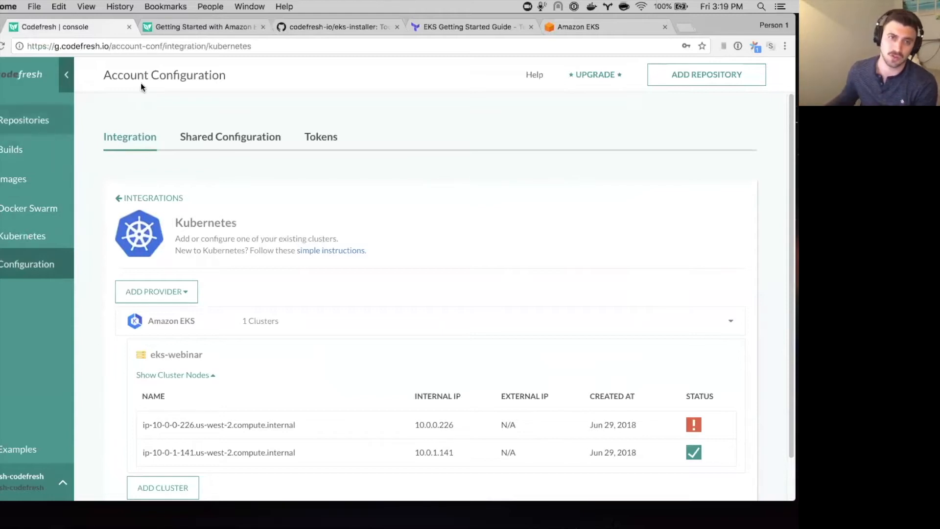
Step: In the eks-installer repo, view .codefresh/teardown.yml and mark the codefresh-load-tfstate line
click(336, 26)
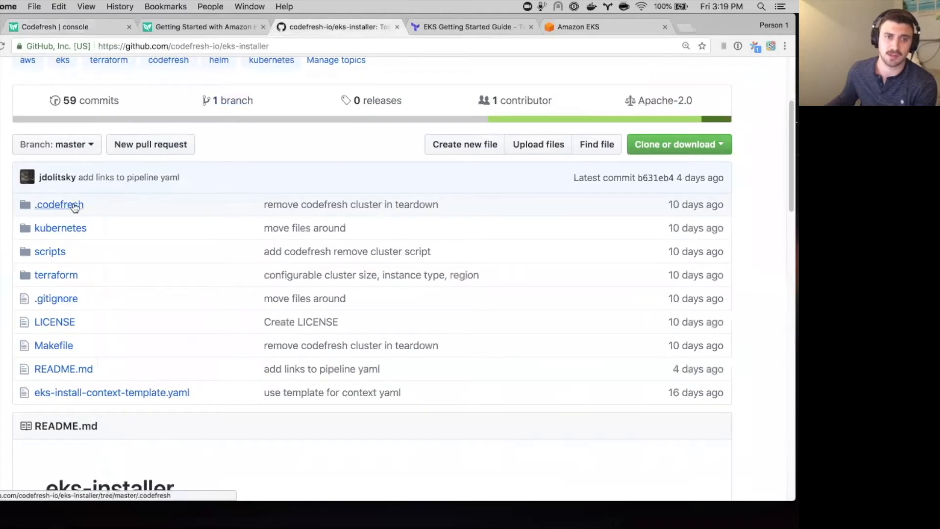
click(60, 205)
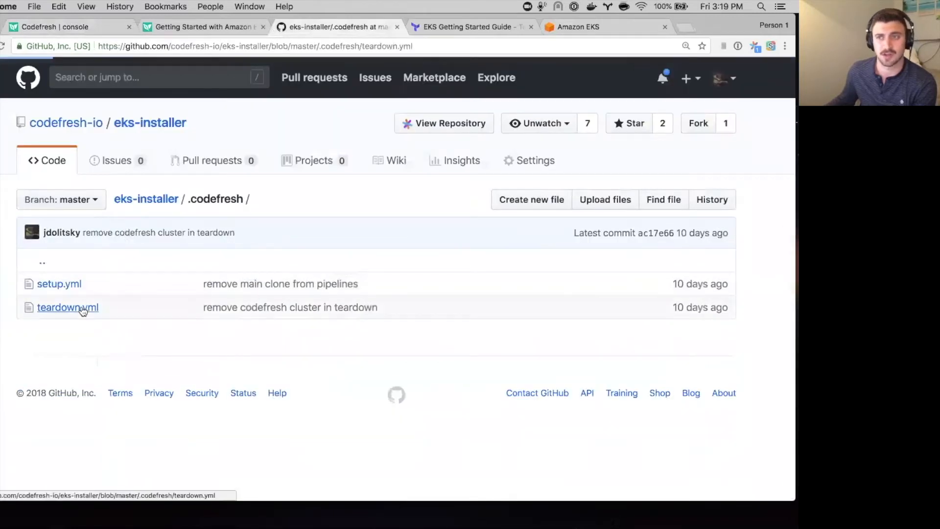
click(68, 307)
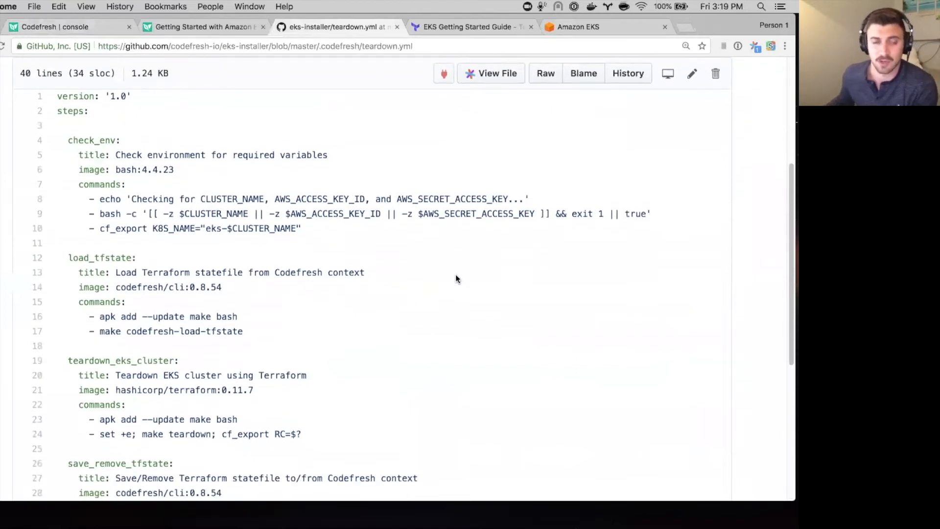
scroll(down, 3)
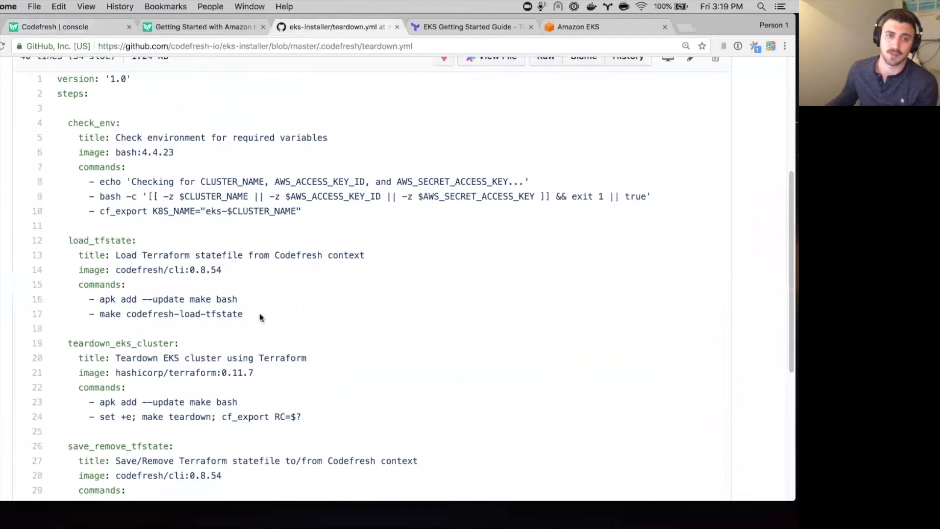
click(36, 314)
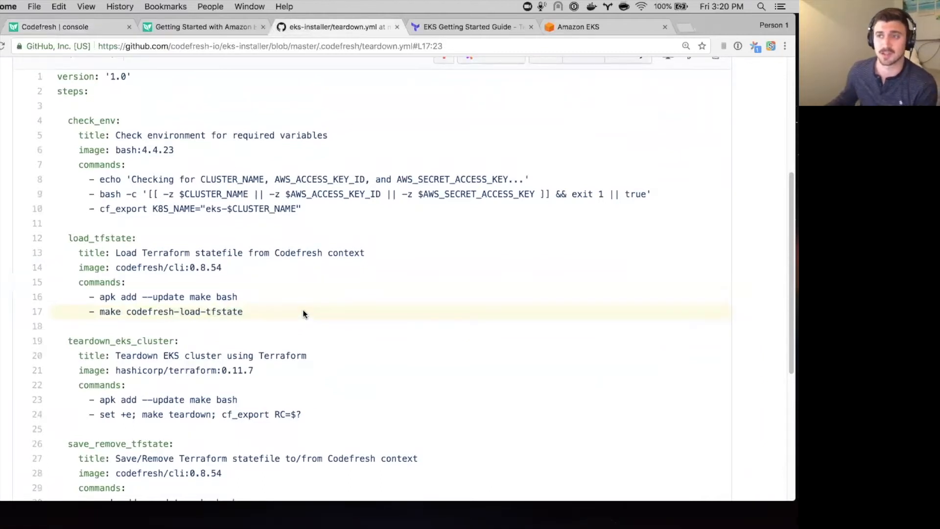
mouse_move(335, 311)
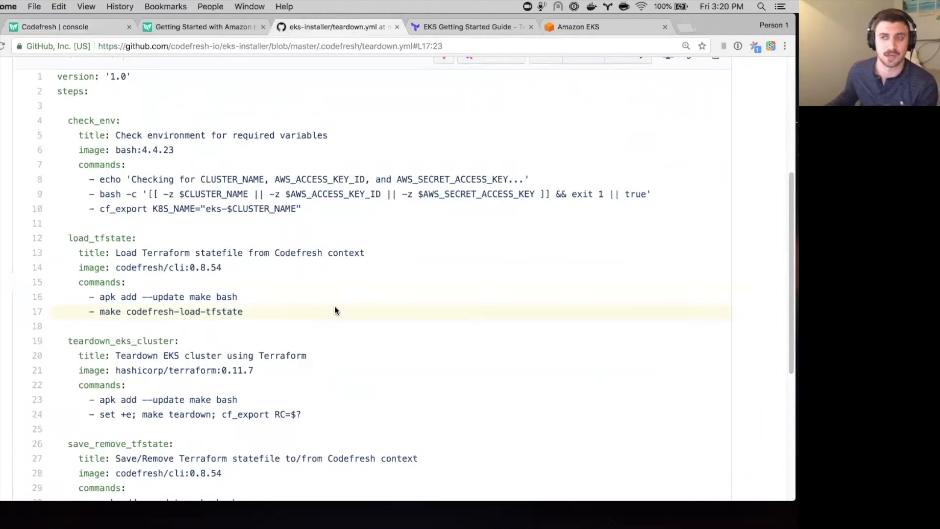
mouse_move(319, 306)
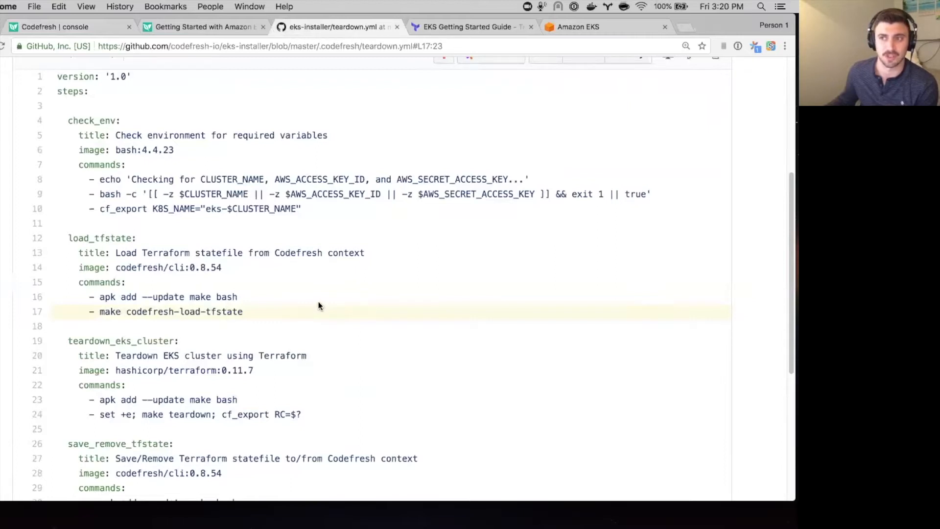
Step: Read through the teardown and remove_cluster steps of teardown.yml
scroll(down, 3)
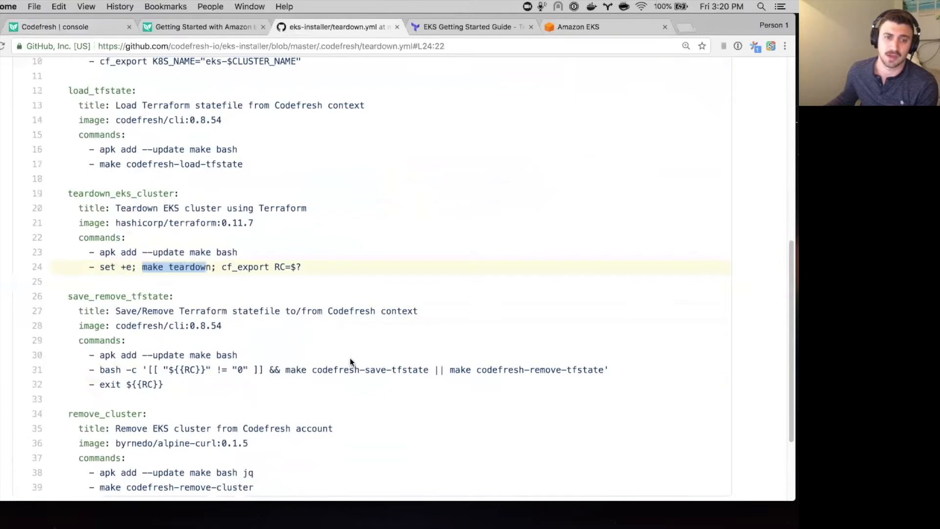
scroll(down, 3)
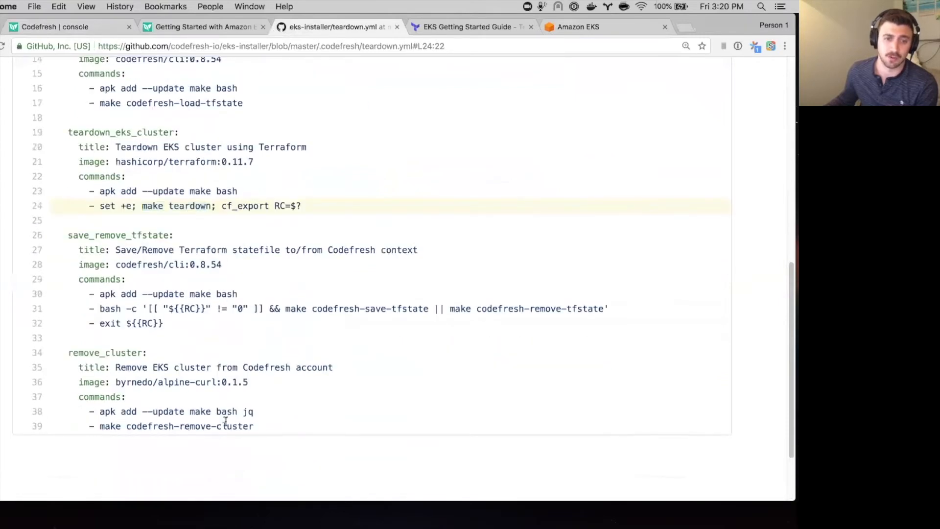
scroll(up, 3)
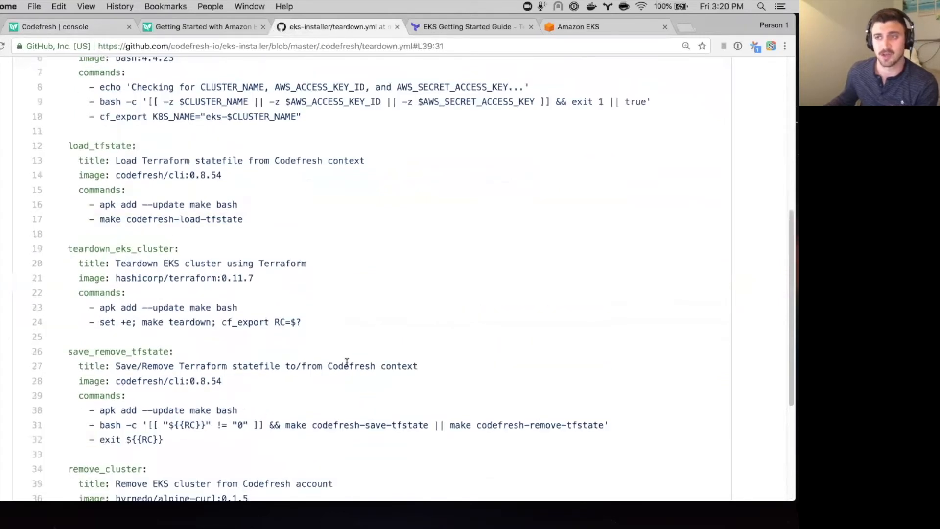
scroll(up, 3)
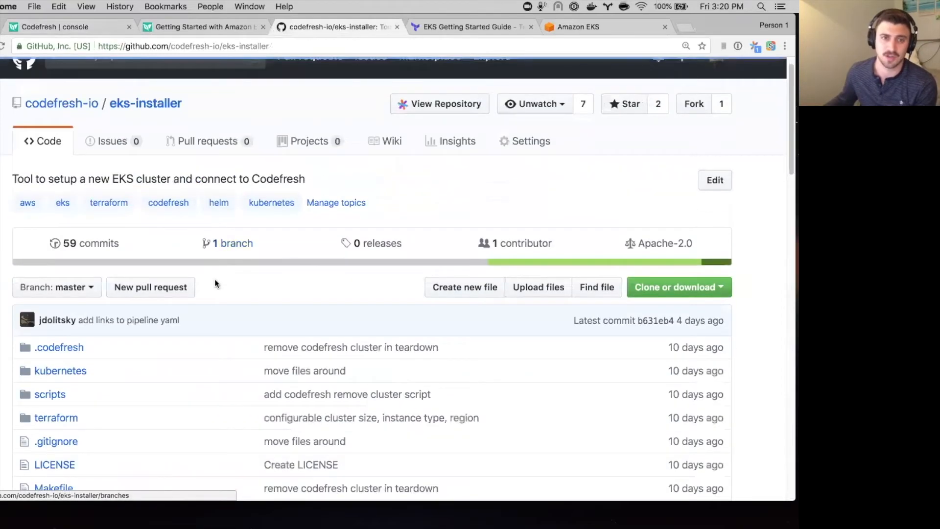
Step: Look at codefresh-add-cluster.sh in the scripts folder, then go back up to scripts
click(50, 394)
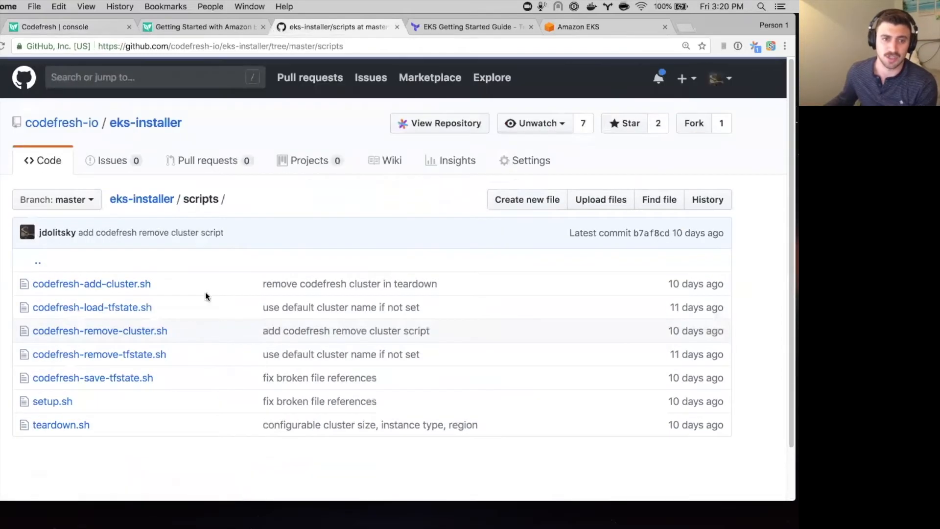
mouse_move(228, 326)
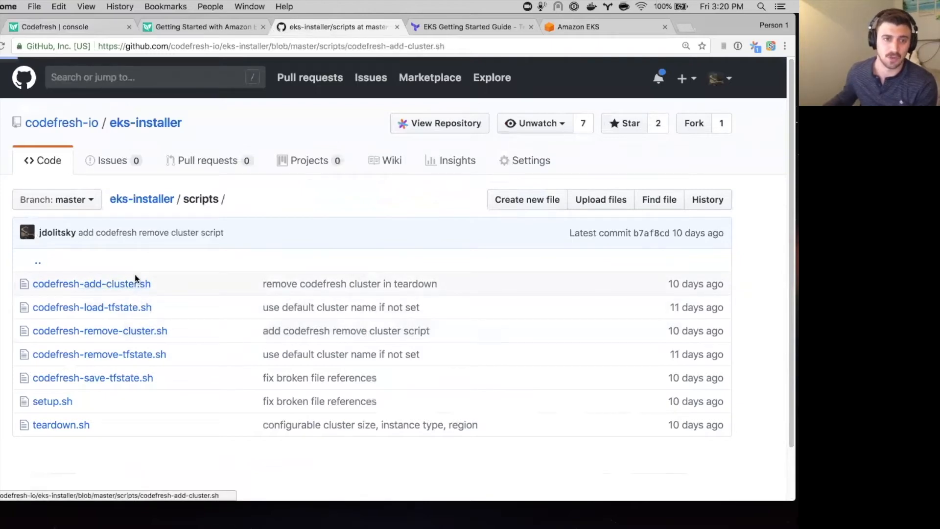
click(91, 284)
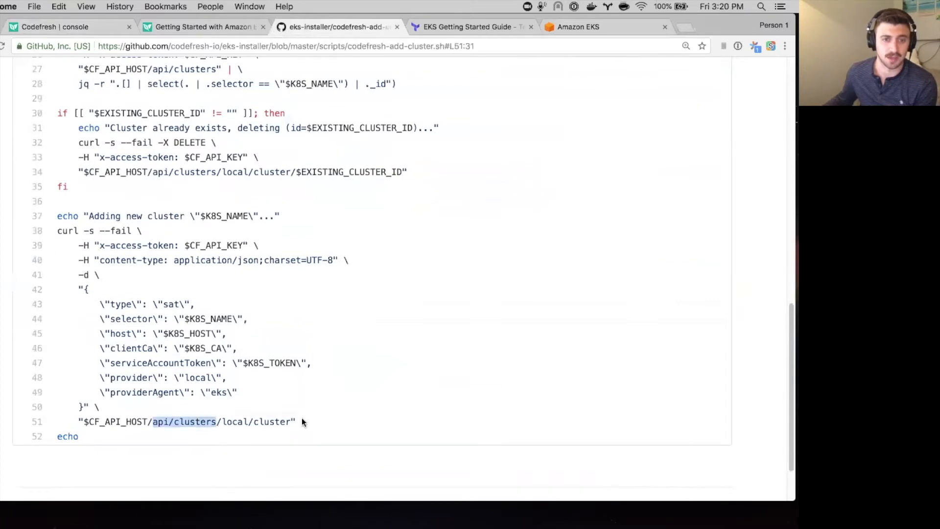
scroll(up, 3)
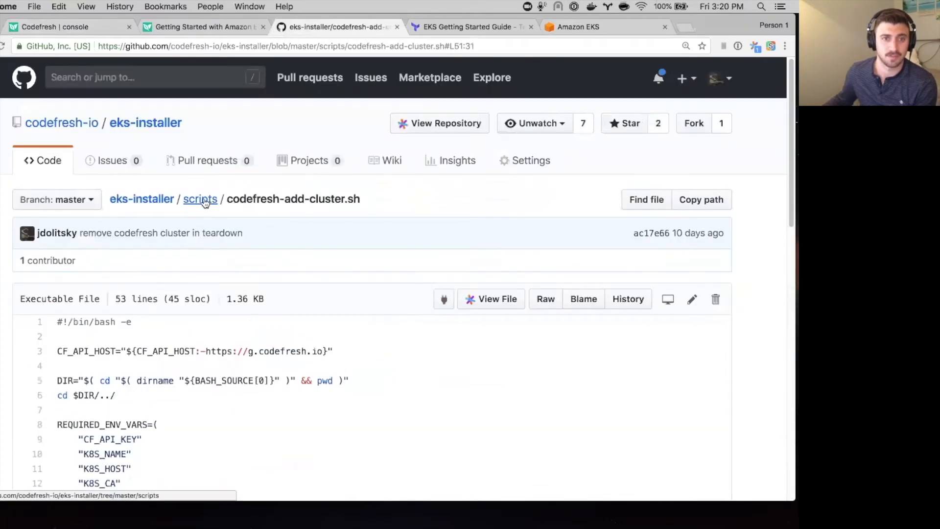
click(200, 199)
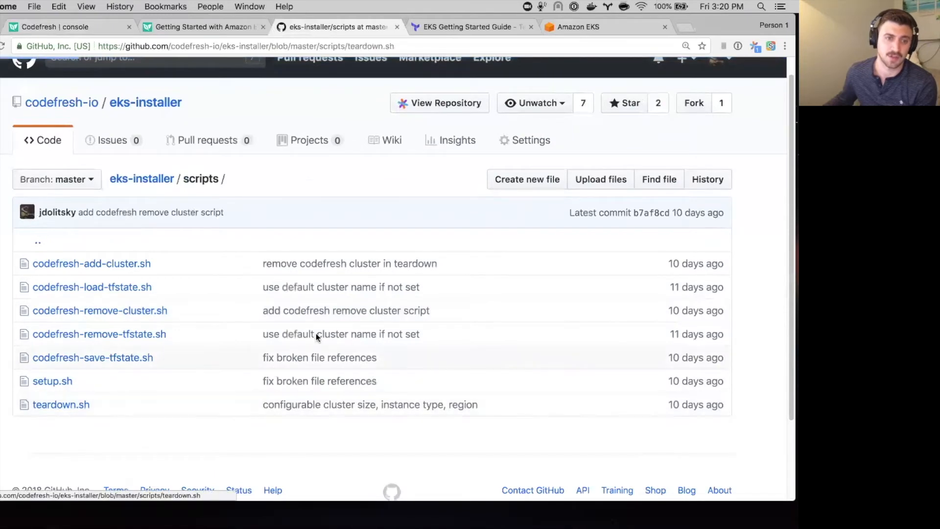
Step: Review the terraform destroy command in teardown.sh and return to the eks-installer repo home
click(60, 404)
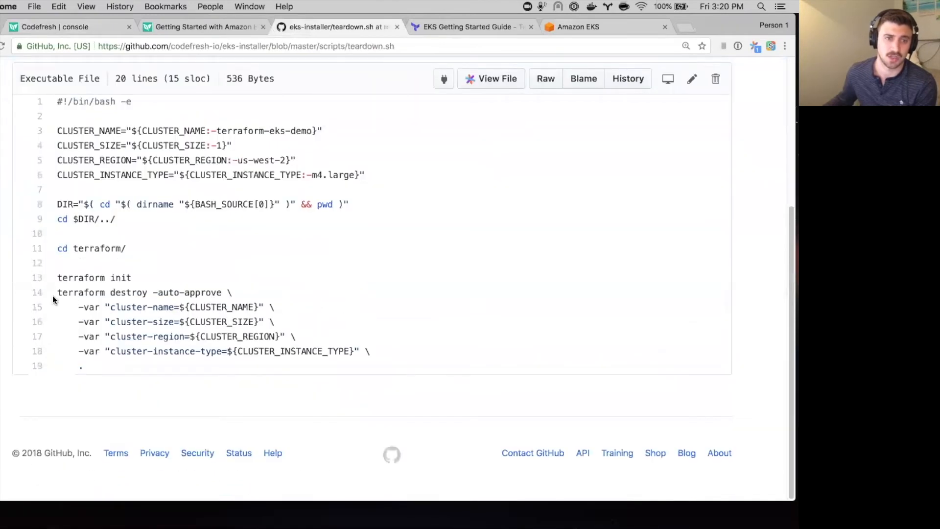
double_click(80, 293)
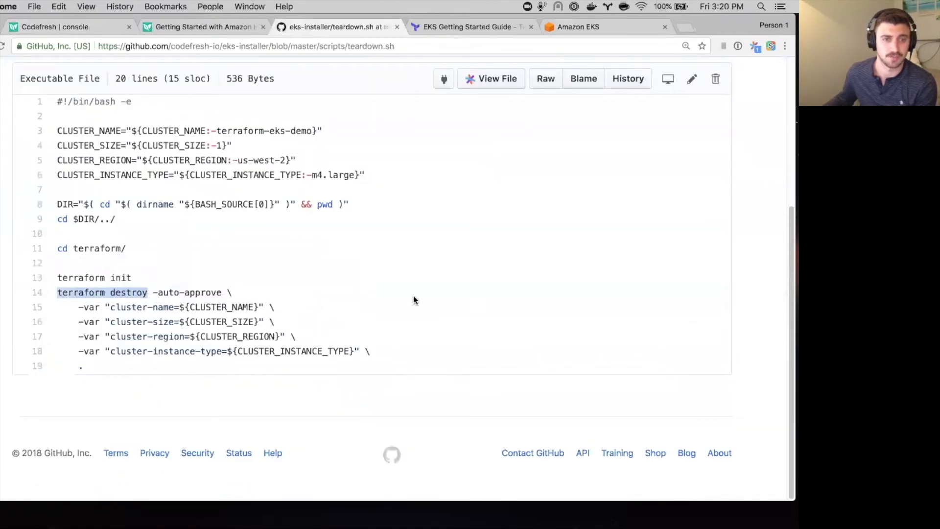
scroll(up, 3)
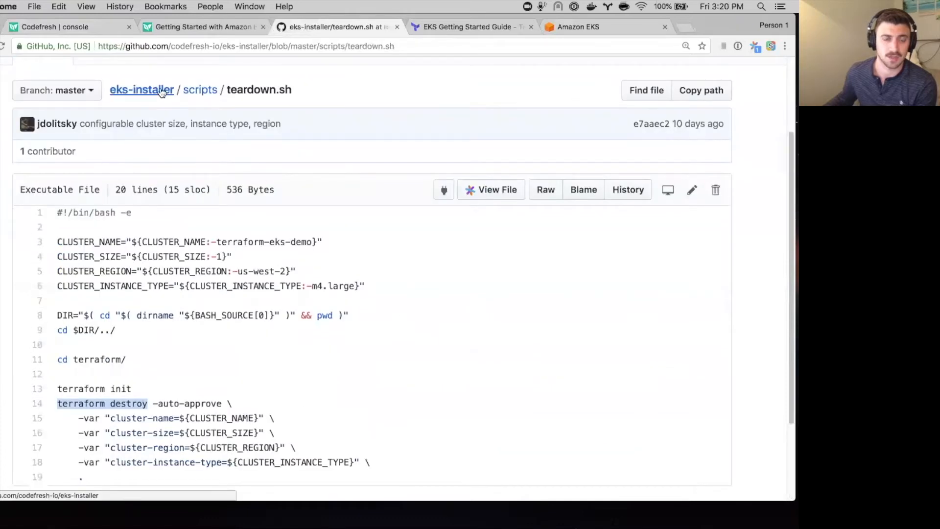
click(141, 89)
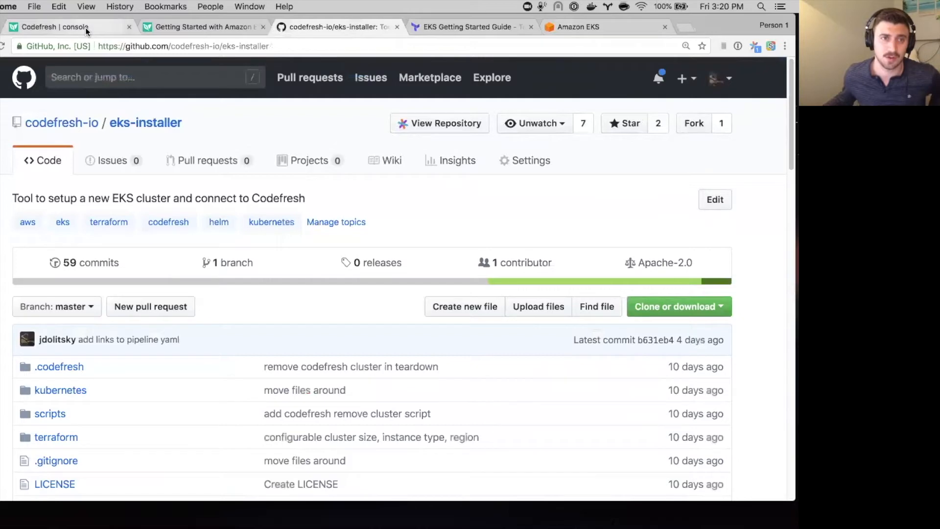
Step: In Codefresh, add a new pipeline named eks-uninstaller to the eks-installer repository
click(59, 26)
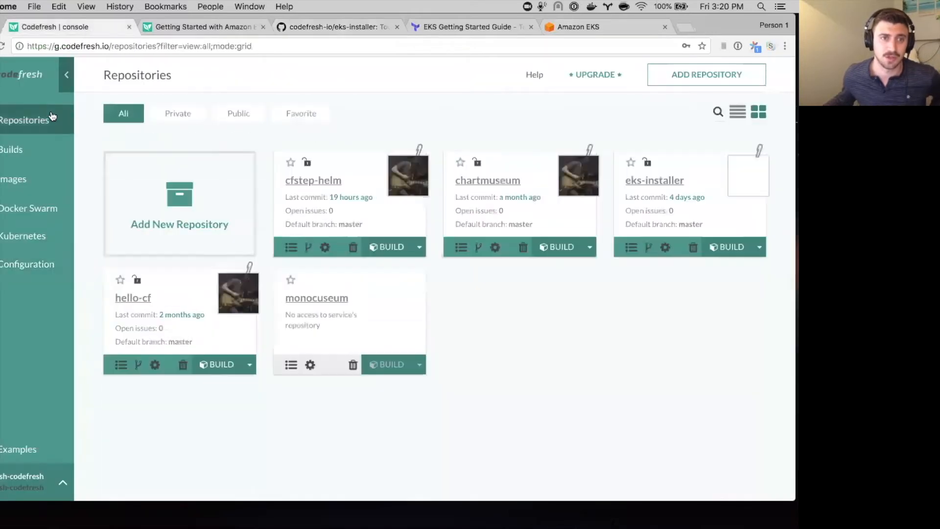
mouse_move(645, 183)
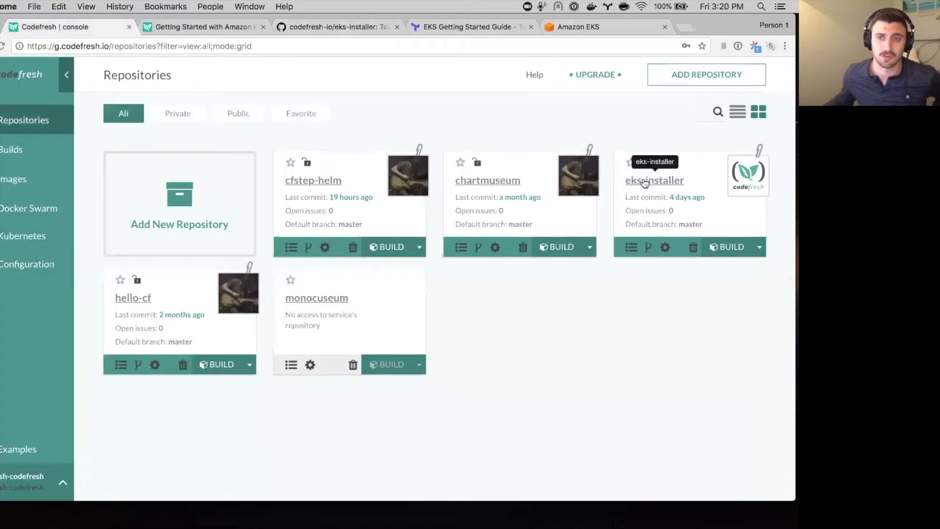
click(654, 181)
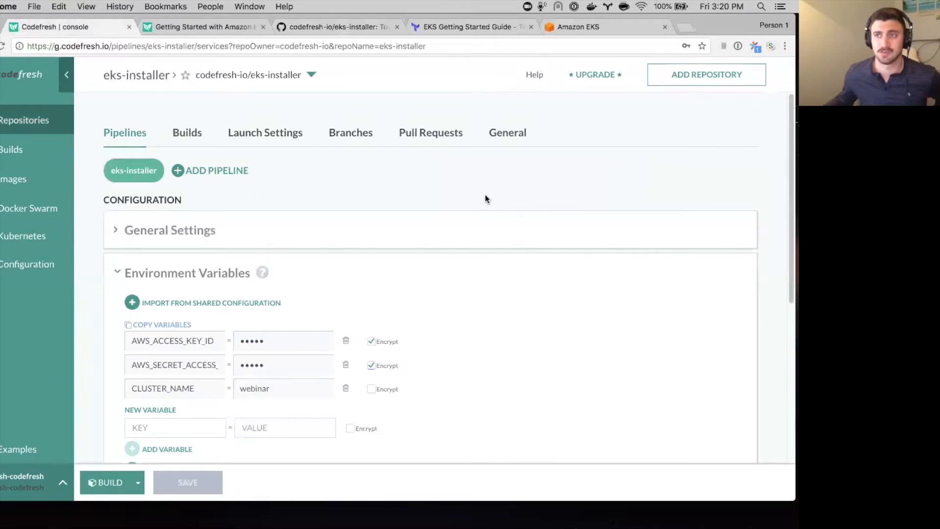
mouse_move(220, 173)
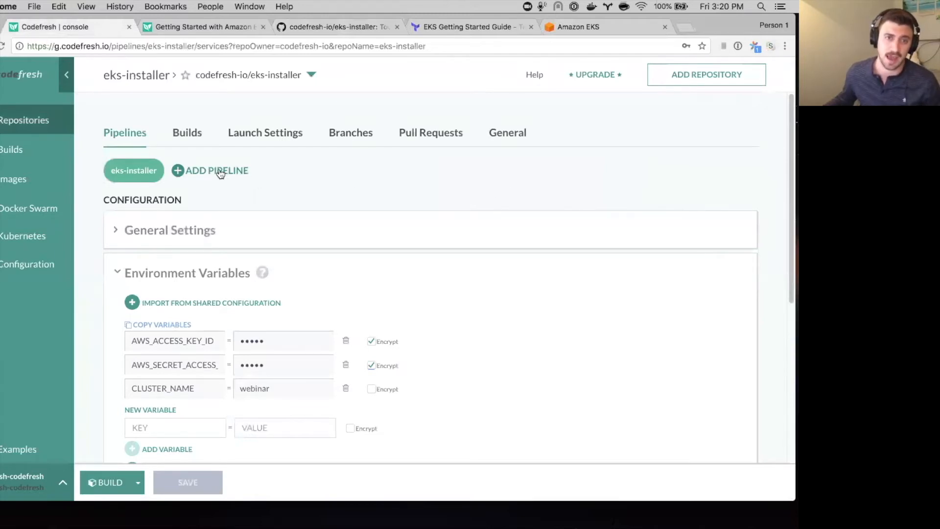
click(216, 170)
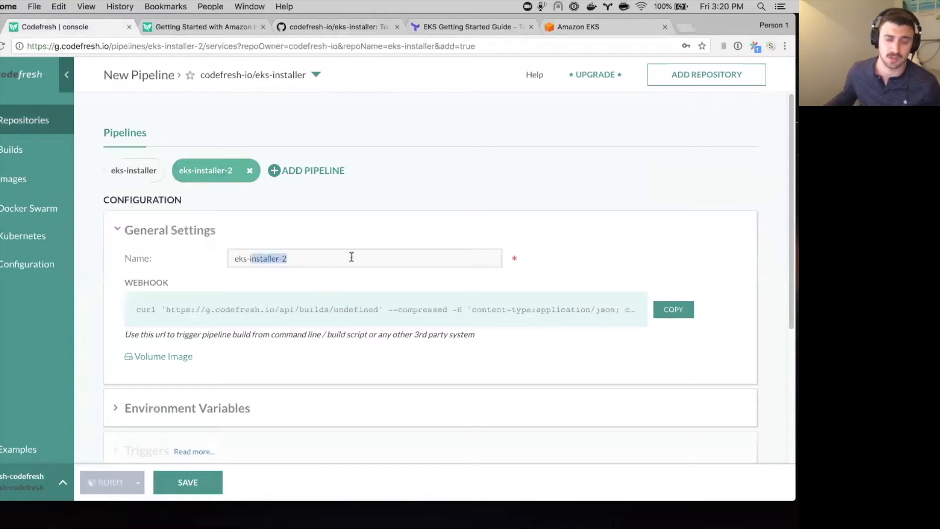
text(eks-uninstall)
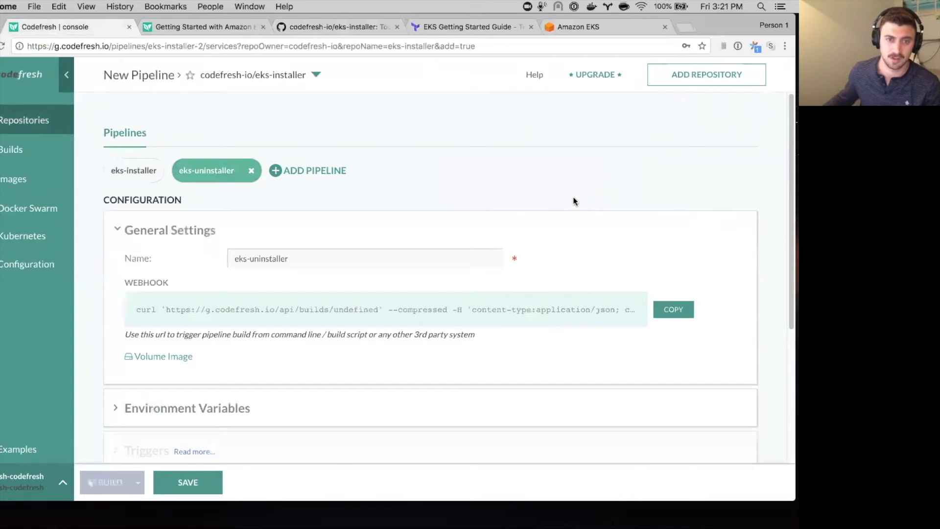
scroll(down, 3)
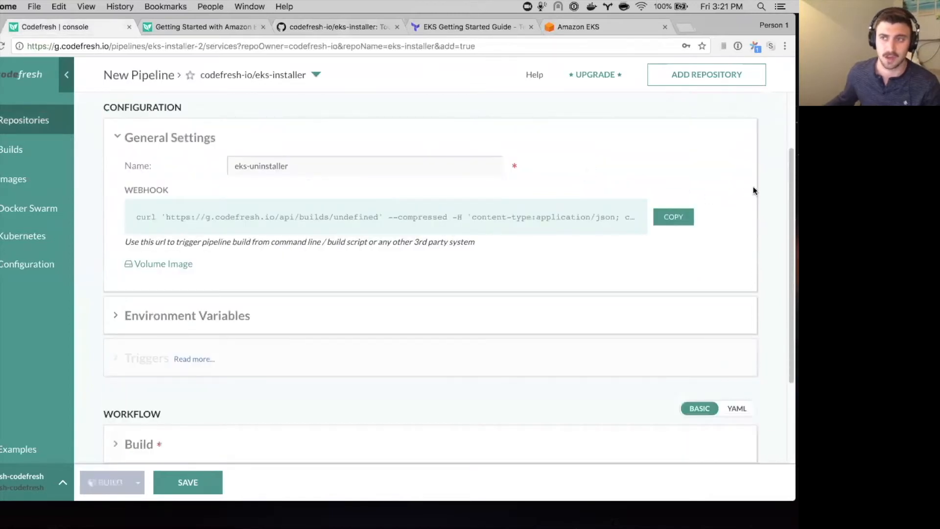
mouse_move(97, 297)
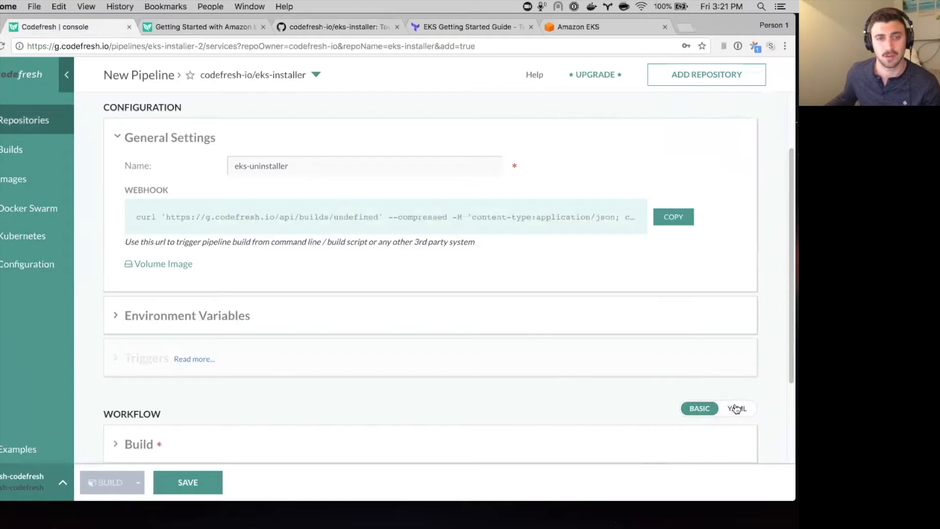
Step: Set the workflow to use YAML from the repository at ./codefresh/teardown.yml and save it
click(737, 408)
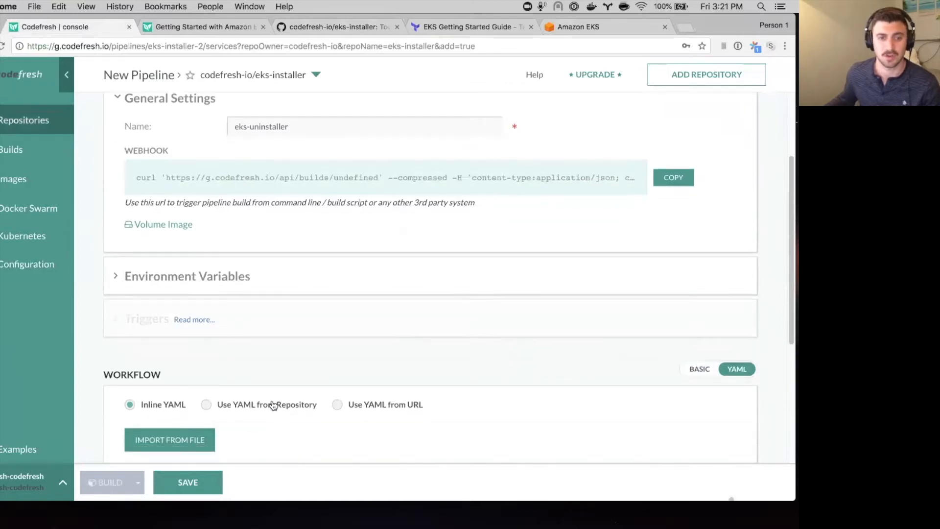
click(206, 404)
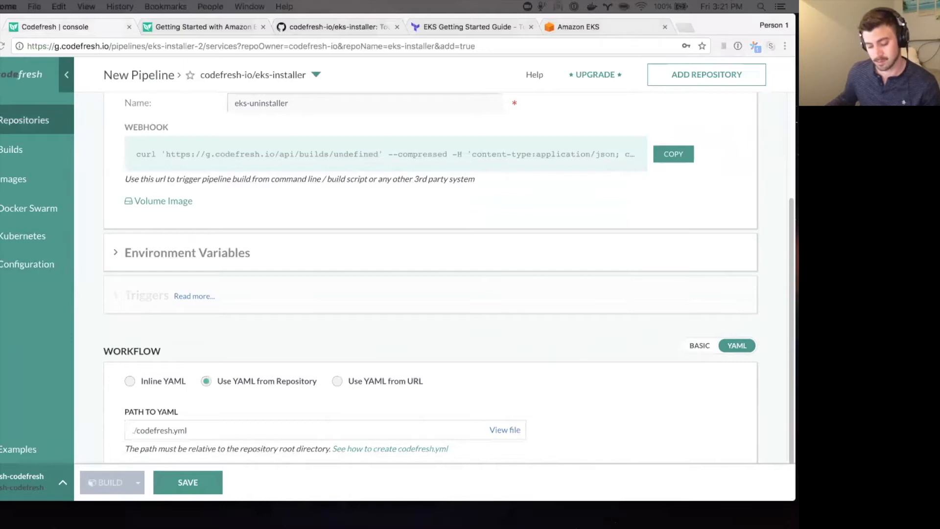
click(192, 430)
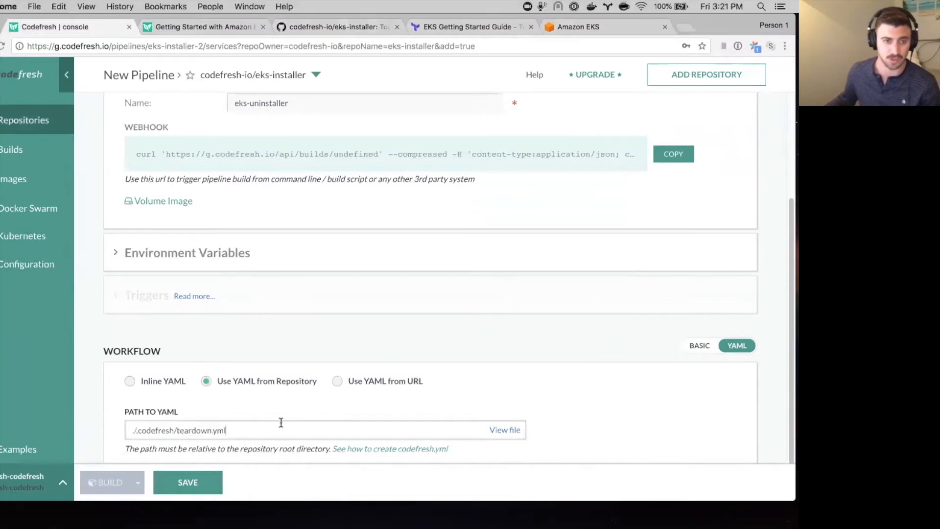
click(187, 482)
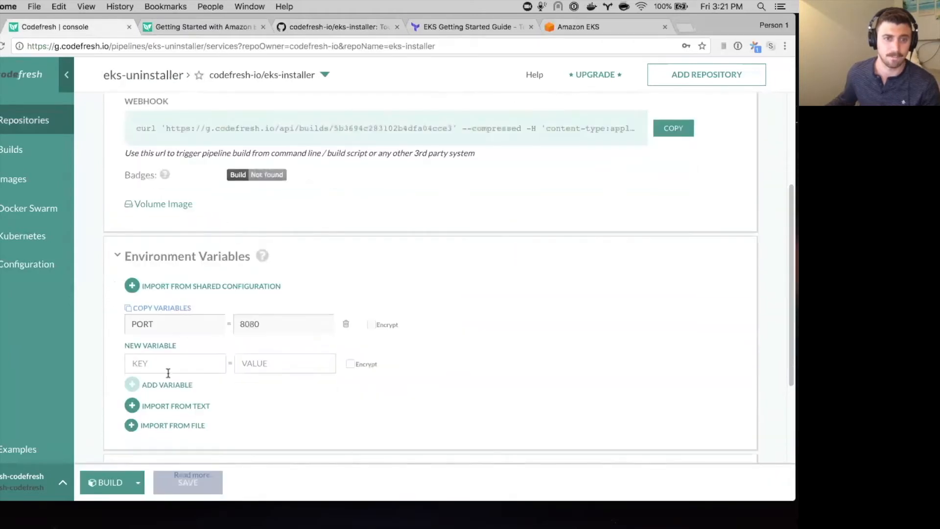
Step: Replace the default PORT variable with an encrypted AWS_ACCESS_KEY_ID variable
scroll(down, 3)
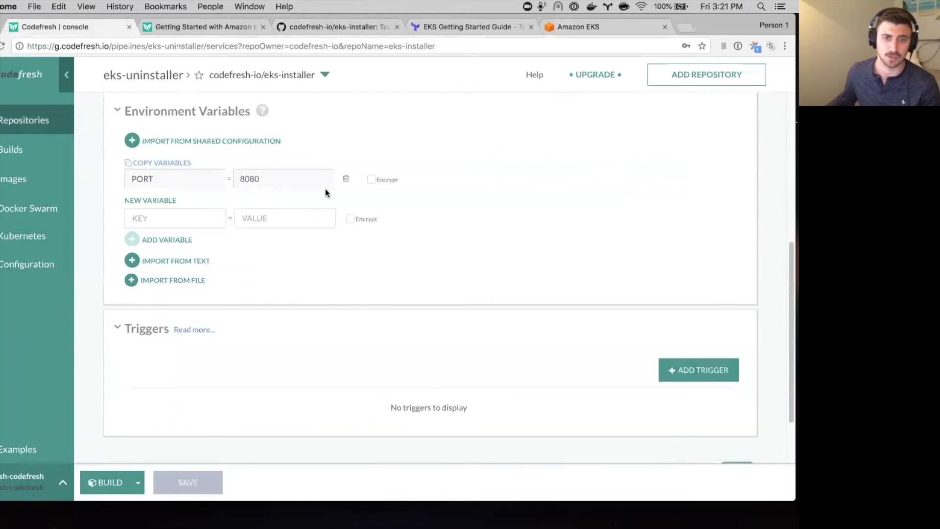
click(345, 178)
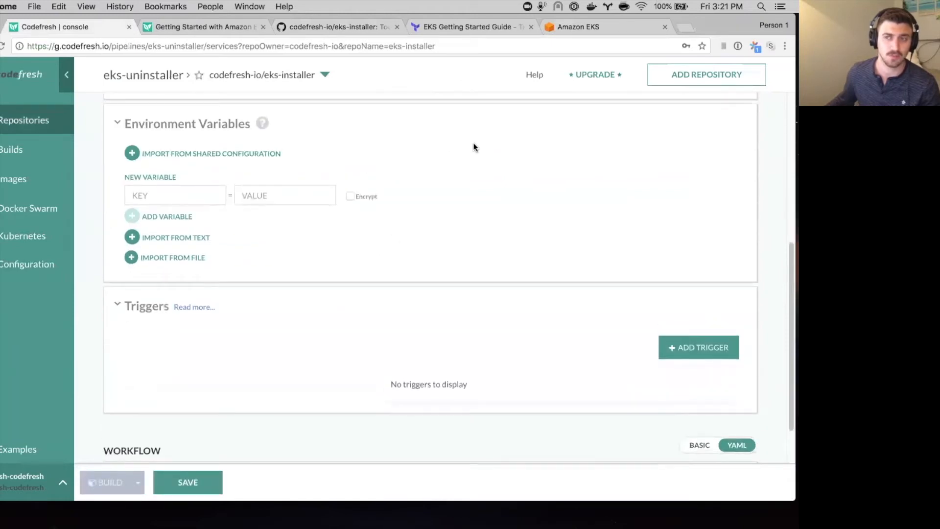
mouse_move(426, 182)
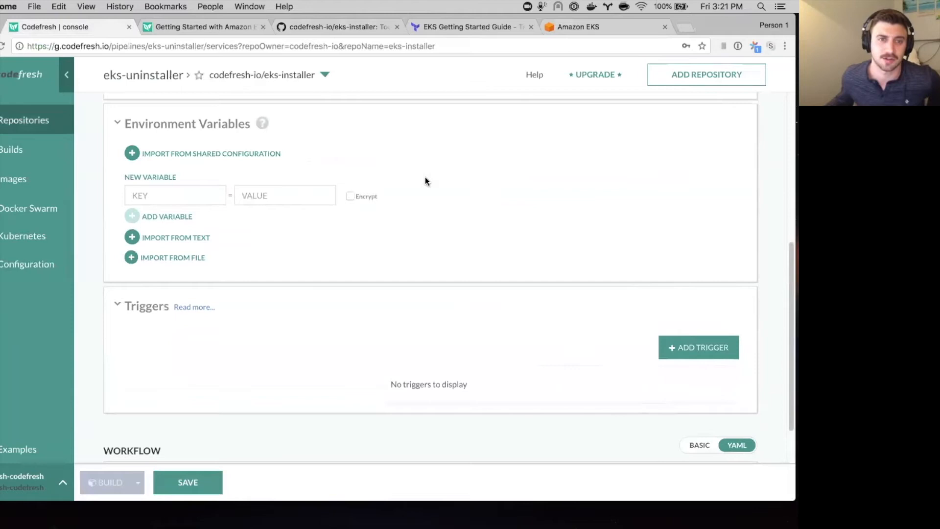
click(175, 195)
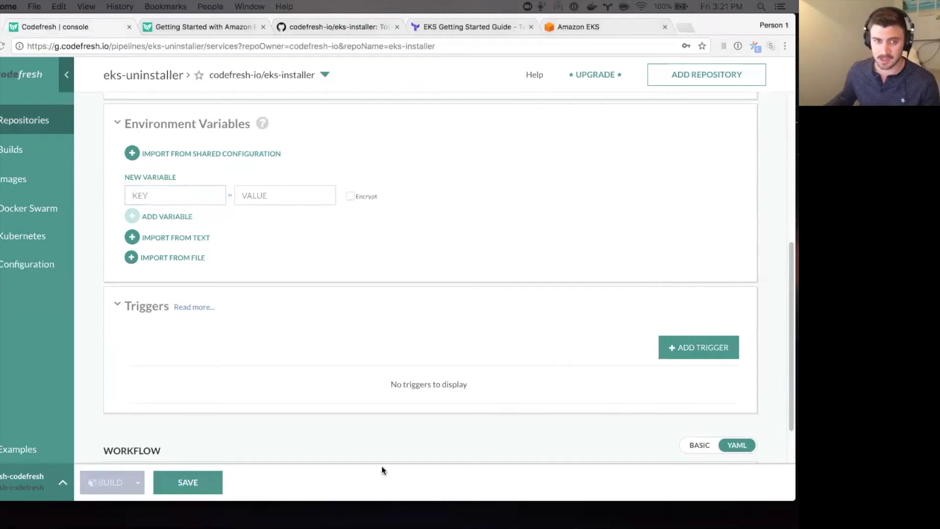
text(AWS_ACCESS_KEY_ID)
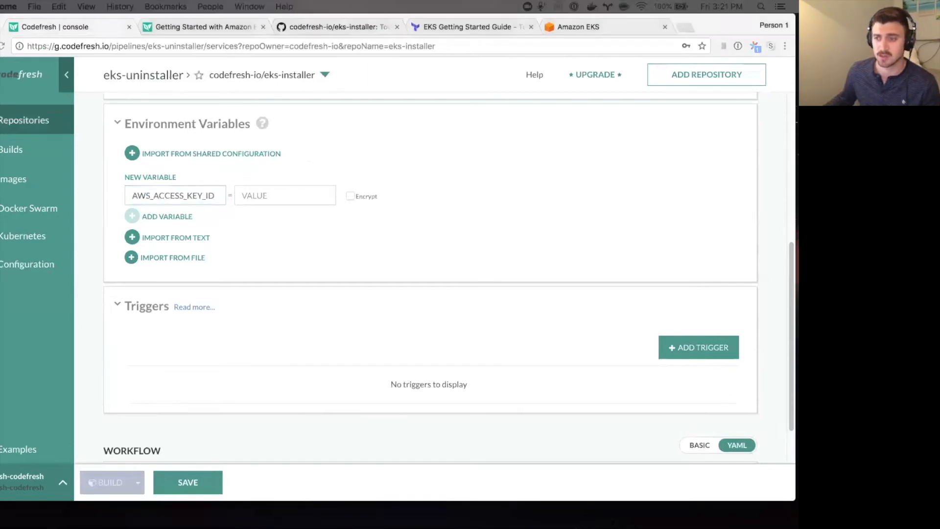
mouse_move(379, 287)
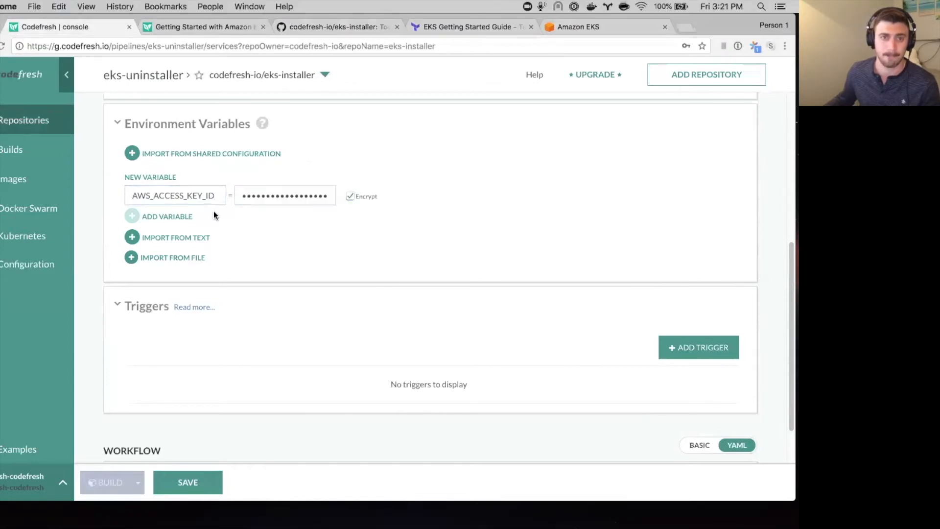
click(166, 216)
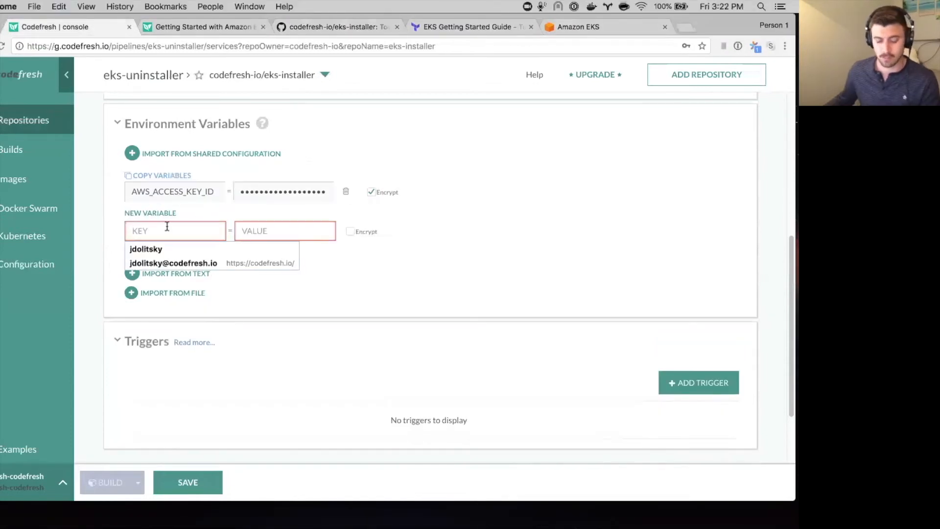
Step: Add an encrypted AWS_SECRET_ACCESS_KEY variable and CLUSTER_NAME set to webinar
text(AWS_SECRET_ACCESS_)
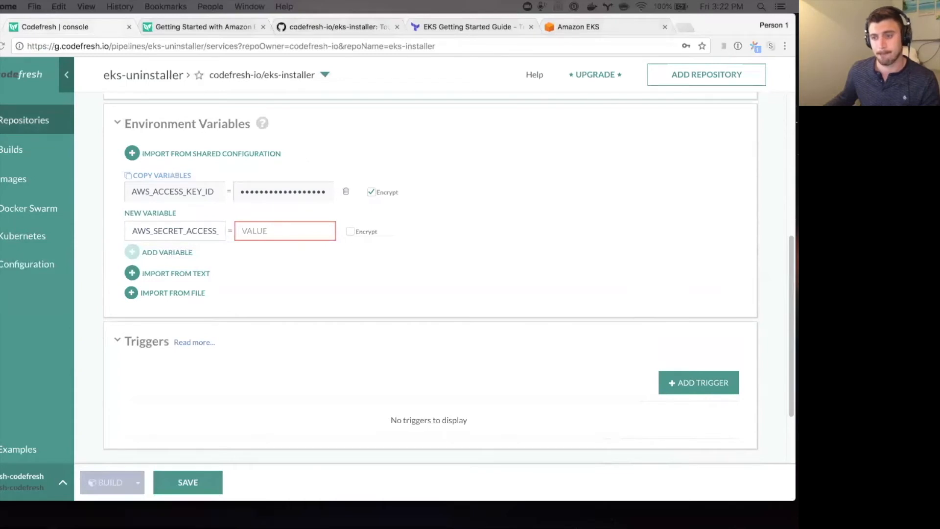
mouse_move(712, 406)
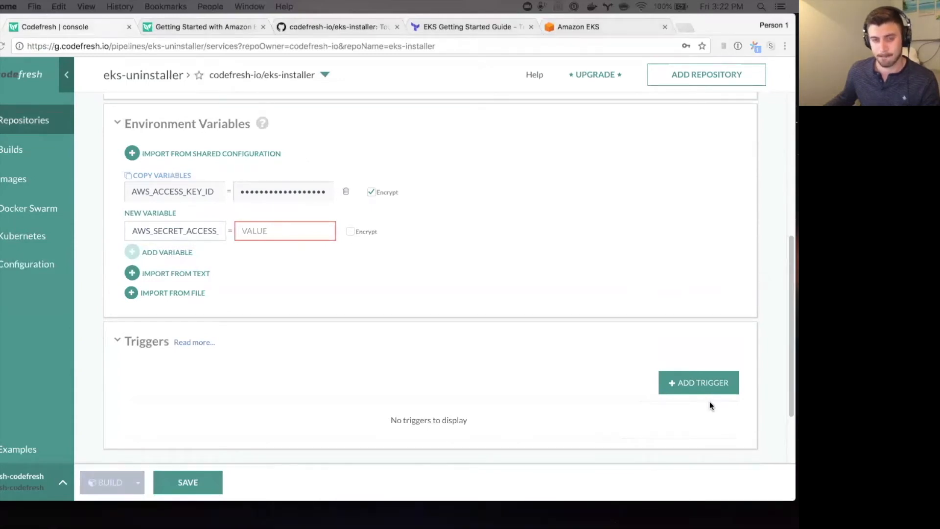
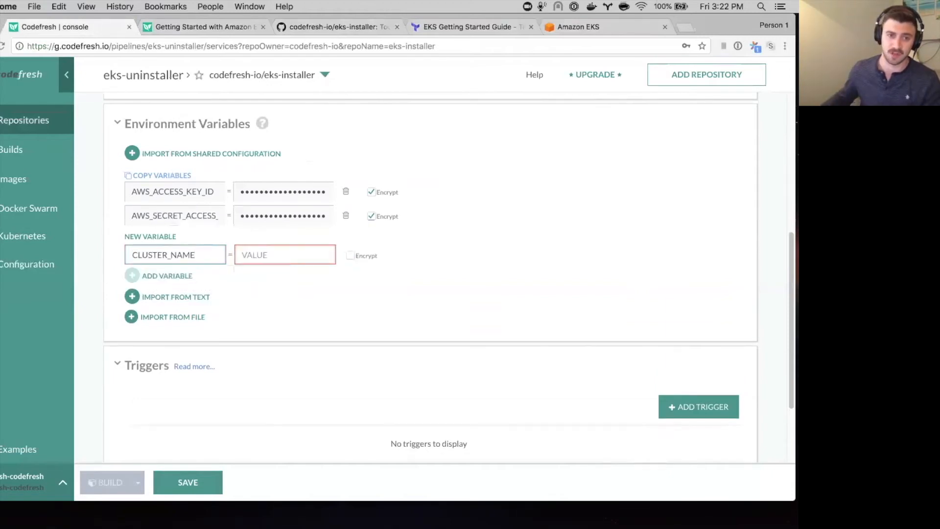
click(284, 255)
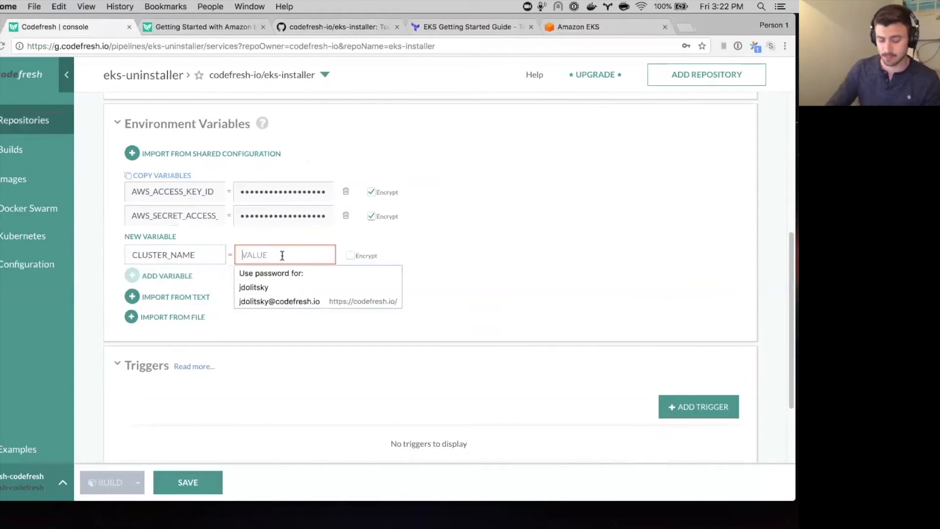
text(webinar)
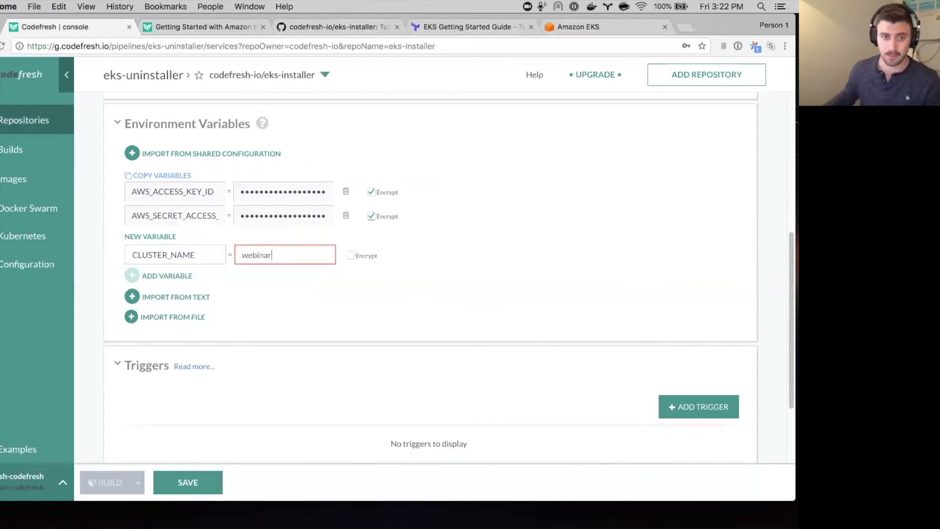
click(166, 275)
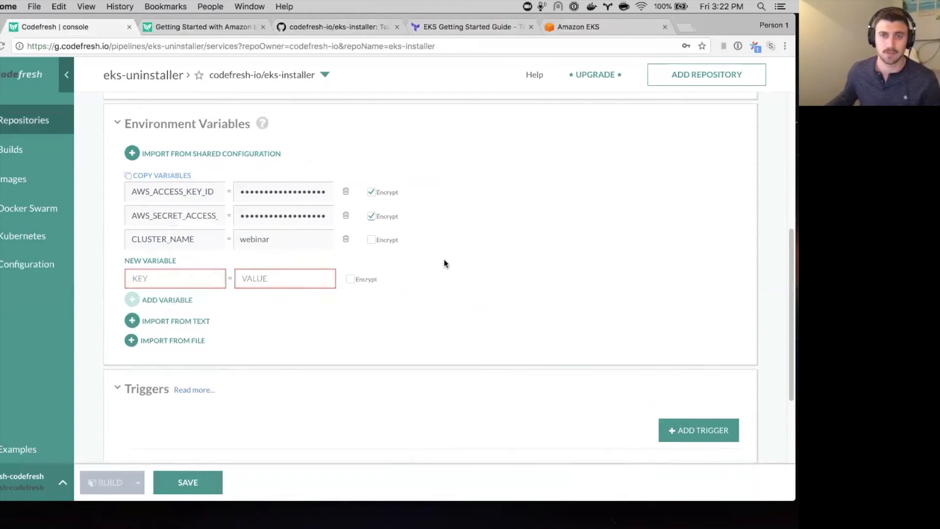
Step: Save the pipeline settings and launch an eks-uninstaller build on the master branch
scroll(down, 3)
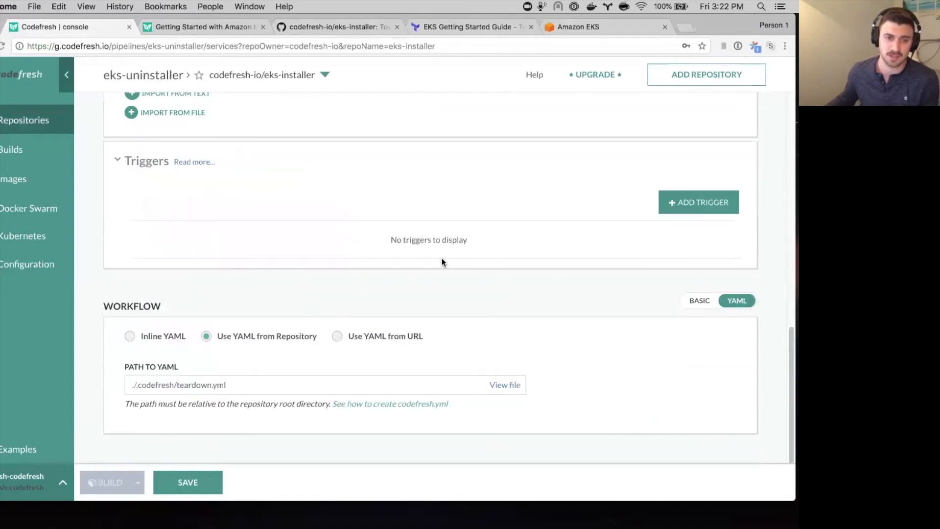
click(187, 482)
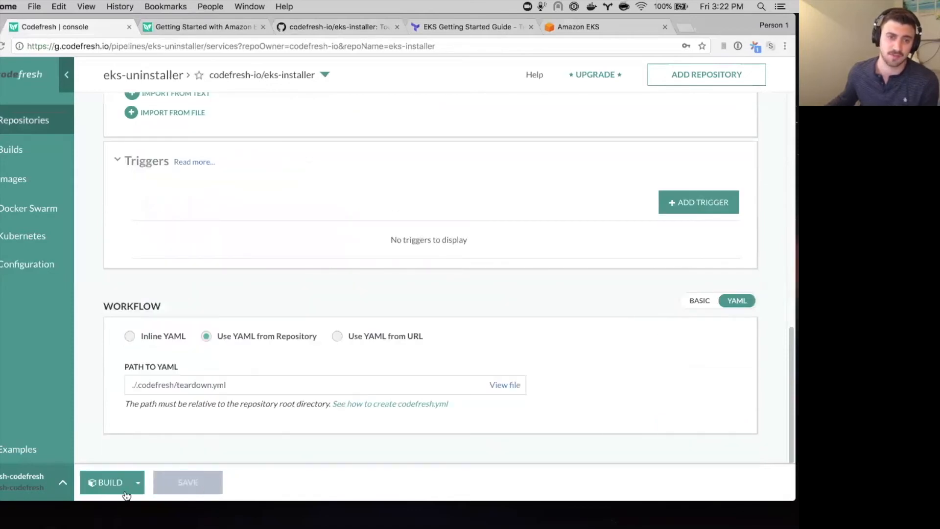
click(108, 482)
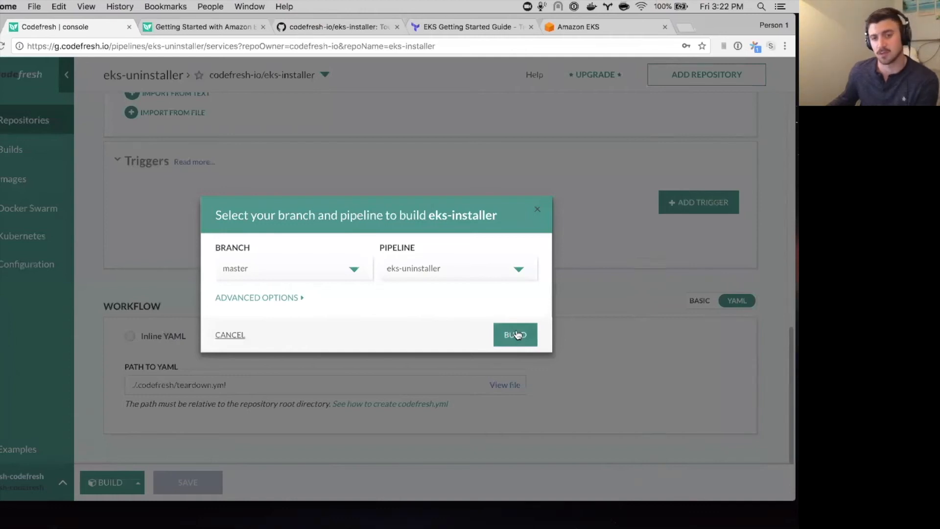
click(514, 335)
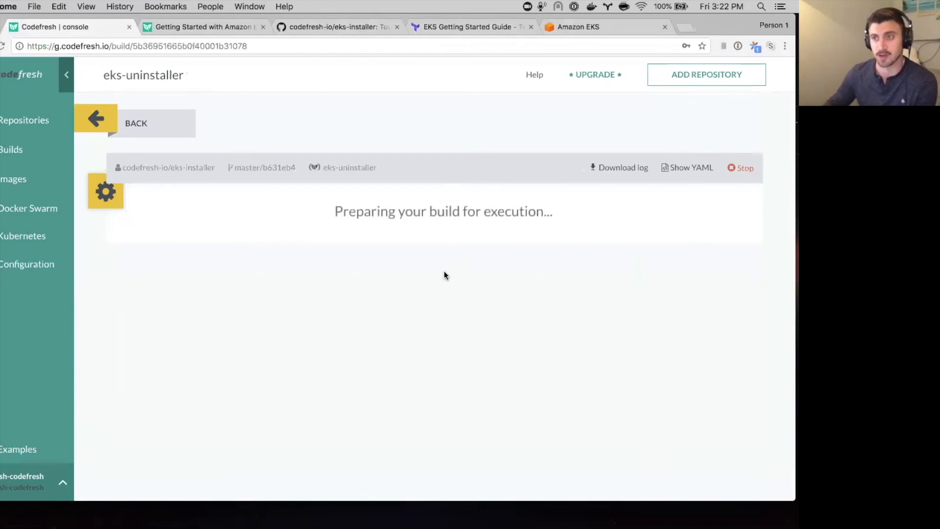
mouse_move(650, 133)
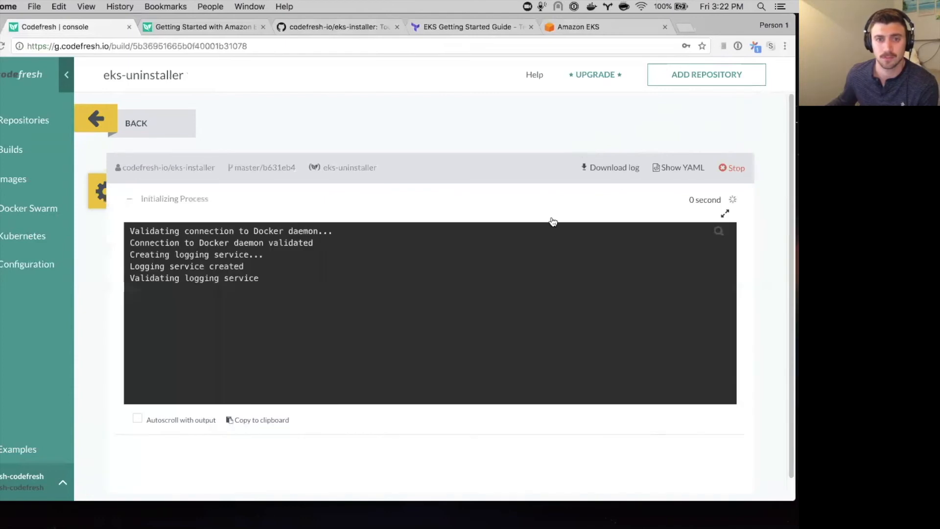
Step: Enable autoscroll and follow the build log down to the Teardown EKS cluster using Terraform step
click(137, 420)
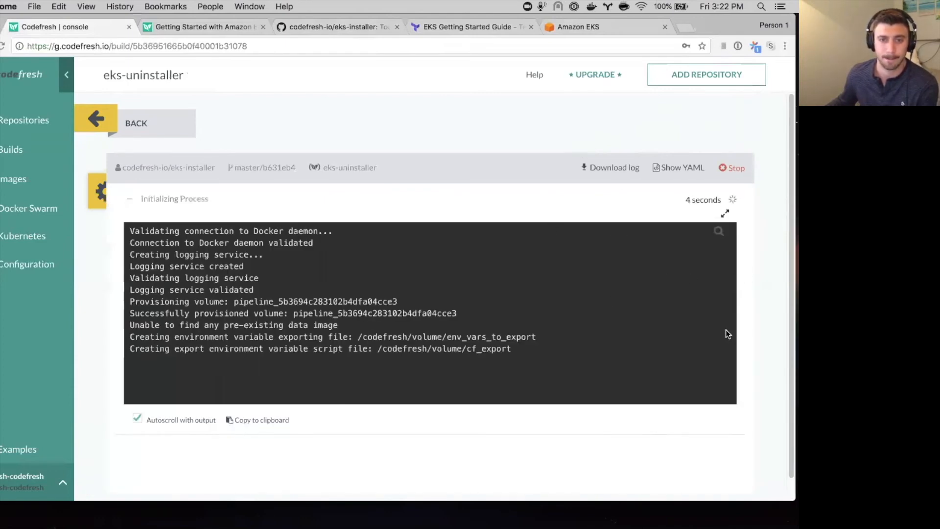
scroll(down, 3)
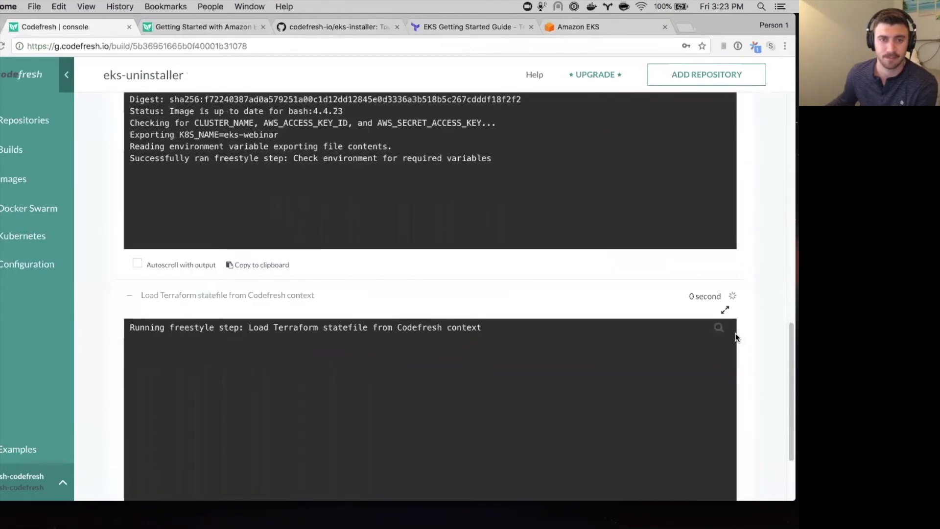
scroll(down, 3)
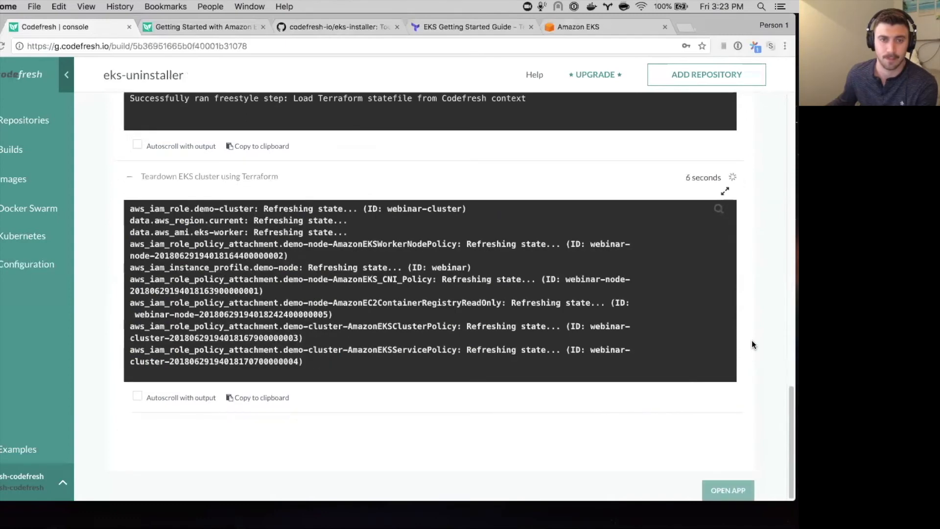
mouse_move(678, 324)
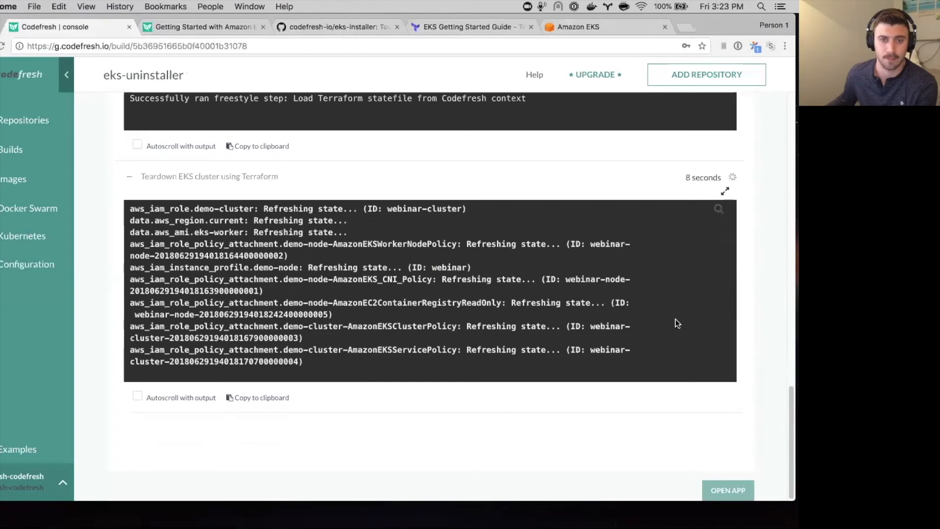
click(137, 397)
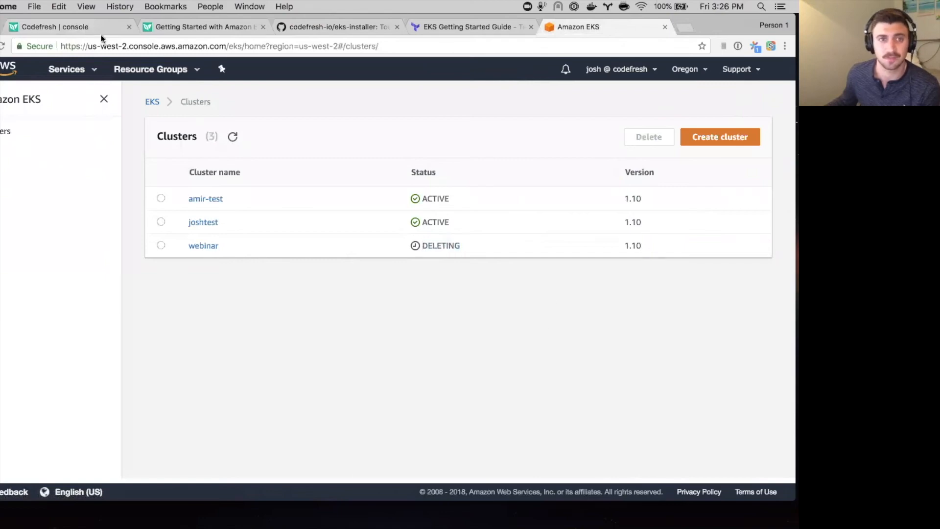
Step: Return from the Amazon EKS tab to the Codefresh build page
click(54, 27)
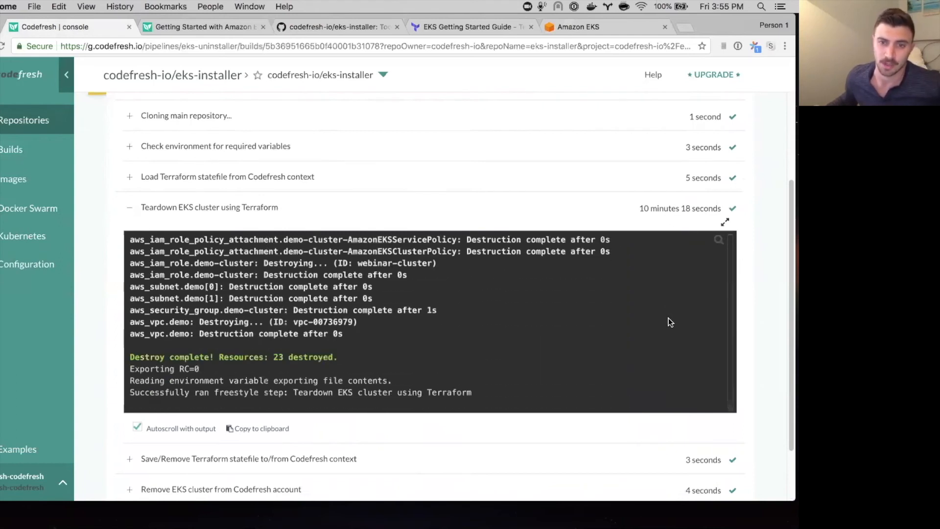
click(137, 428)
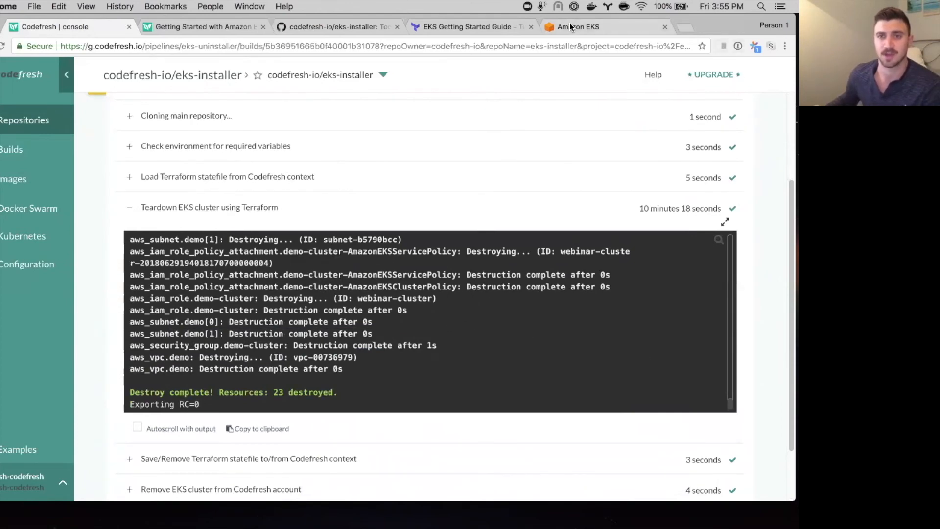
click(577, 27)
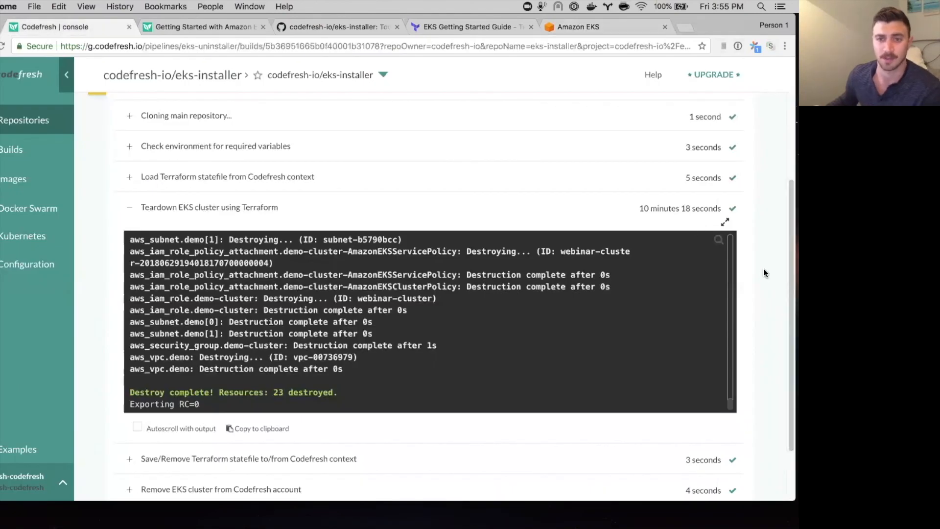
scroll(down, 3)
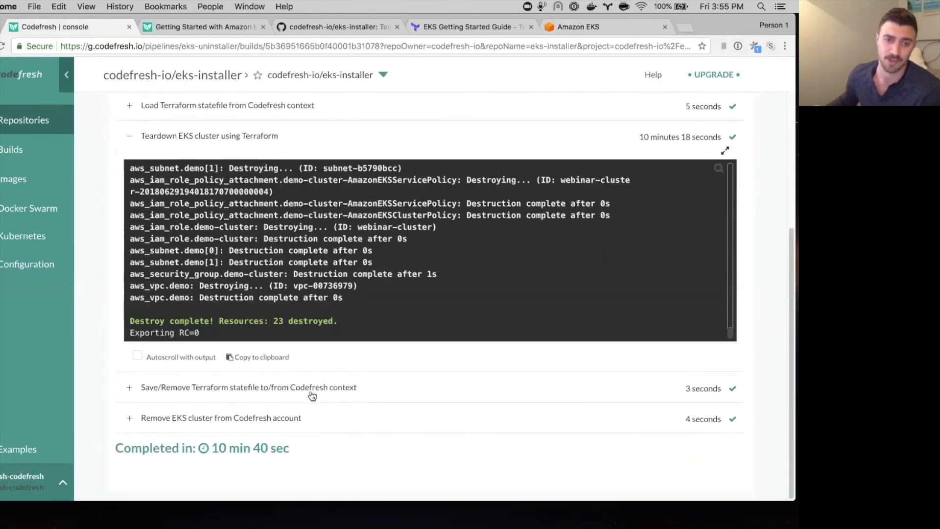
mouse_move(364, 393)
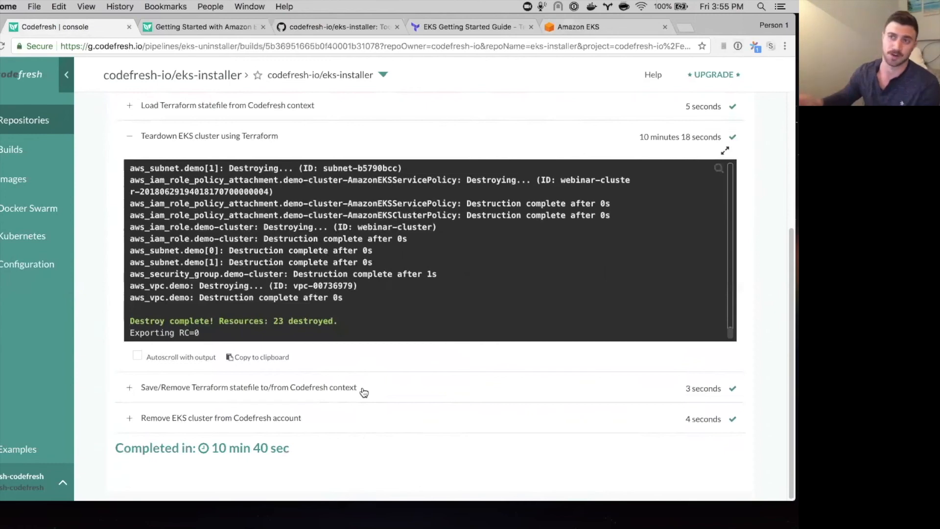
mouse_move(294, 418)
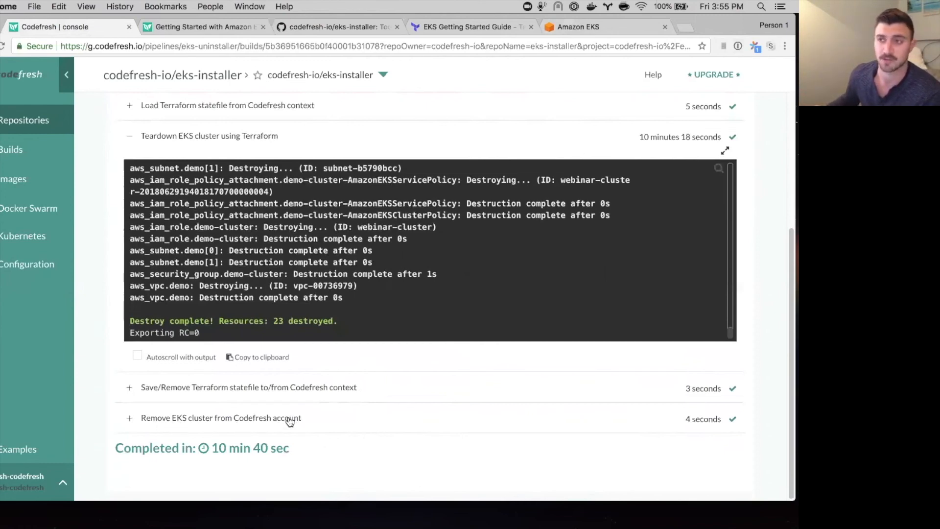
mouse_move(24, 236)
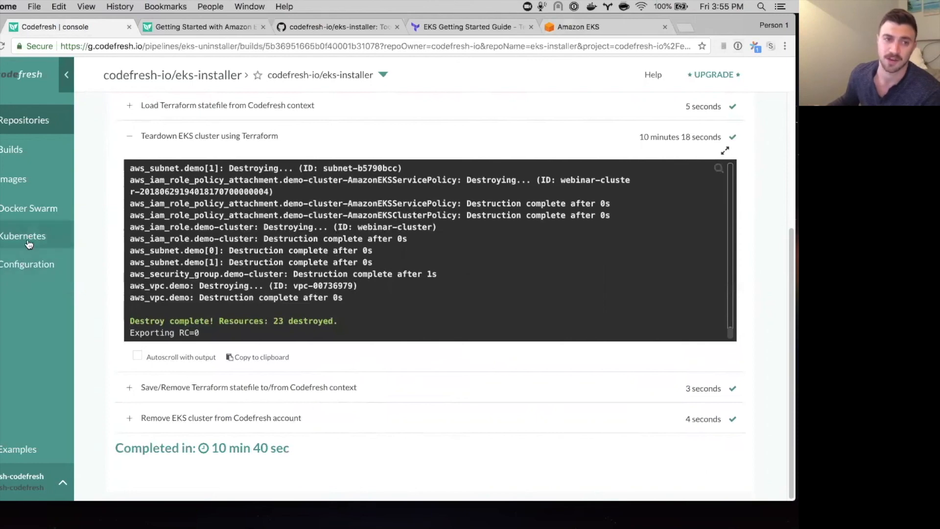
Step: View the Kubernetes Services page showing no clusters, then switch to the EKS getting-started article
click(22, 236)
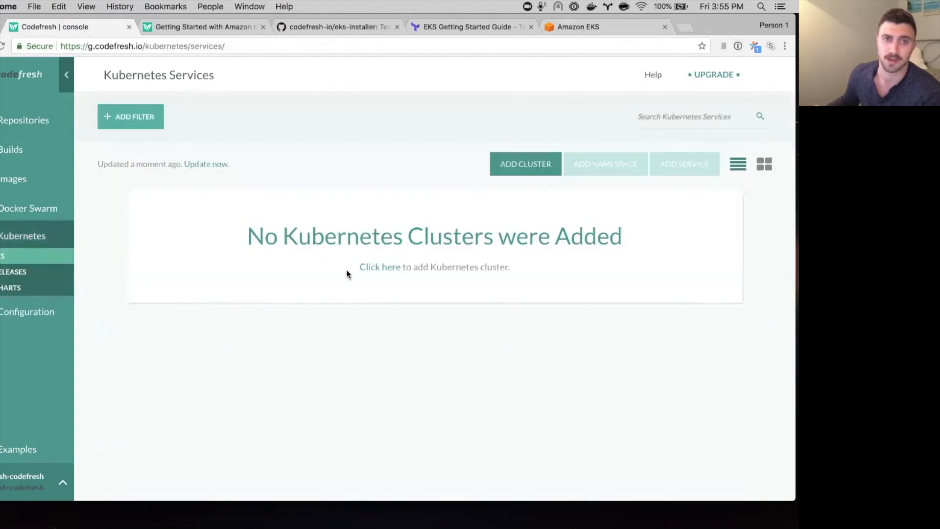
mouse_move(555, 279)
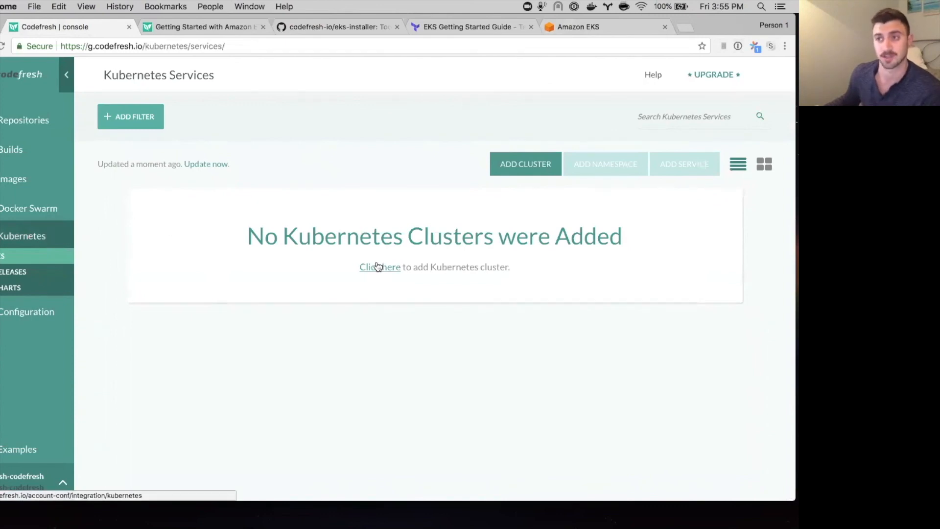
mouse_move(407, 353)
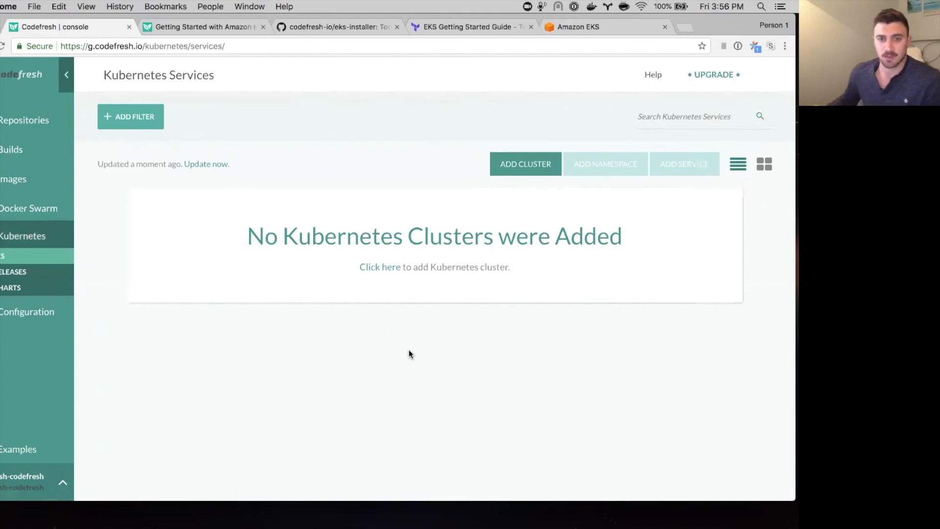
mouse_move(386, 342)
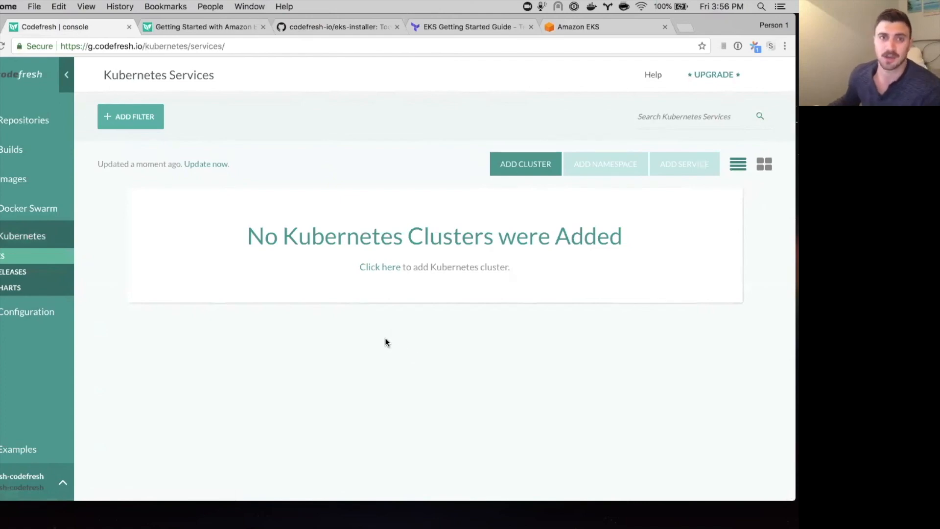
click(204, 27)
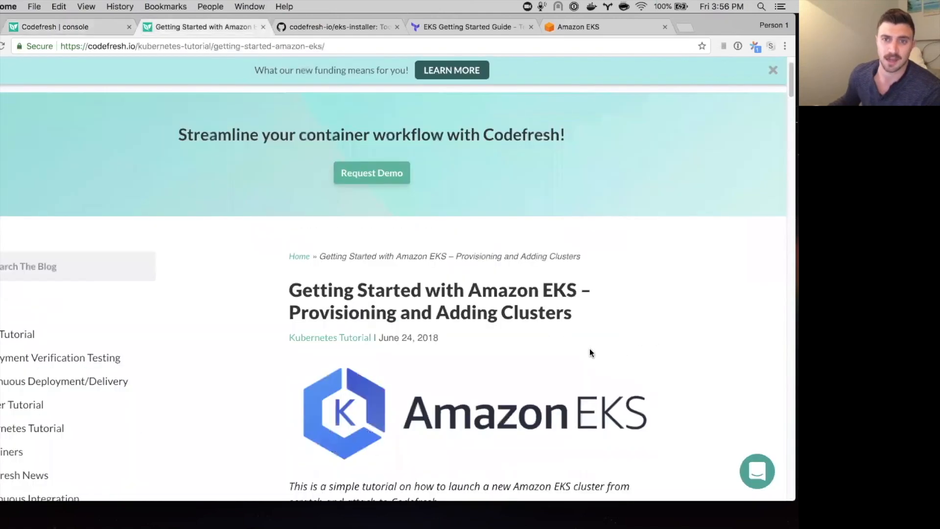
scroll(down, 3)
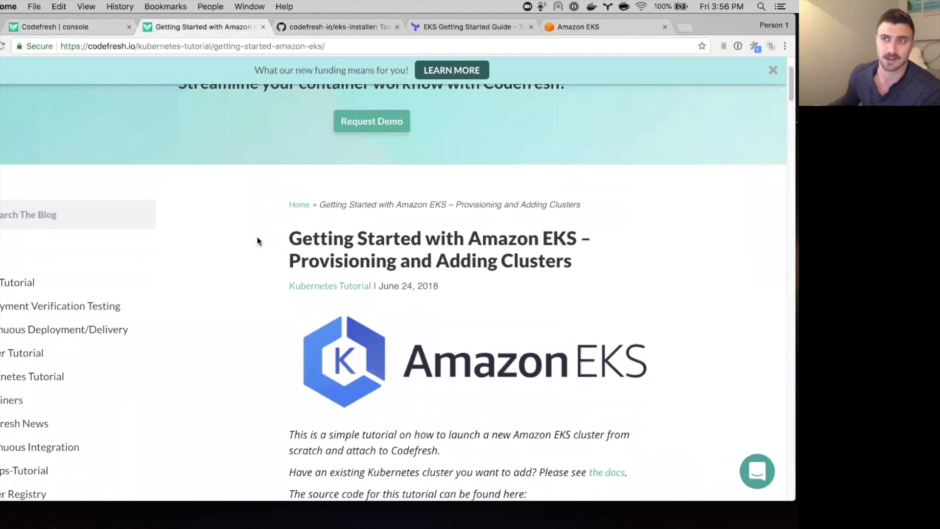
scroll(up, 3)
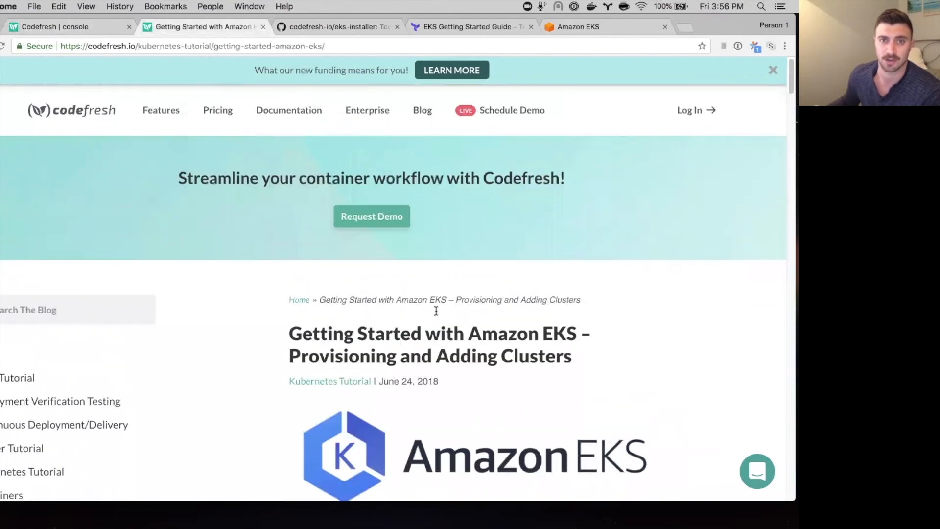
scroll(down, 3)
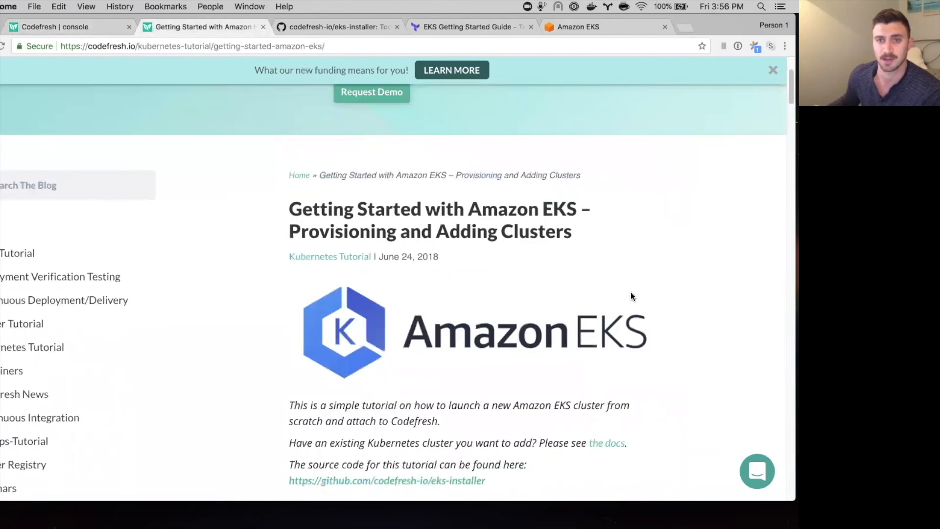
scroll(down, 3)
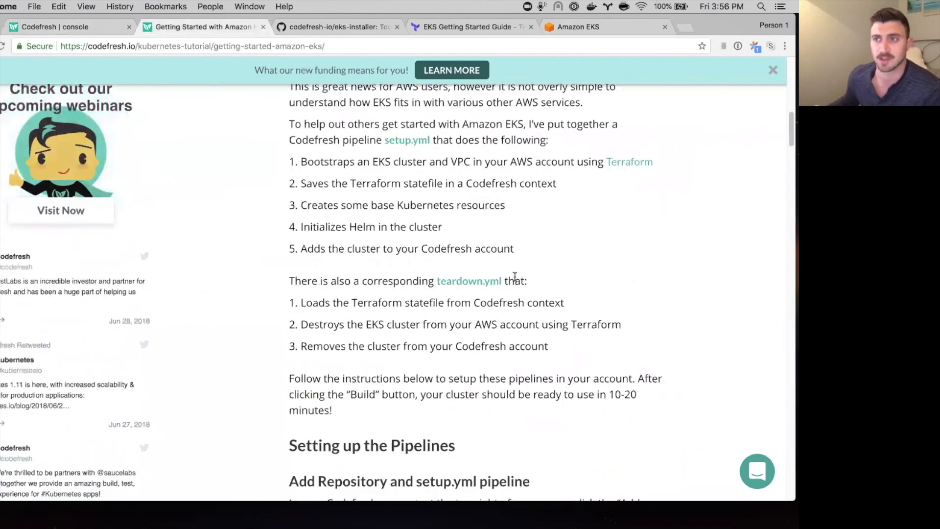
scroll(down, 3)
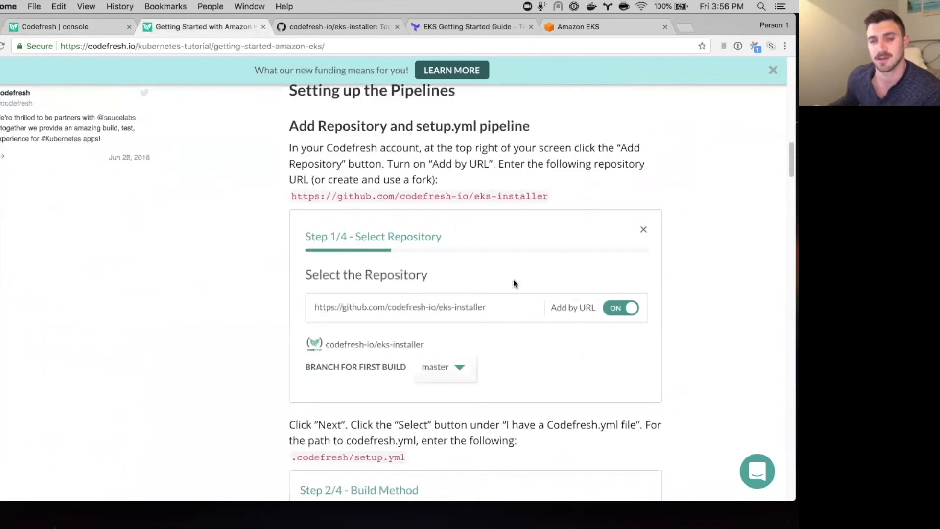
mouse_move(688, 229)
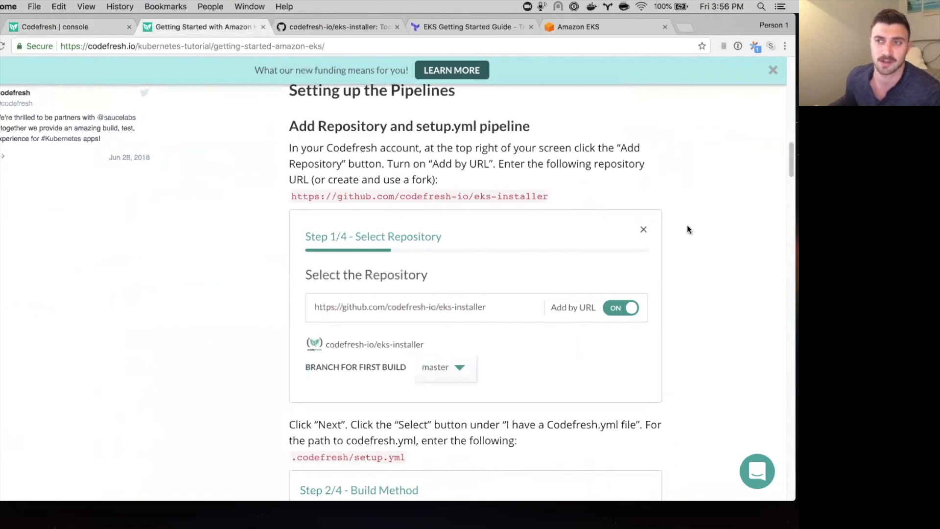
mouse_move(492, 244)
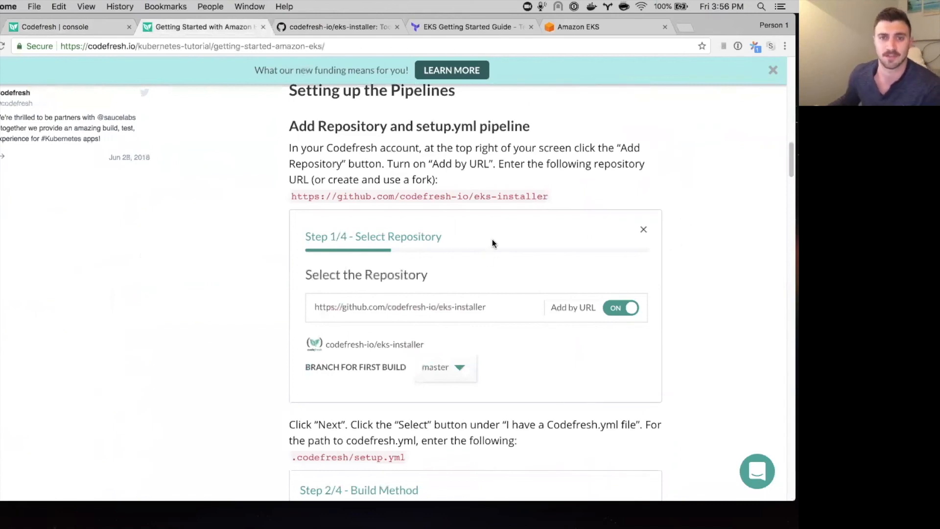
scroll(down, 3)
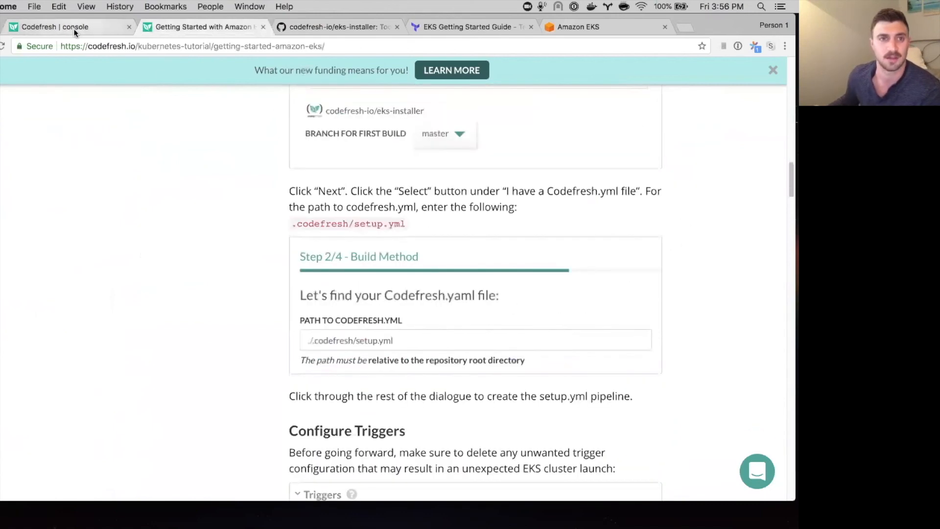